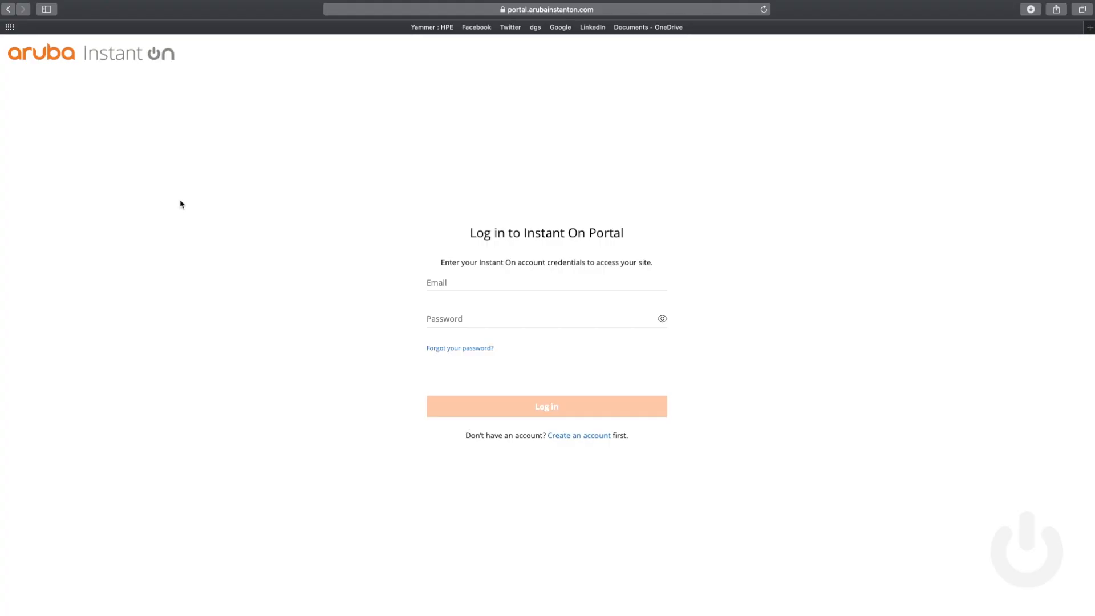
mouse_move(382, 268)
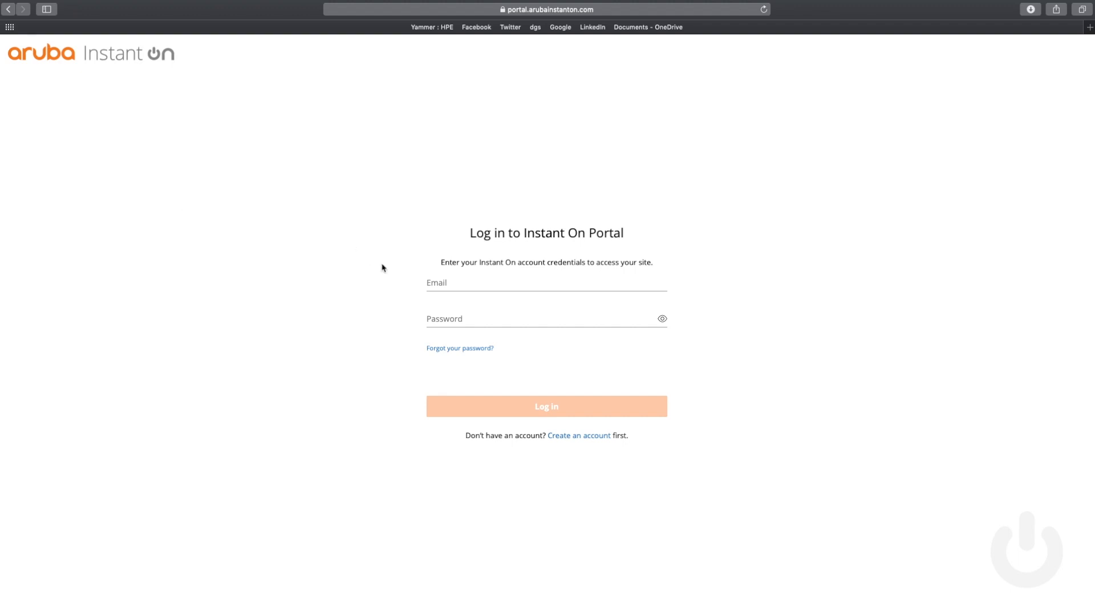
mouse_move(393, 279)
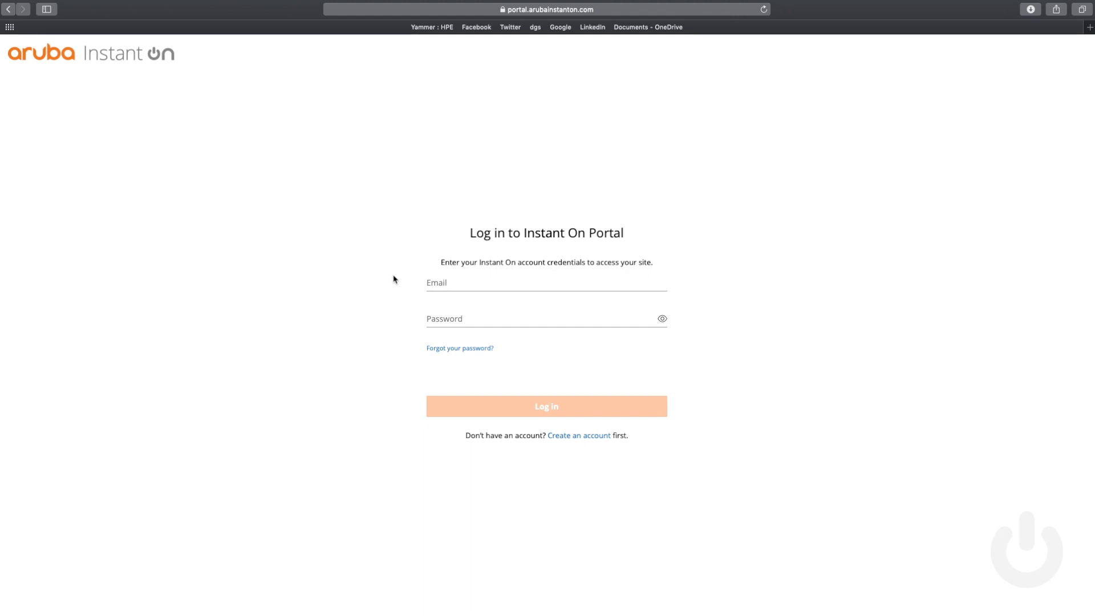
- Sign in to the portal using the saved autofill credentials
left_click(546, 282)
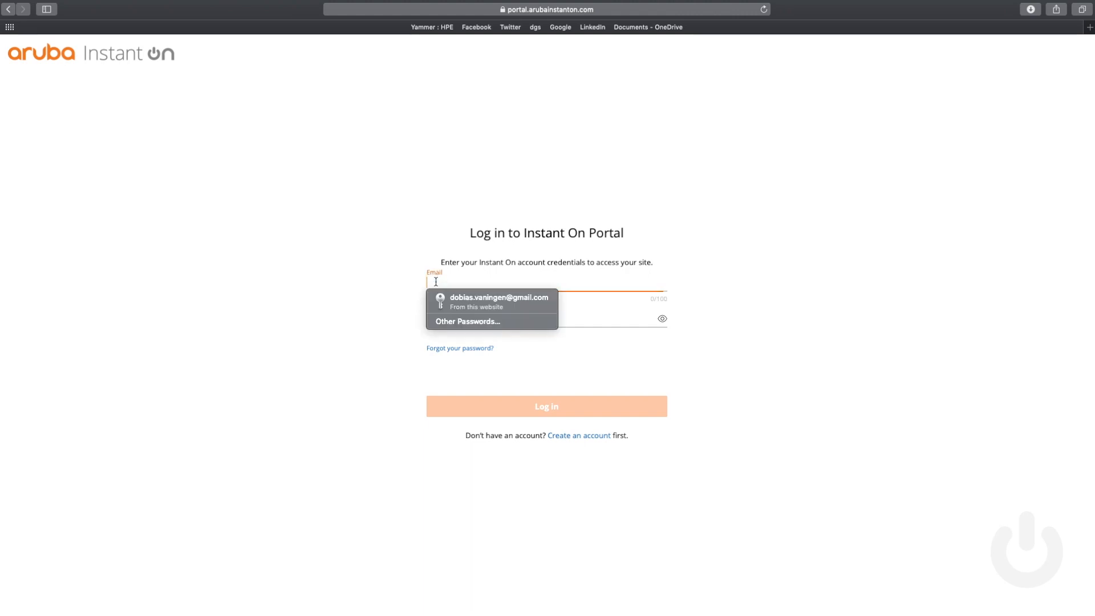
left_click(498, 297)
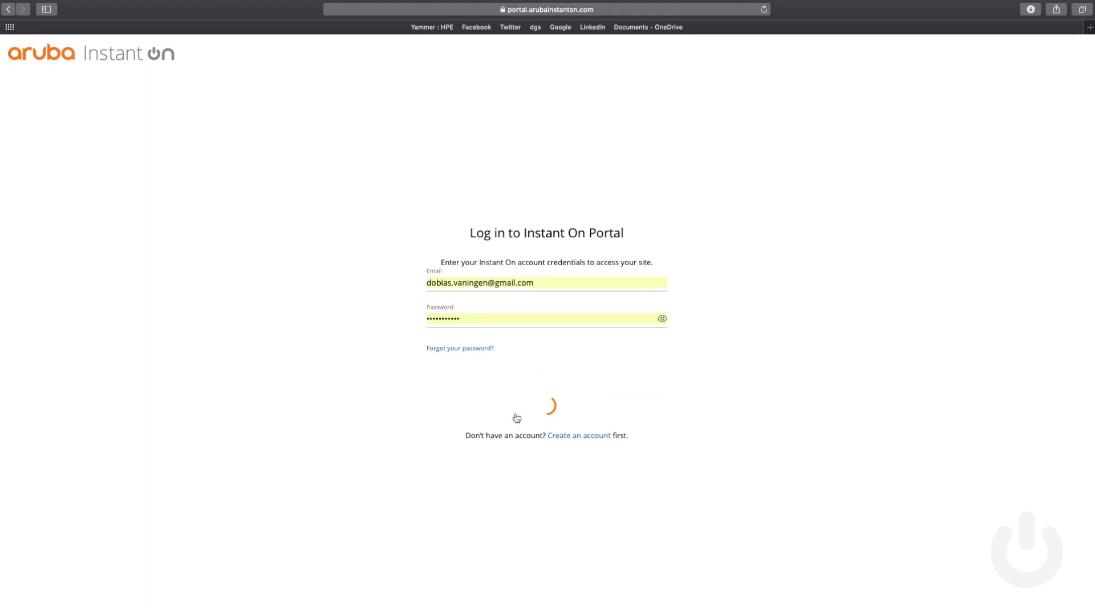
left_click(547, 394)
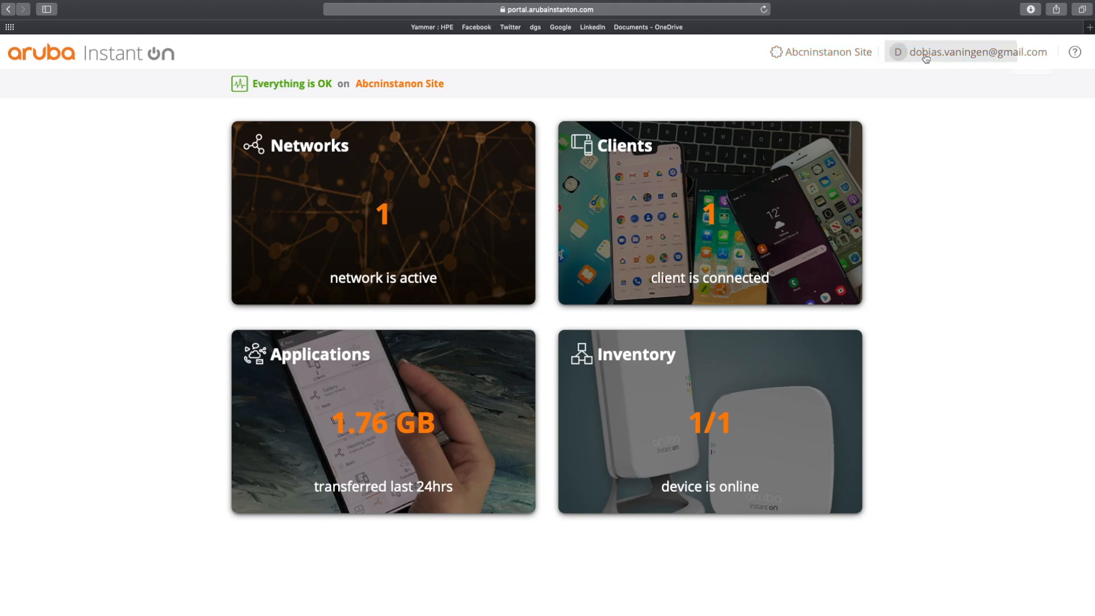
left_click(977, 52)
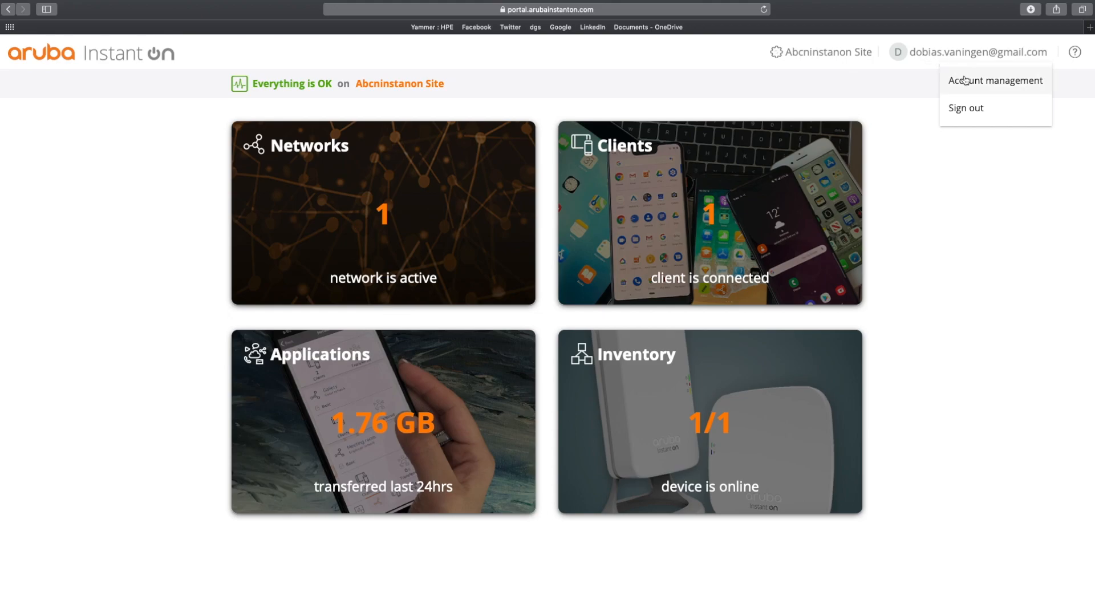
left_click(994, 80)
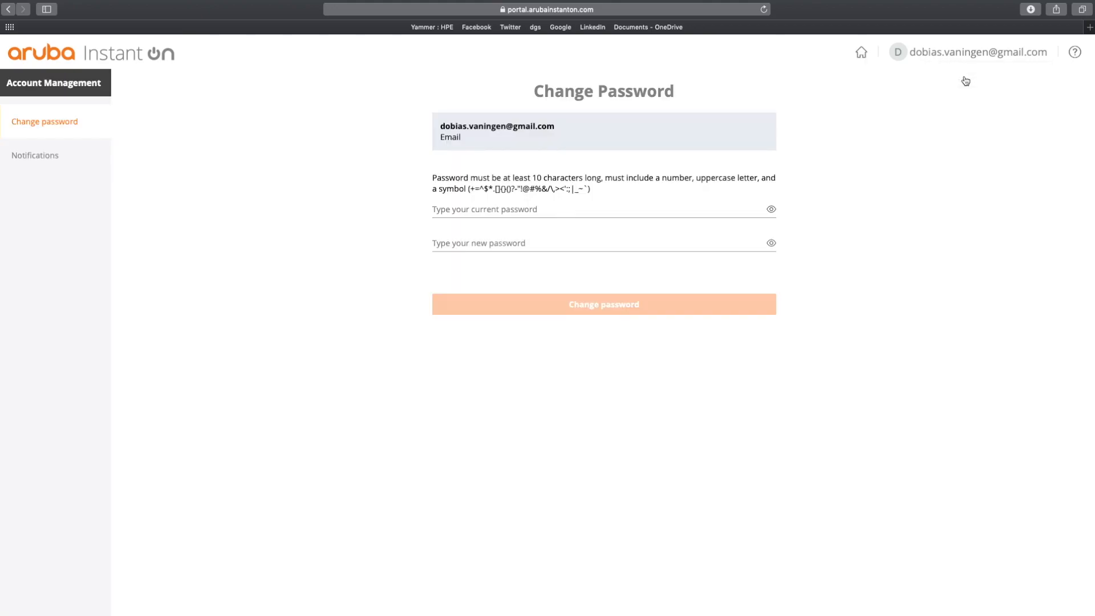
left_click(35, 155)
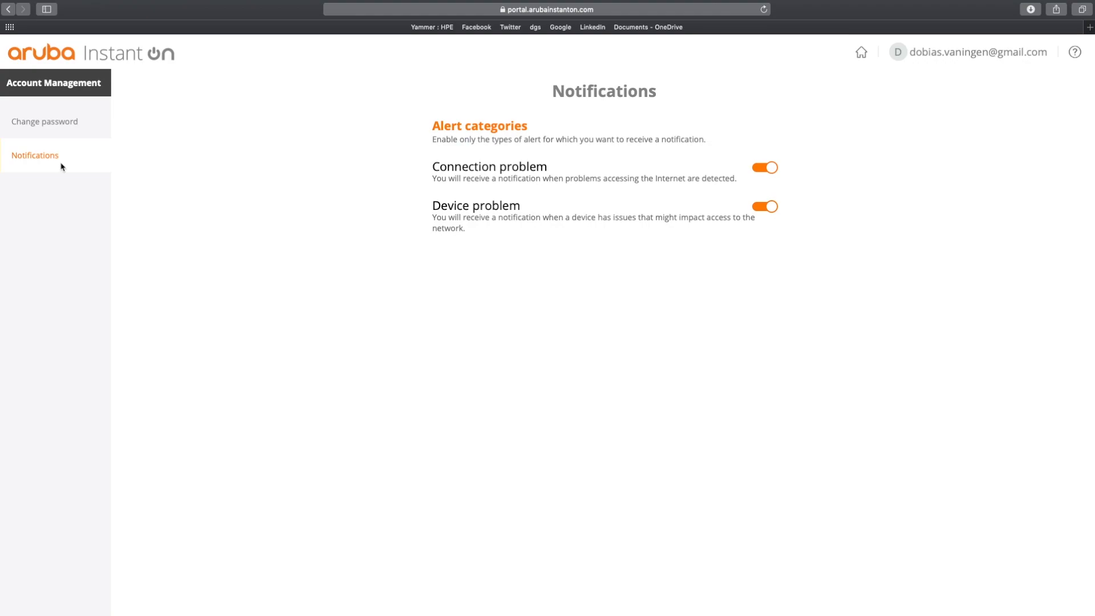
mouse_move(795, 21)
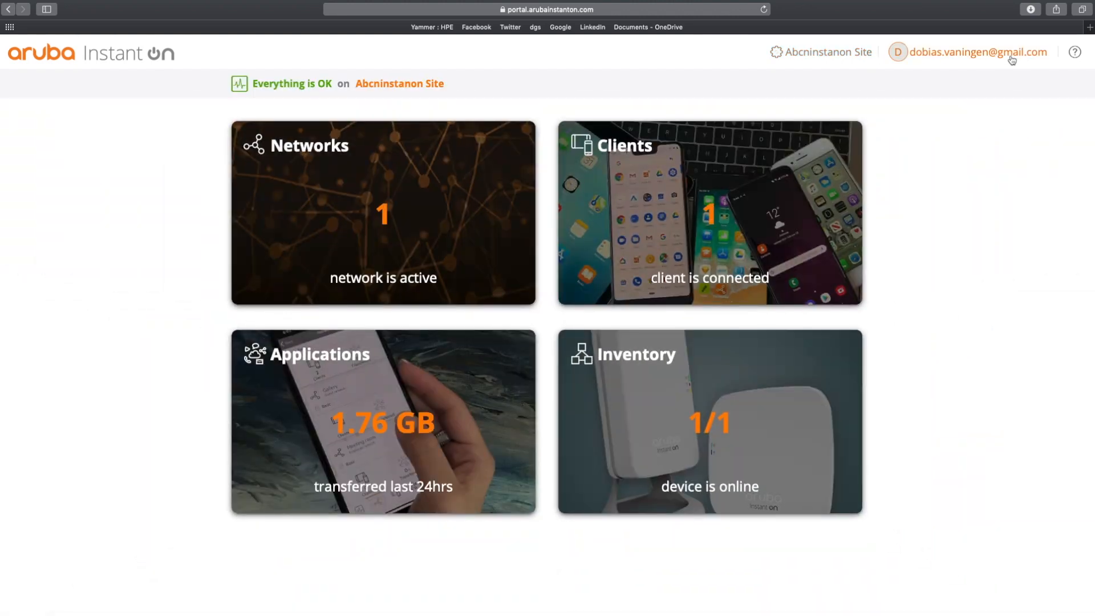
left_click(1075, 52)
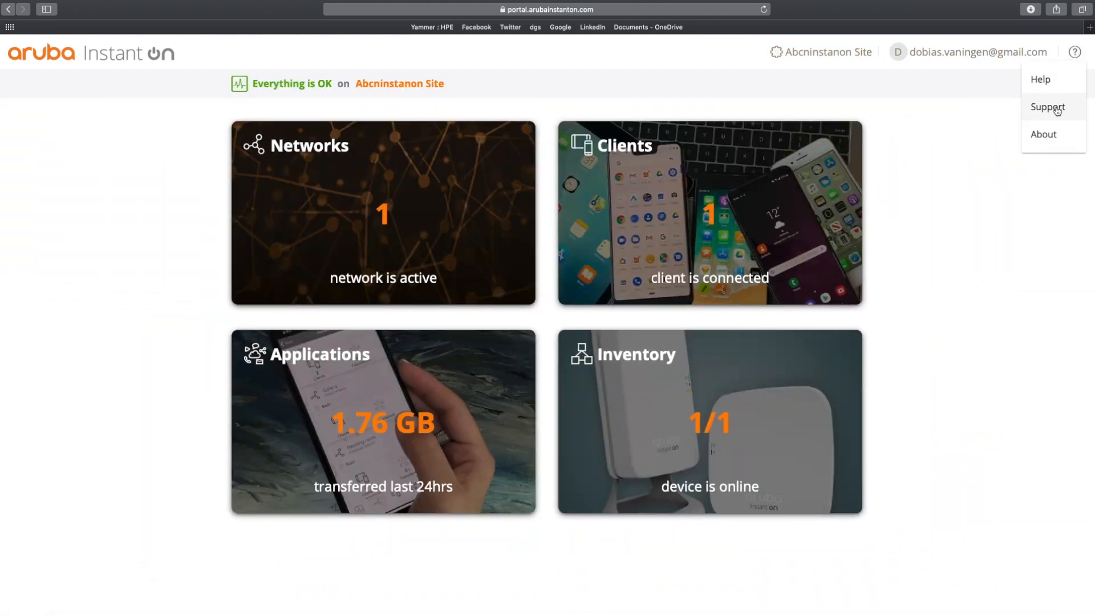
mouse_move(1044, 134)
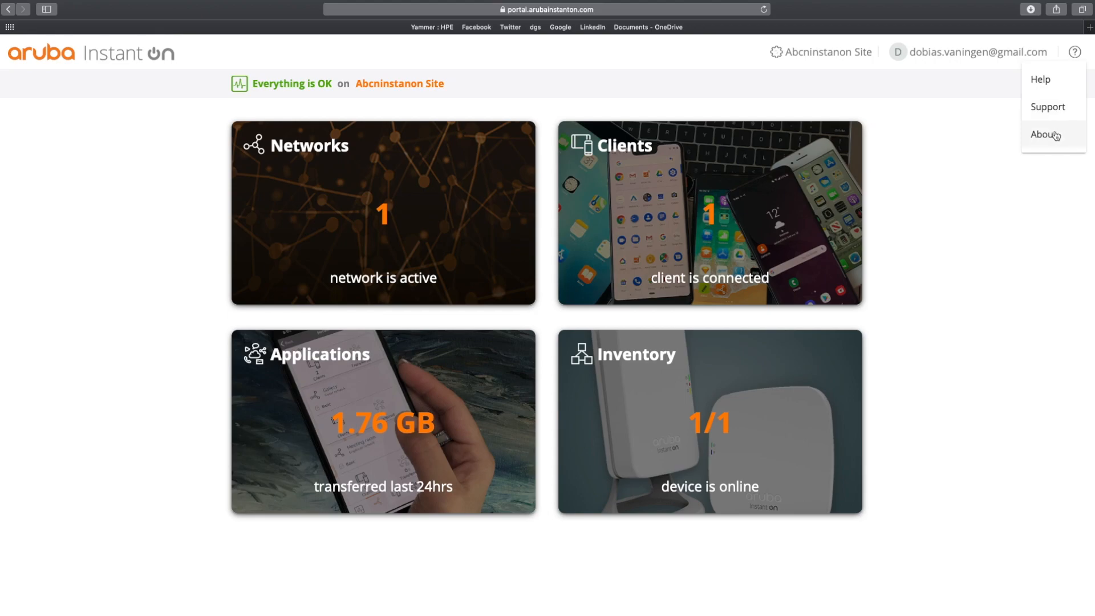
left_click(1043, 134)
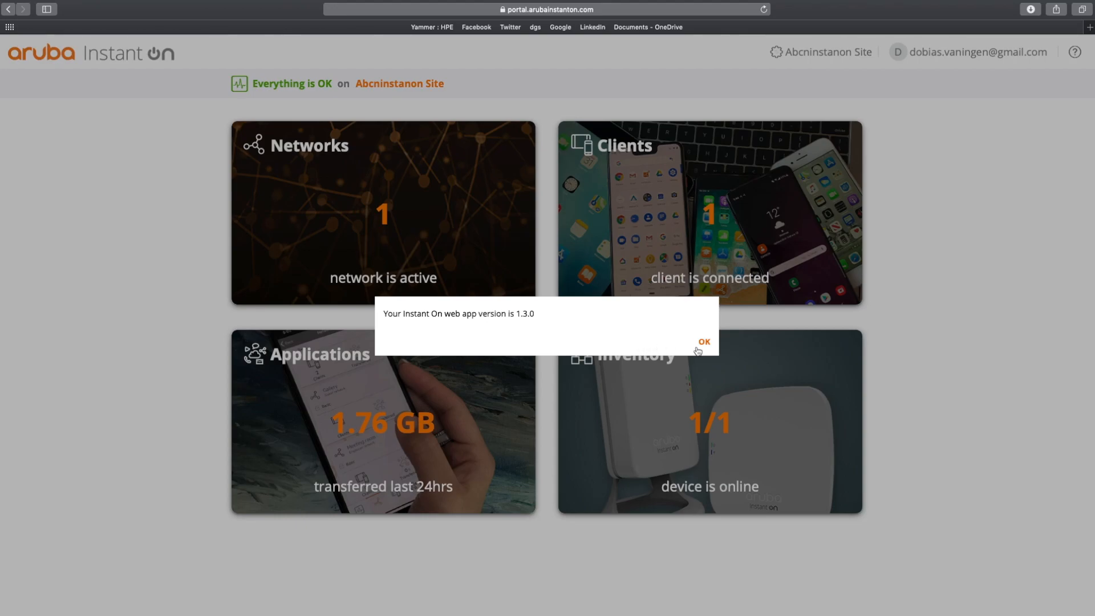
left_click(703, 341)
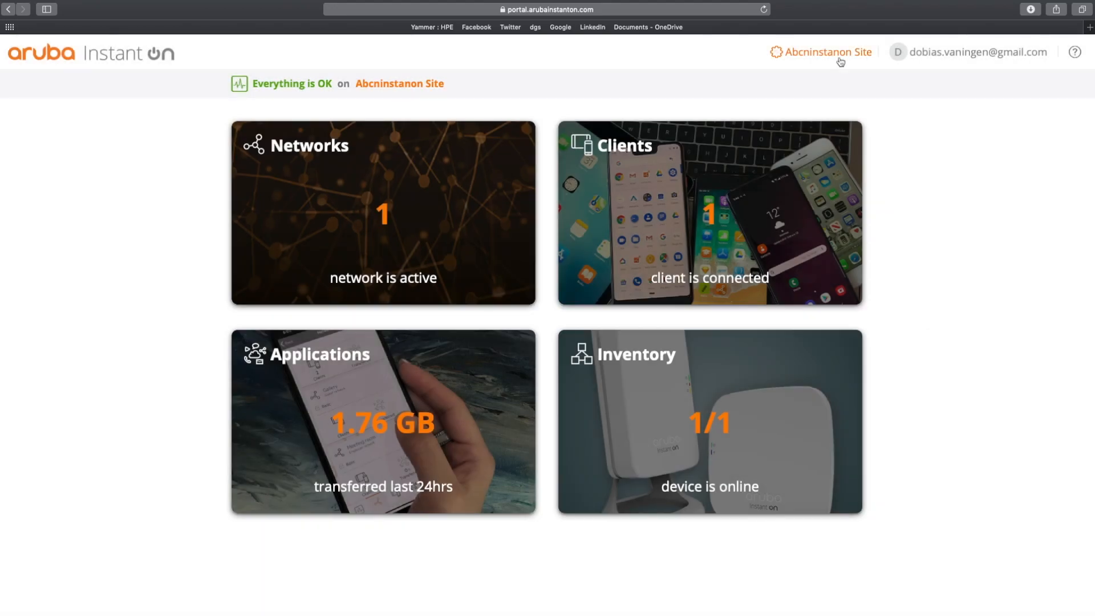
- Open Site management and view its Administration, Time zone (Amsterdam) and Guest portal pages
left_click(827, 52)
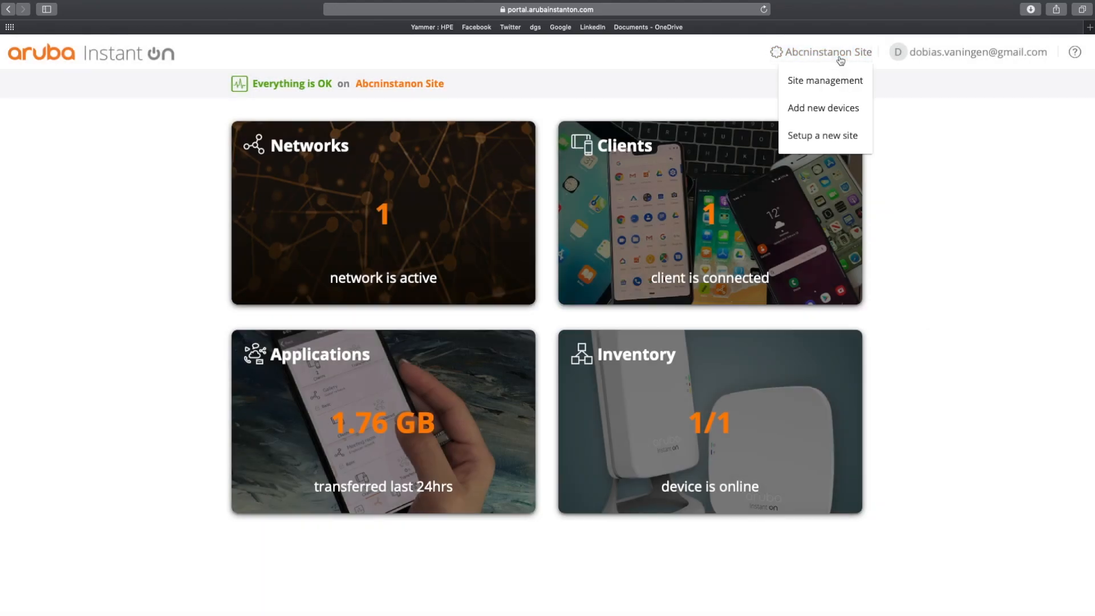
left_click(825, 80)
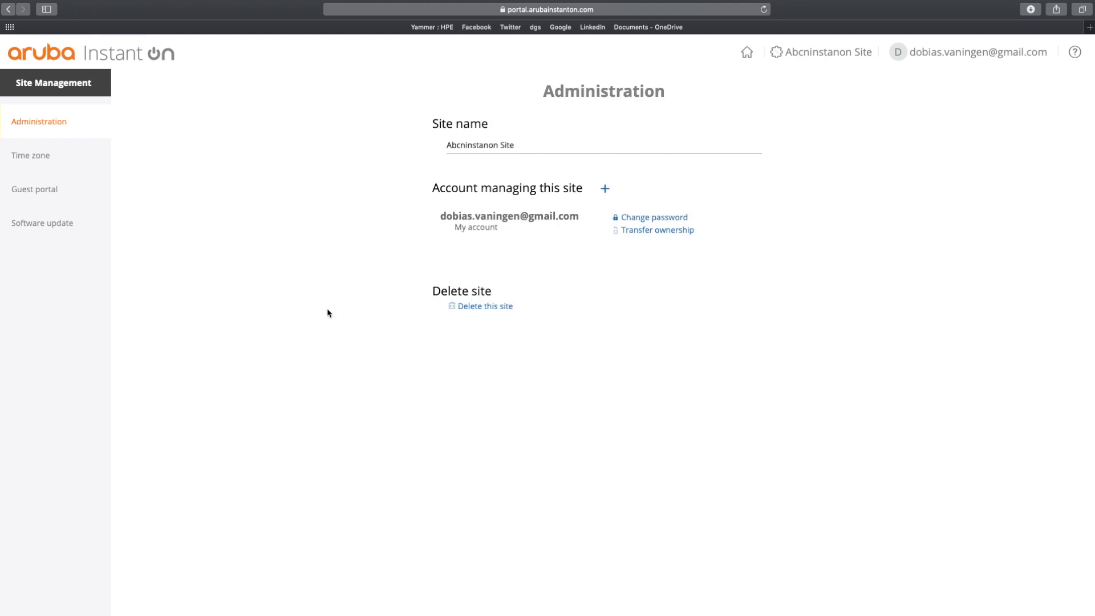
left_click(565, 145)
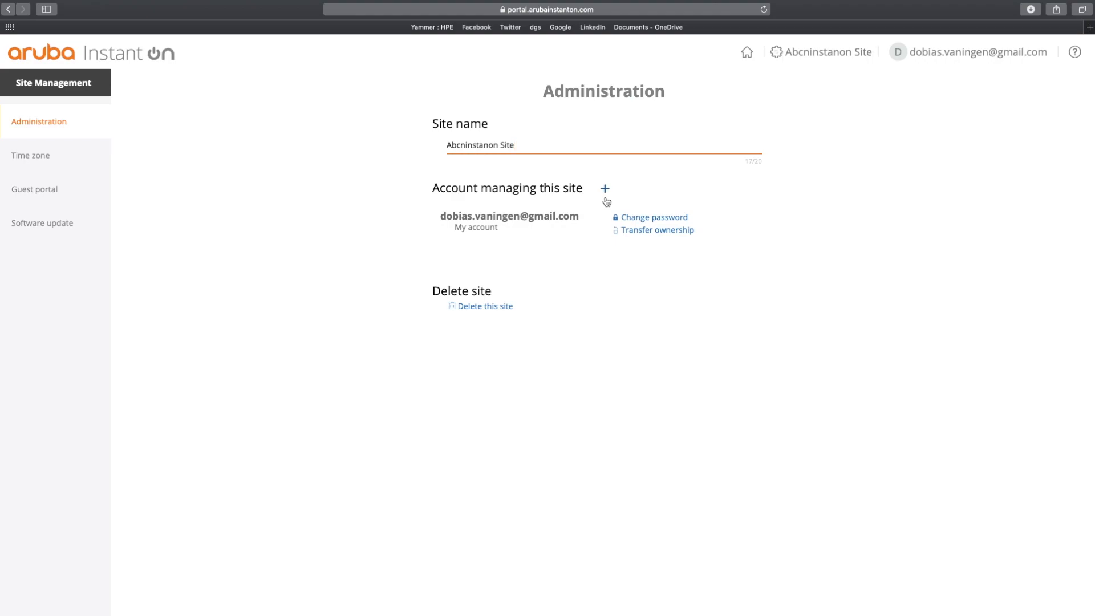
mouse_move(532, 304)
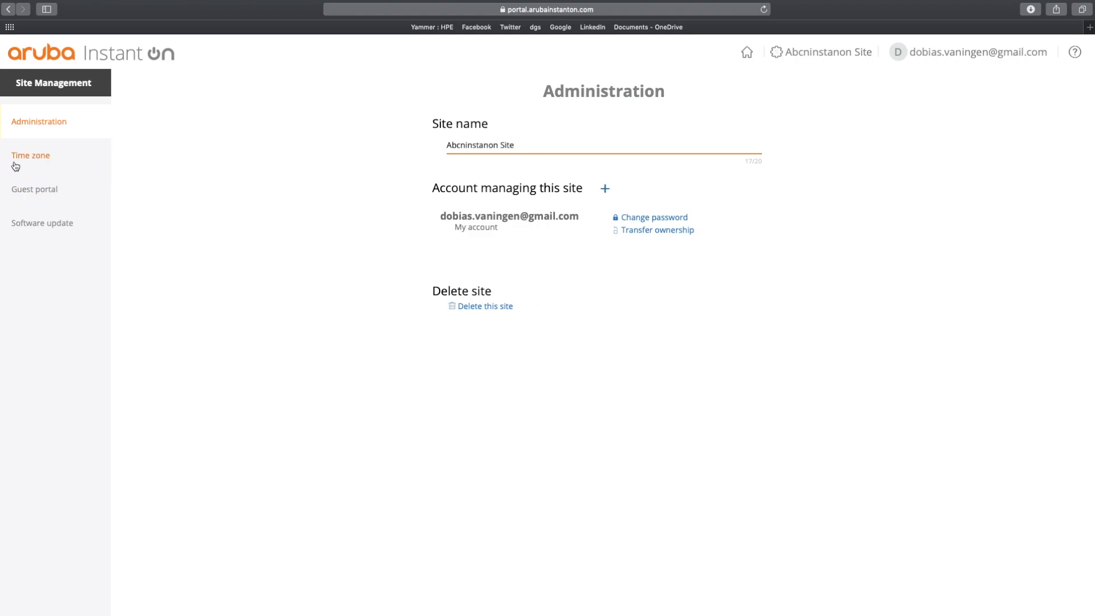
left_click(31, 156)
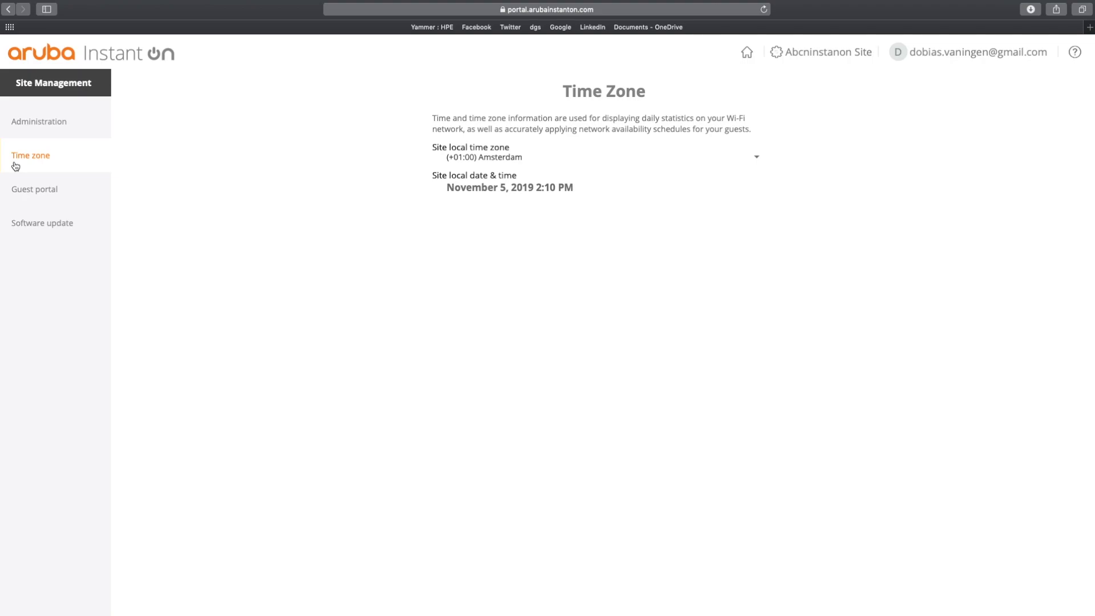
left_click(34, 188)
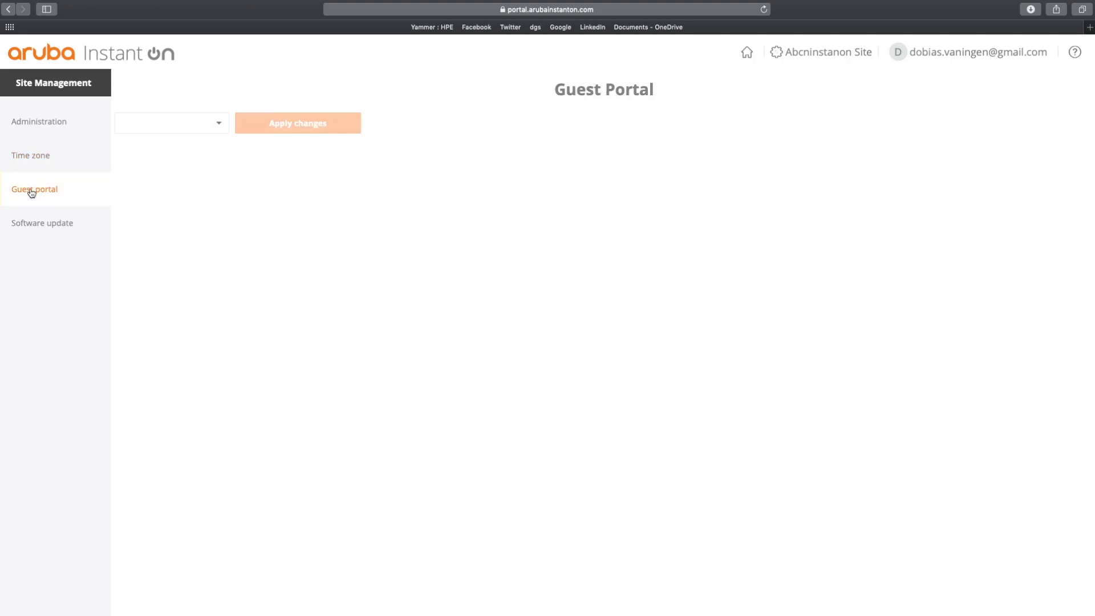
- Load the Guest portal mobile preview, then view the Software update schedule (Sunday, 3:00 am)
left_click(170, 123)
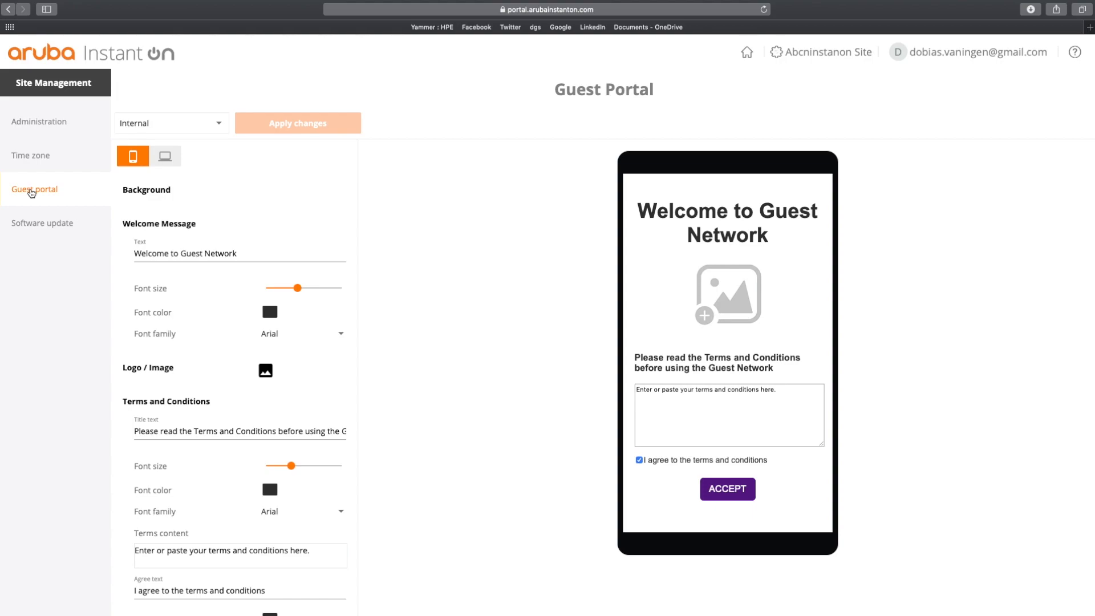
left_click(42, 223)
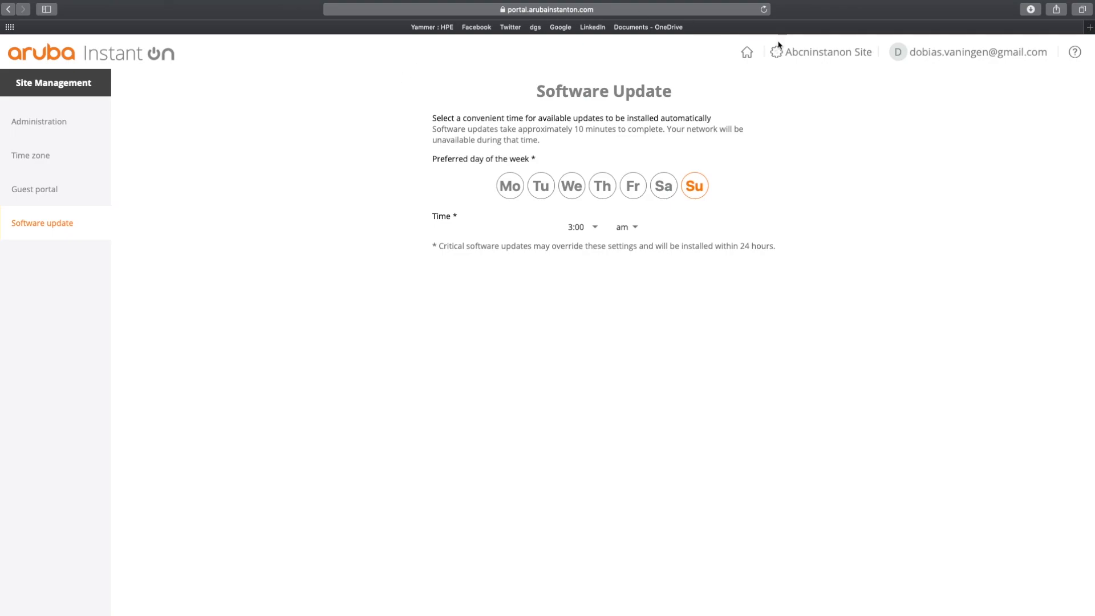
- Look at the Add new devices and new-site setup screens, cancelling without changes
left_click(828, 52)
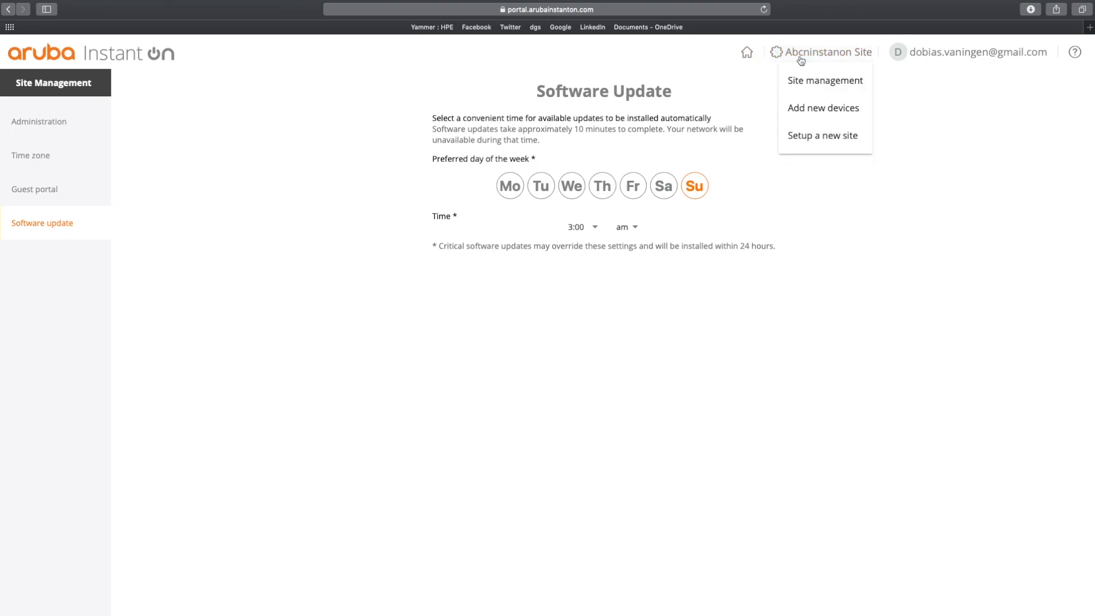
left_click(822, 108)
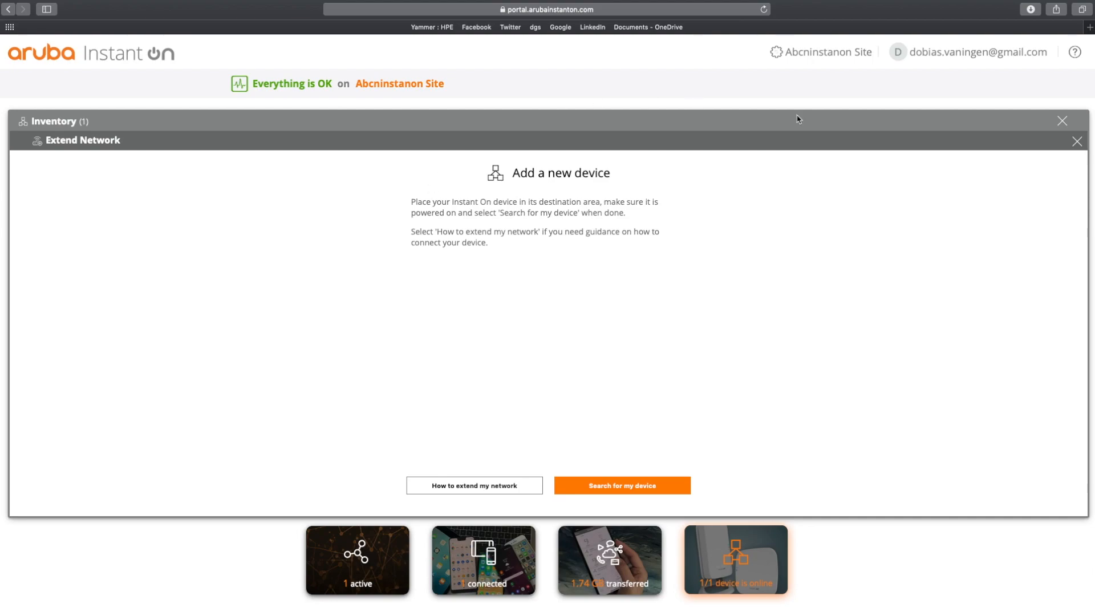
left_click(826, 52)
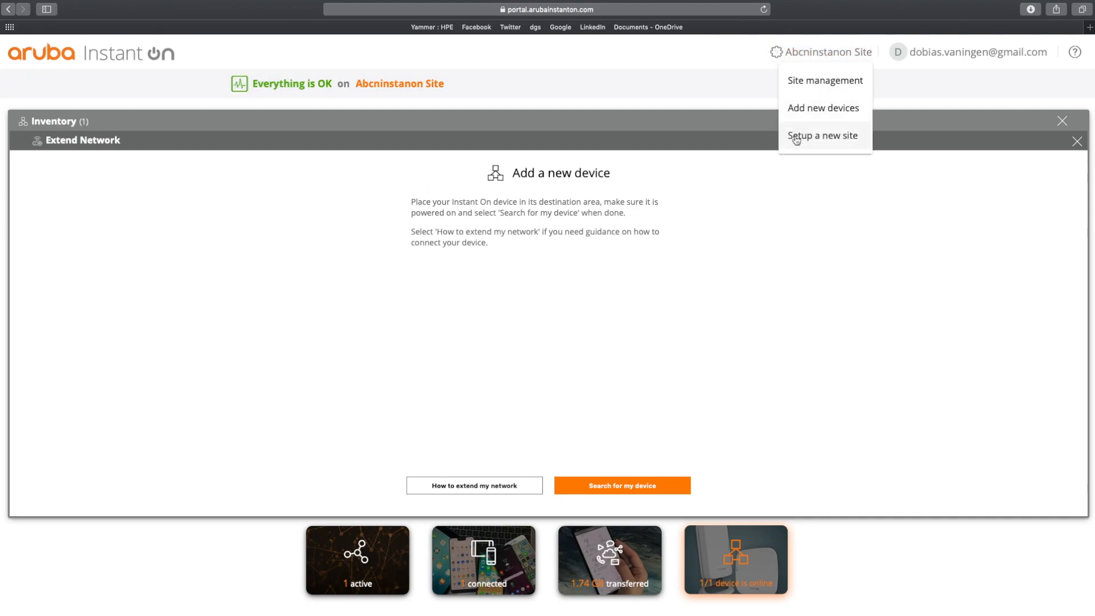
left_click(822, 136)
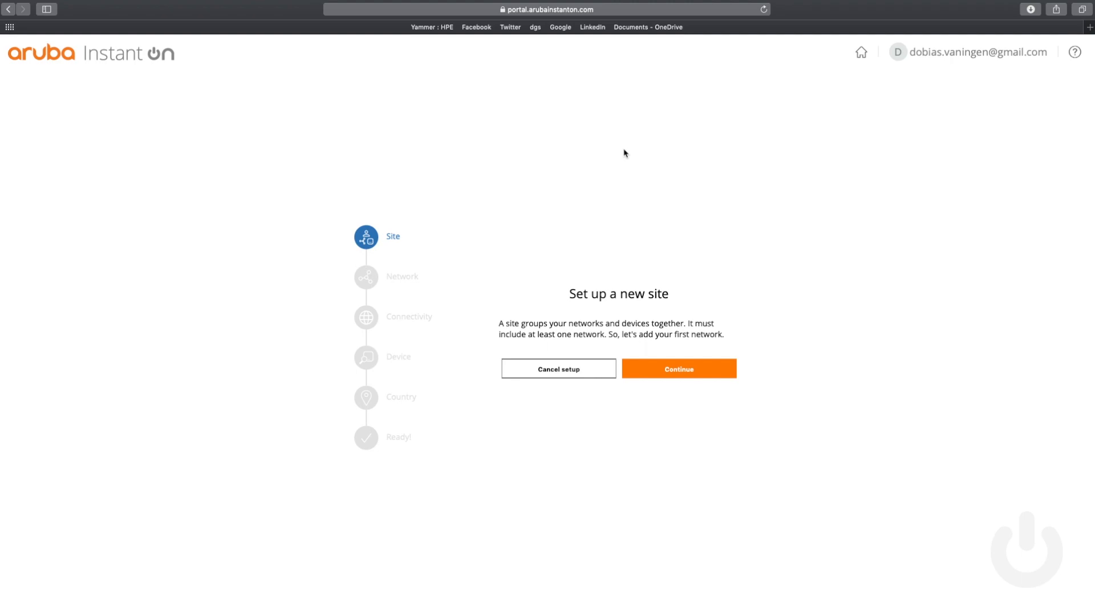
left_click(677, 369)
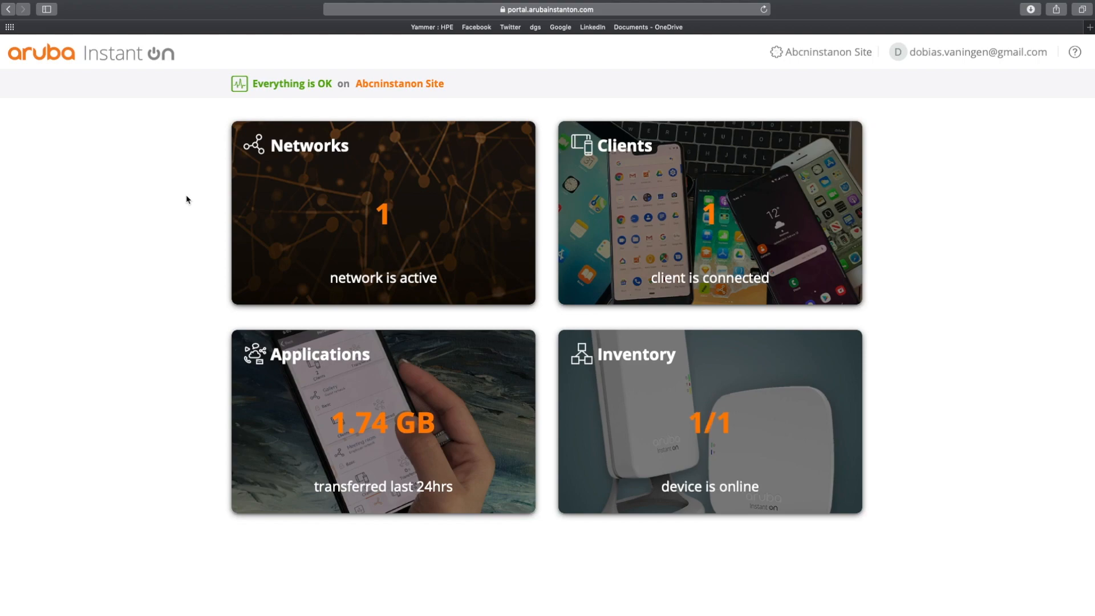
mouse_move(187, 199)
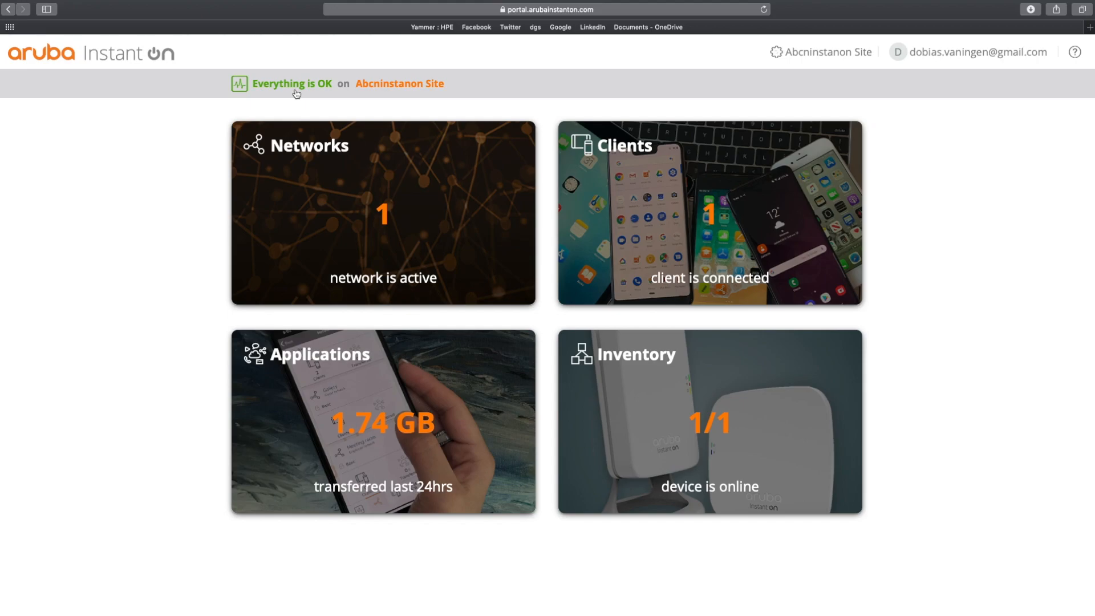
- Open Site Health alert history, expand the Oct 29, 2019 offline alert, and check the column chooser
left_click(292, 84)
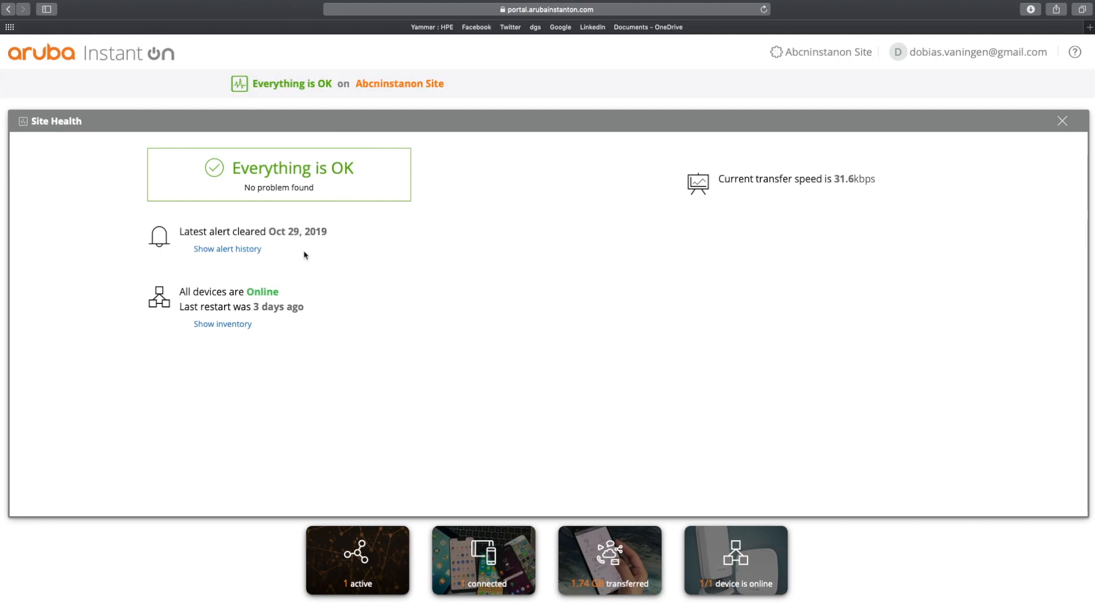
mouse_move(227, 249)
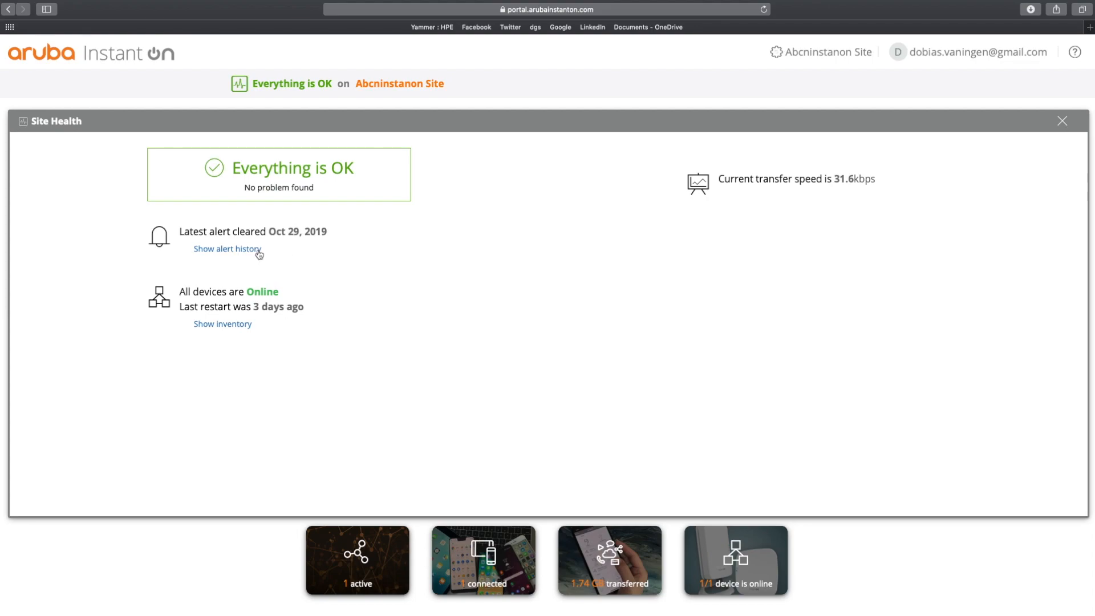
left_click(226, 249)
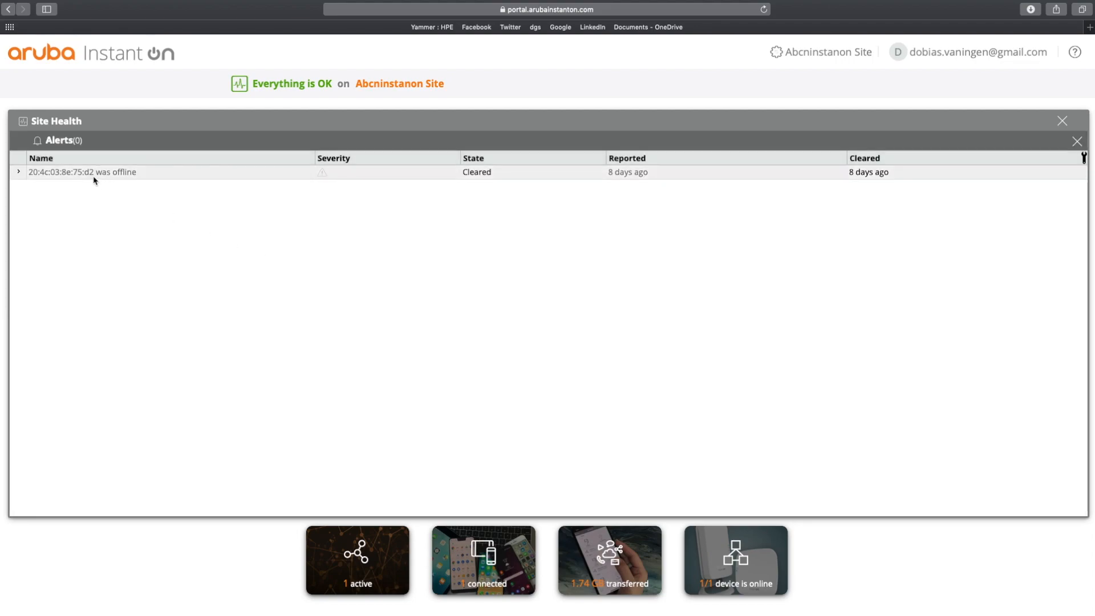
left_click(18, 172)
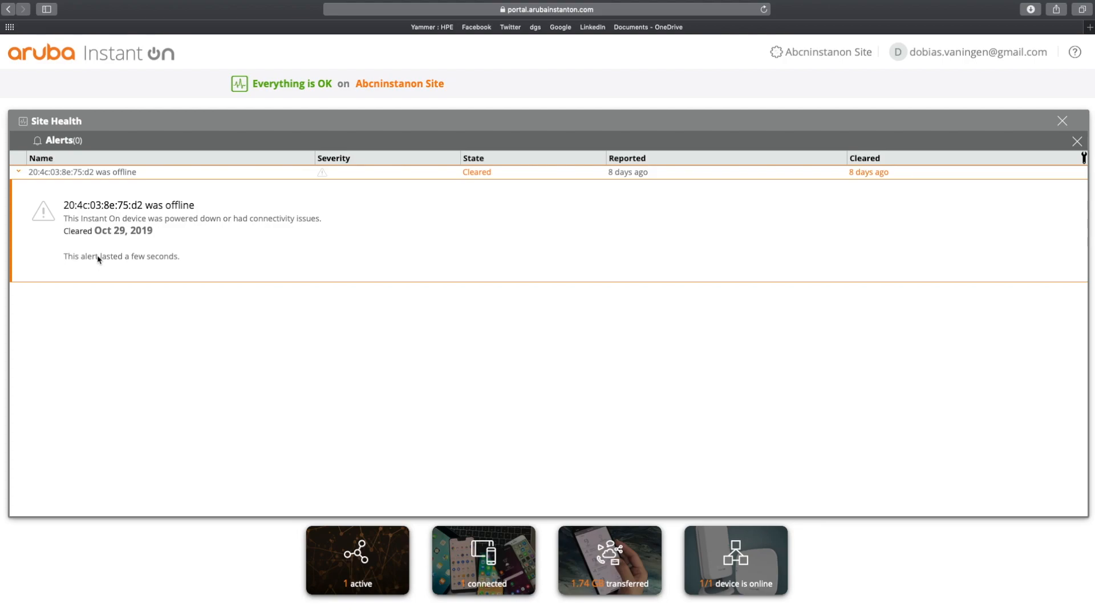
mouse_move(597, 176)
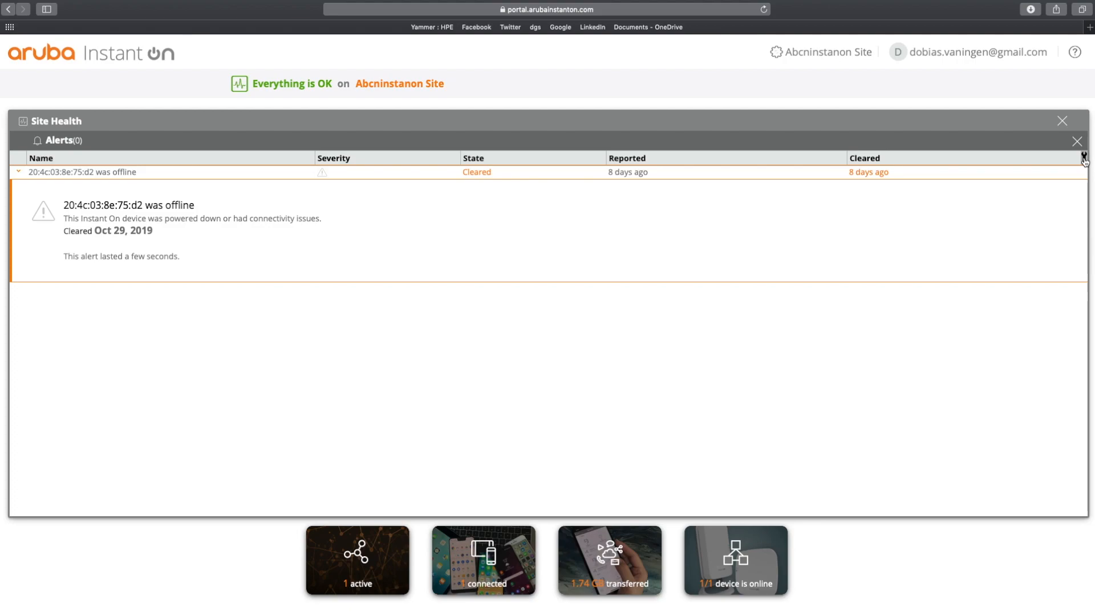
mouse_move(1060, 195)
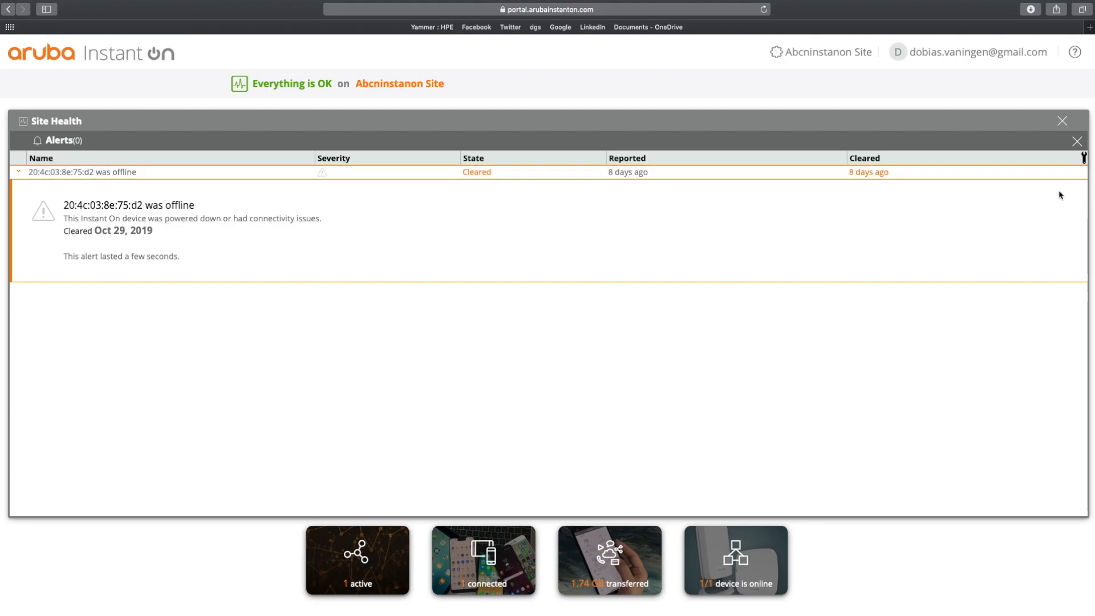
left_click(1084, 158)
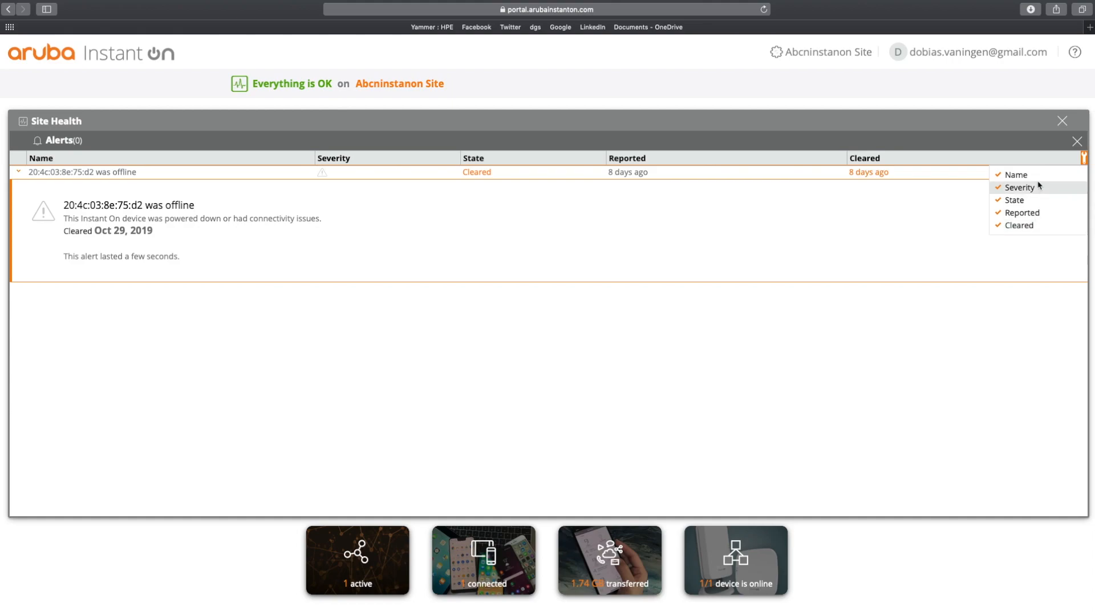
left_click(1077, 140)
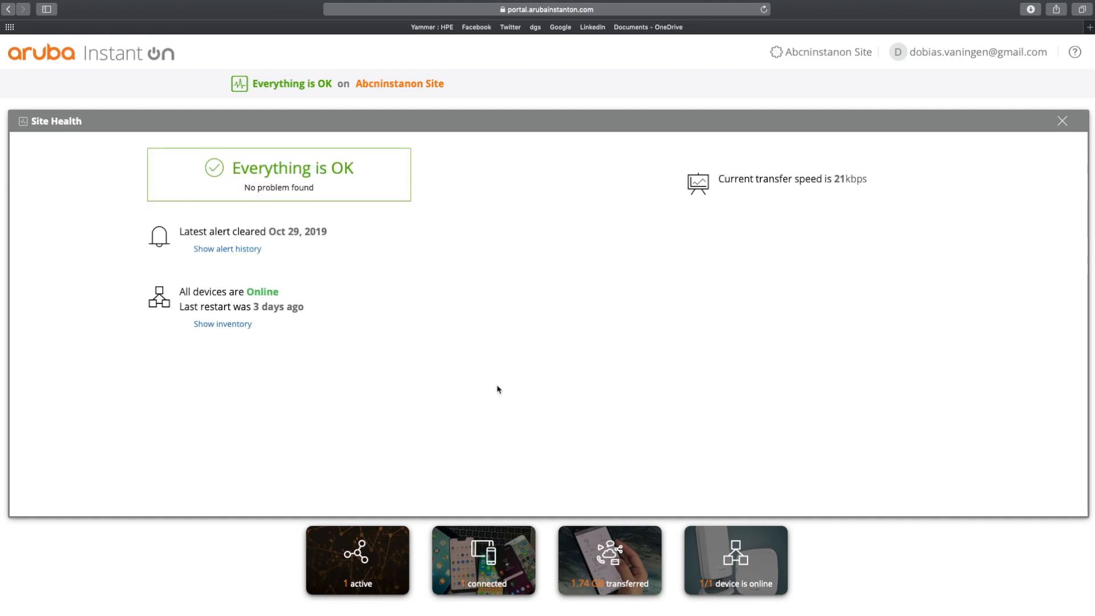
mouse_move(305, 295)
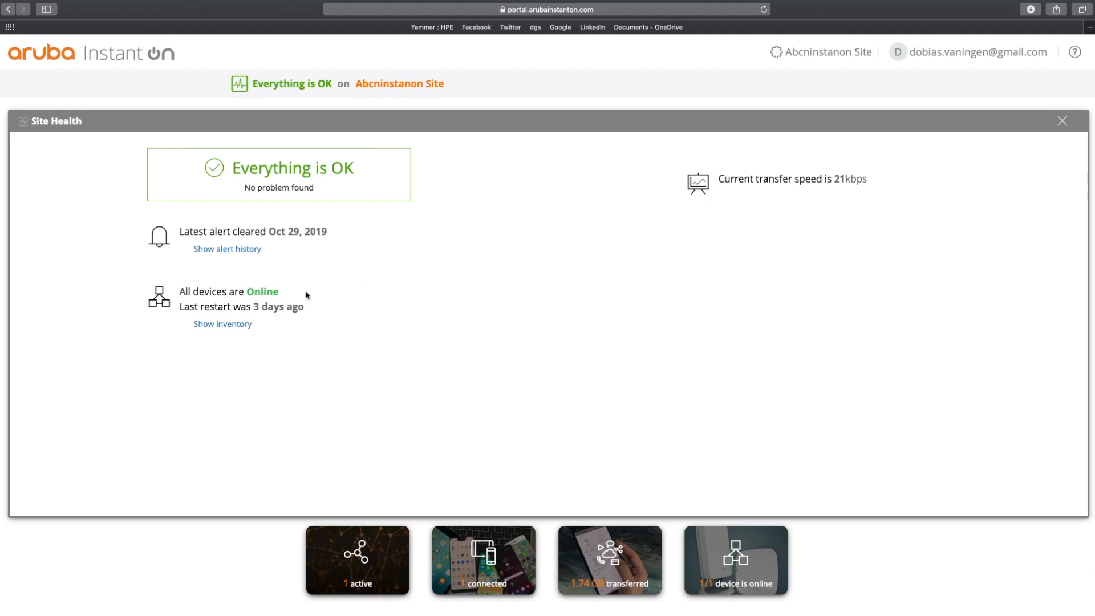
mouse_move(333, 301)
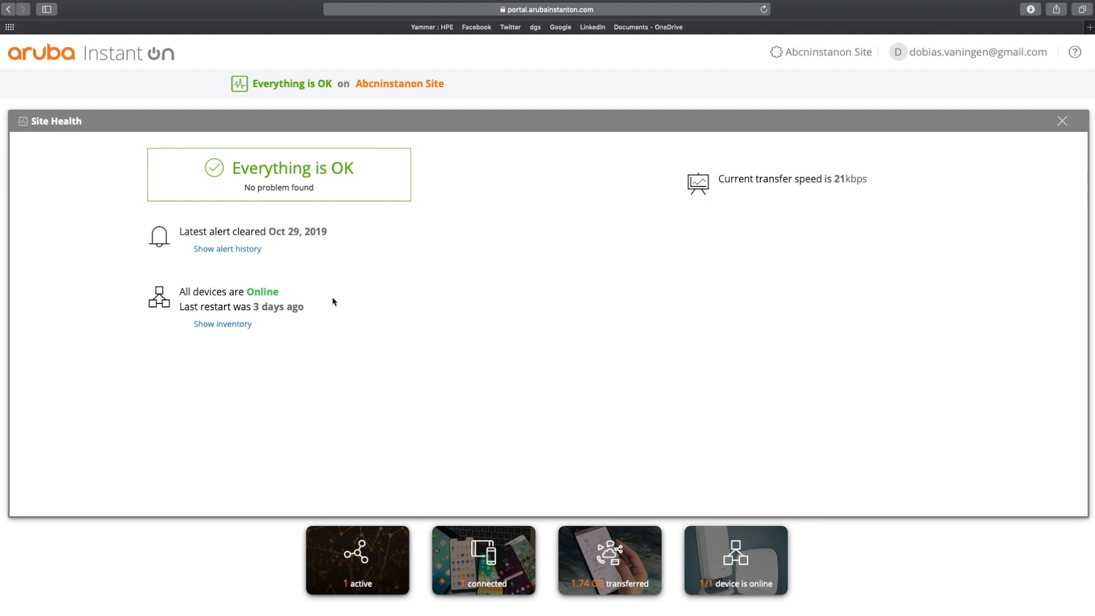
mouse_move(305, 327)
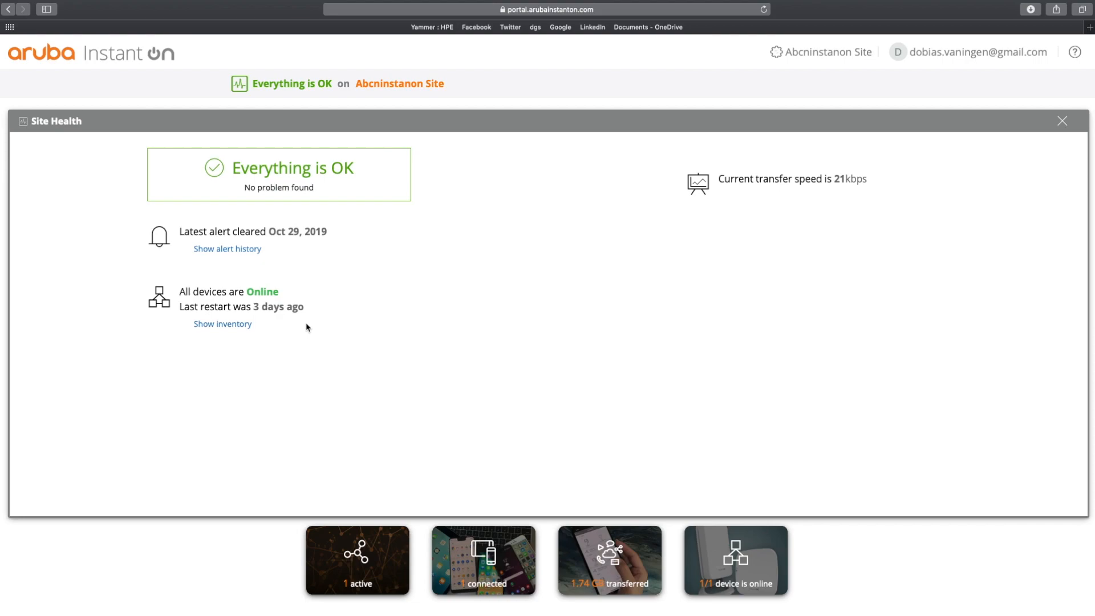
- Show the active access point in the inventory, briefly adding then removing the IP Address column
left_click(222, 323)
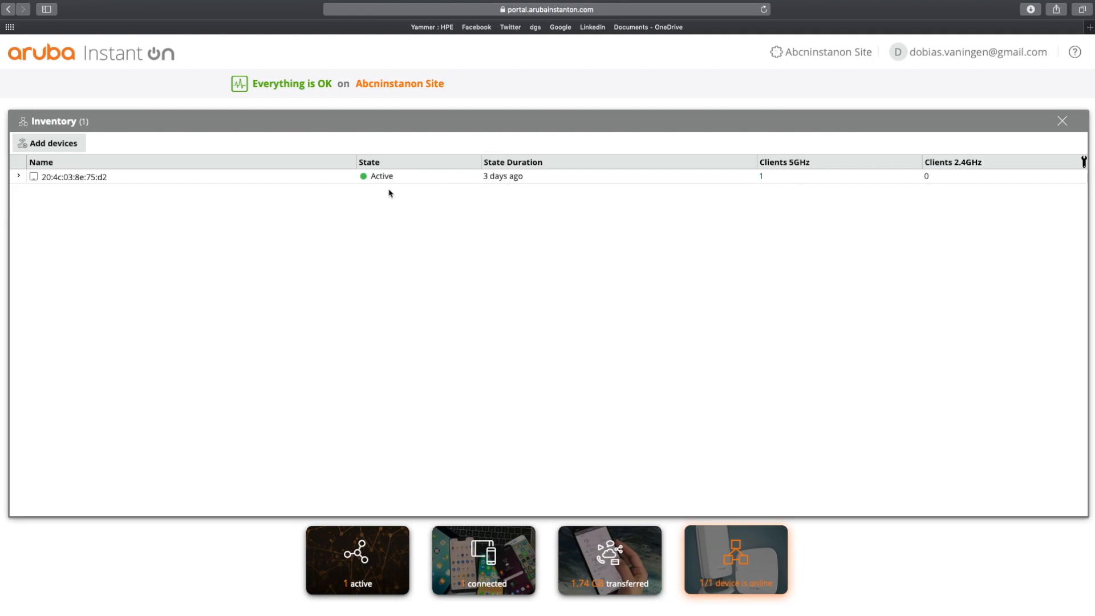
mouse_move(501, 224)
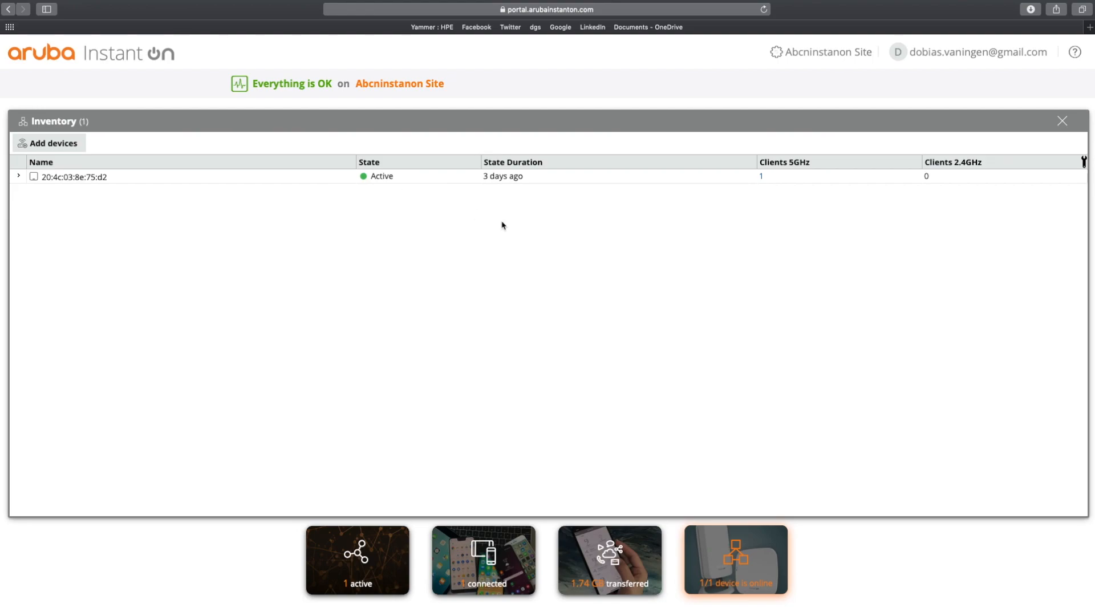
mouse_move(1001, 207)
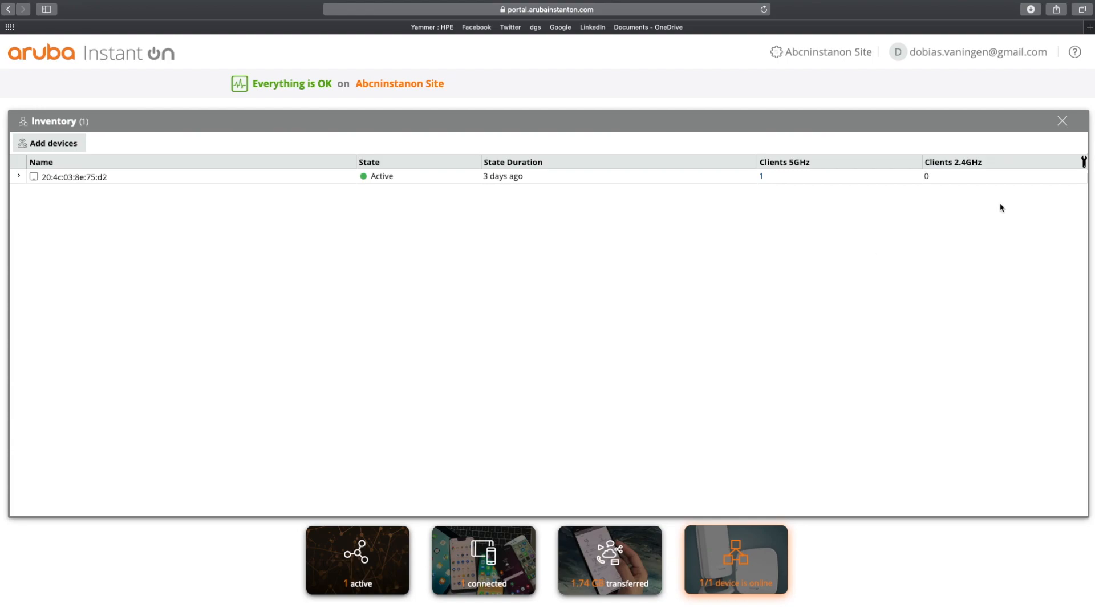
left_click(1083, 161)
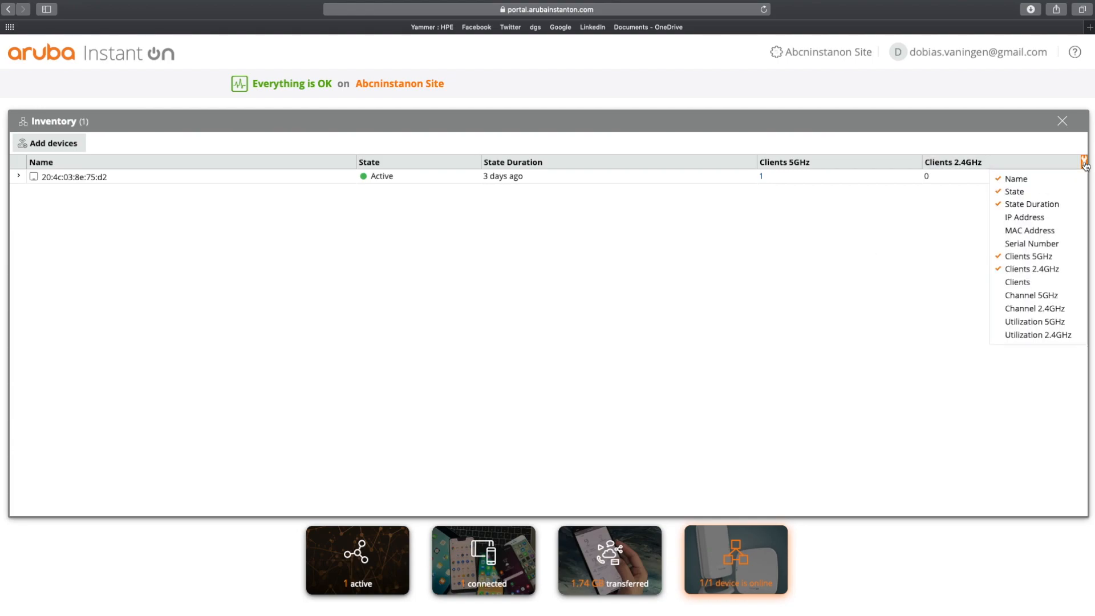
left_click(1024, 217)
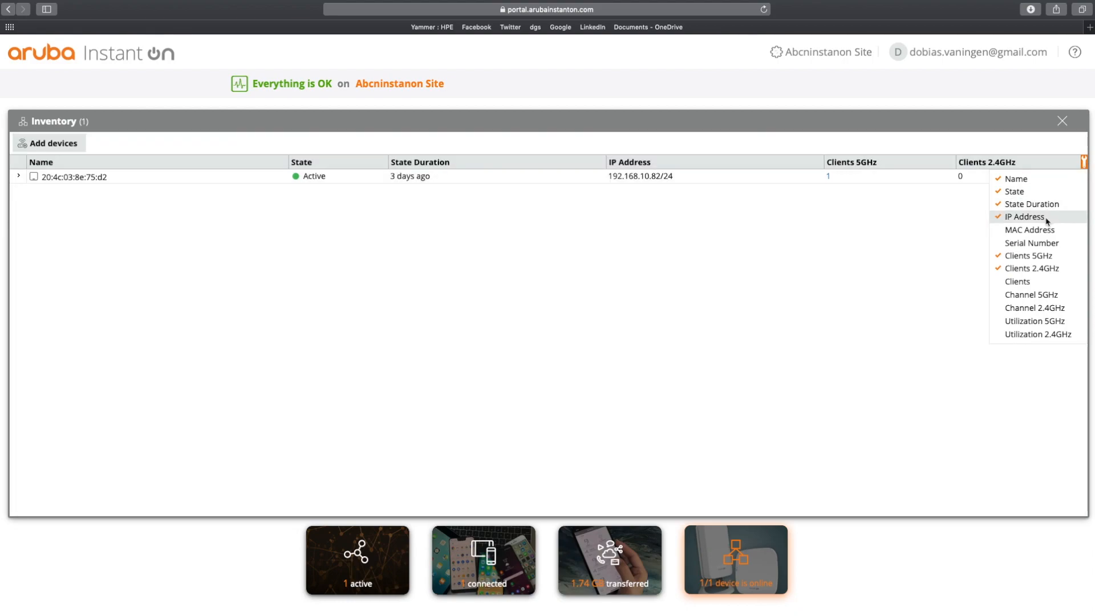
left_click(1024, 216)
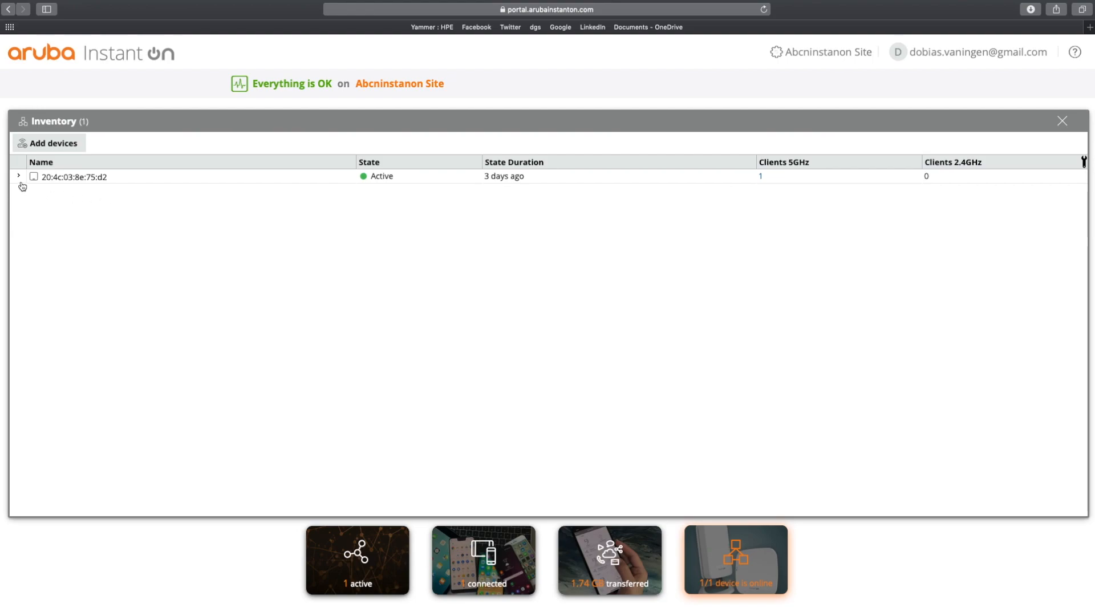
- Expand the access point's inventory row to show its IP, LAN port and radio details
left_click(18, 177)
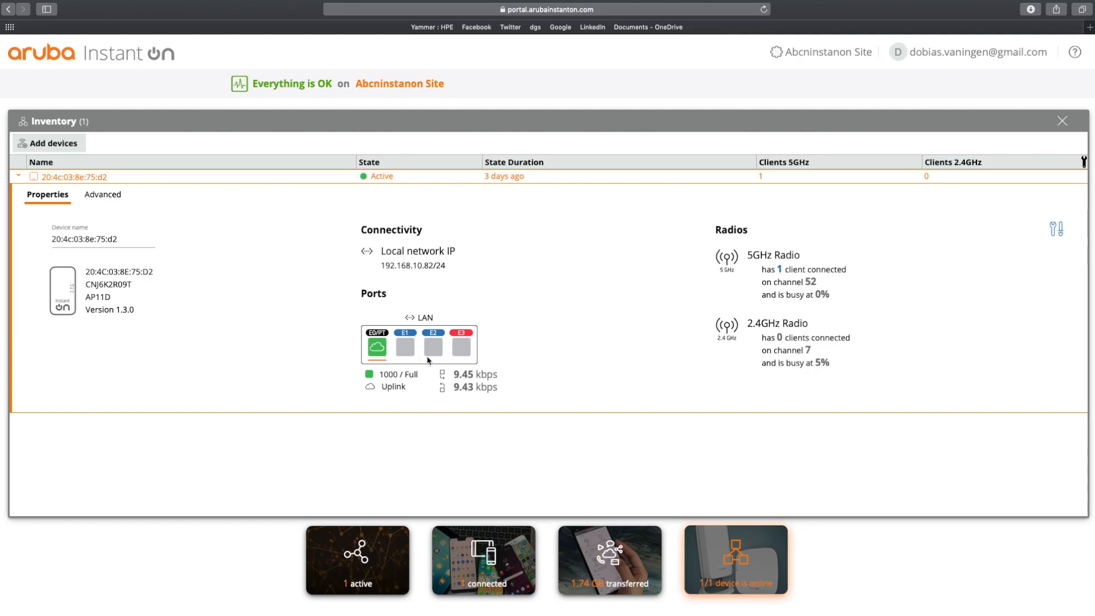
mouse_move(497, 395)
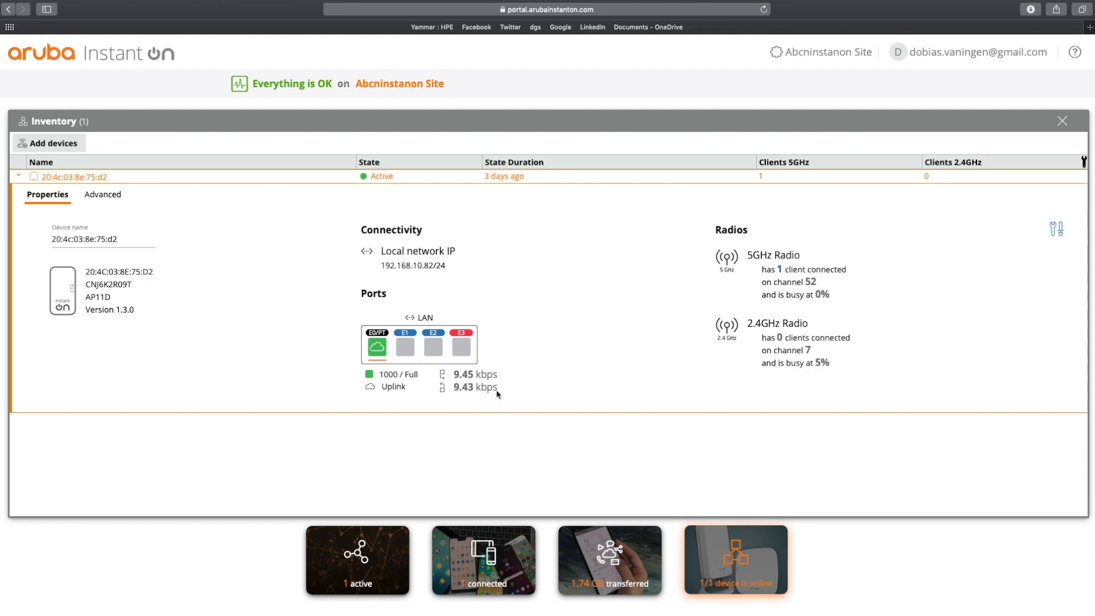
mouse_move(743, 255)
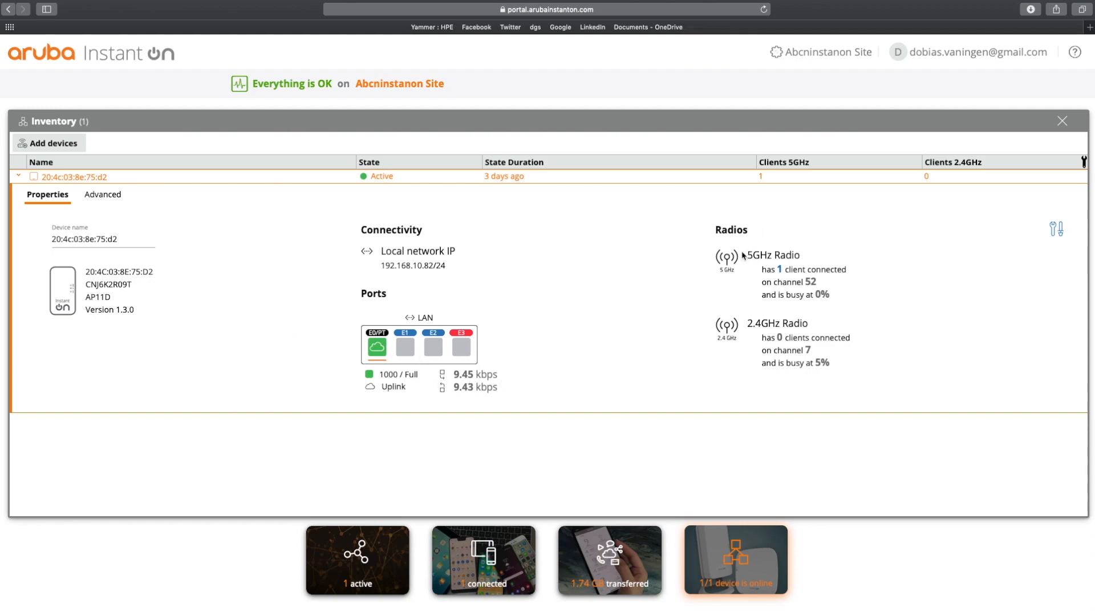
mouse_move(836, 287)
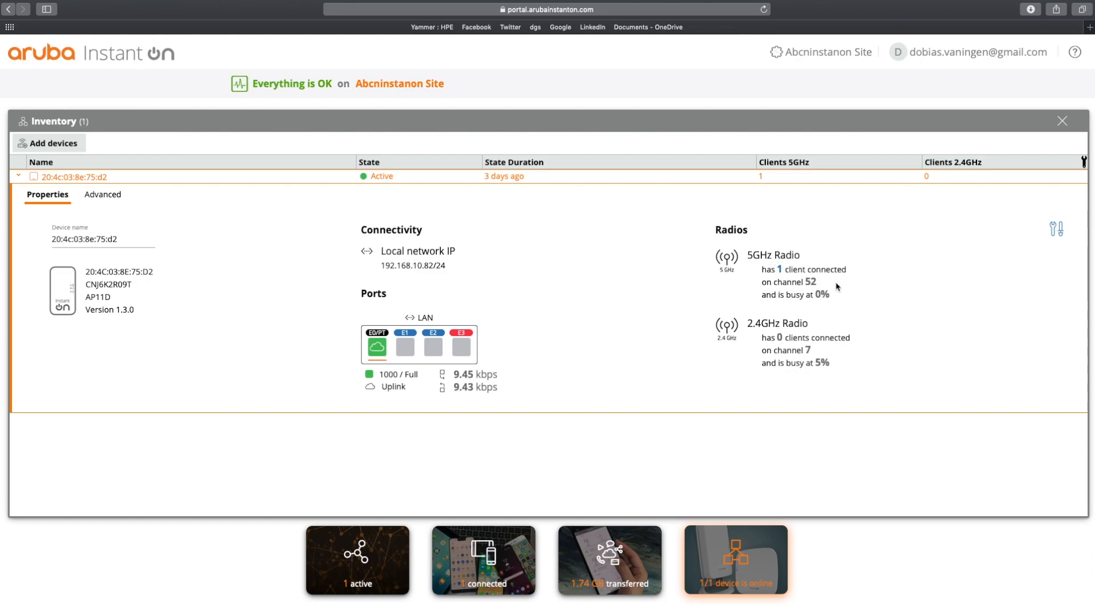
mouse_move(837, 298)
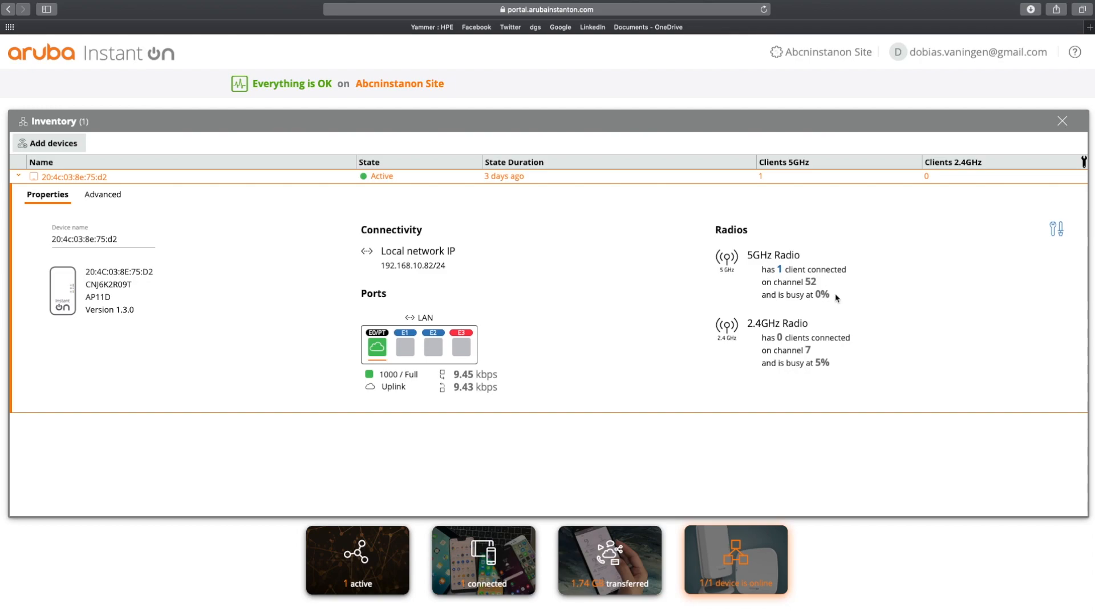
mouse_move(787, 342)
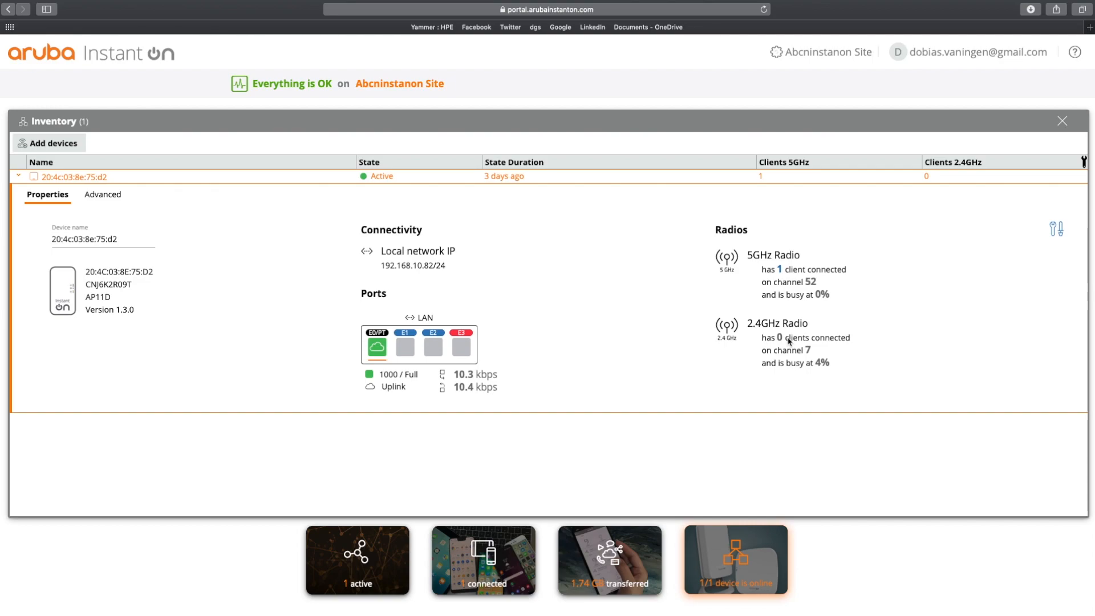
mouse_move(817, 356)
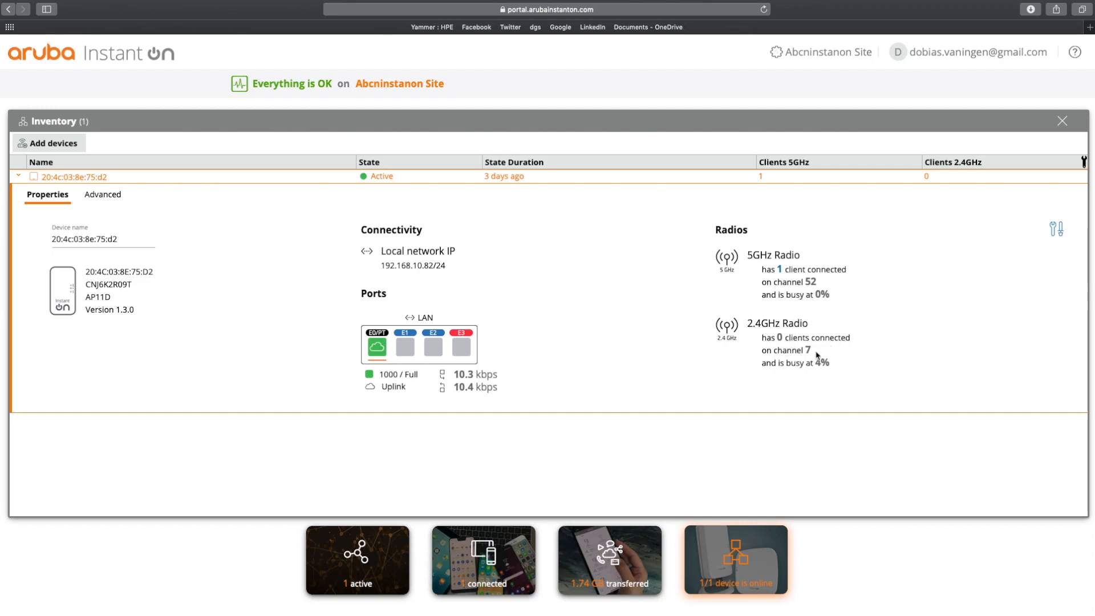
mouse_move(842, 365)
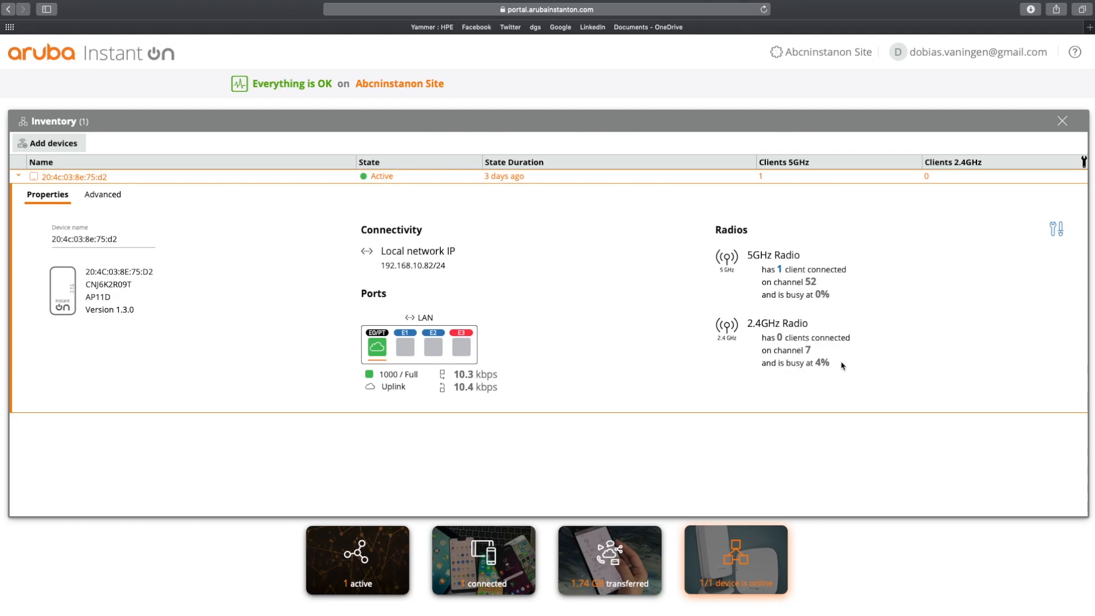
mouse_move(1054, 240)
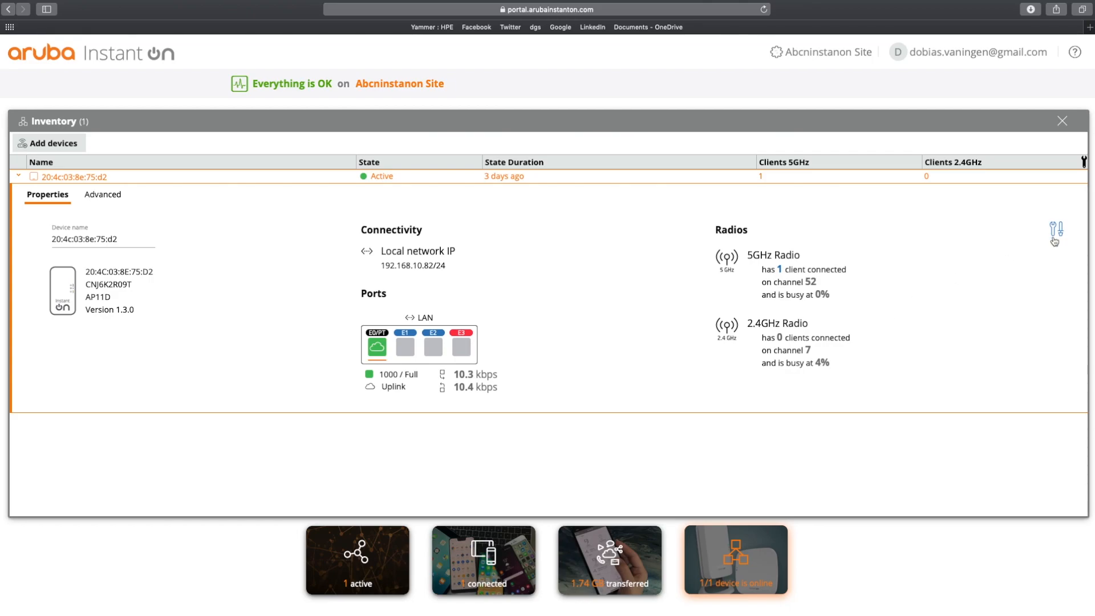
- Run the device troubleshooter, dismiss 'No Issues Detected' without restarting, and collapse the row
left_click(1057, 230)
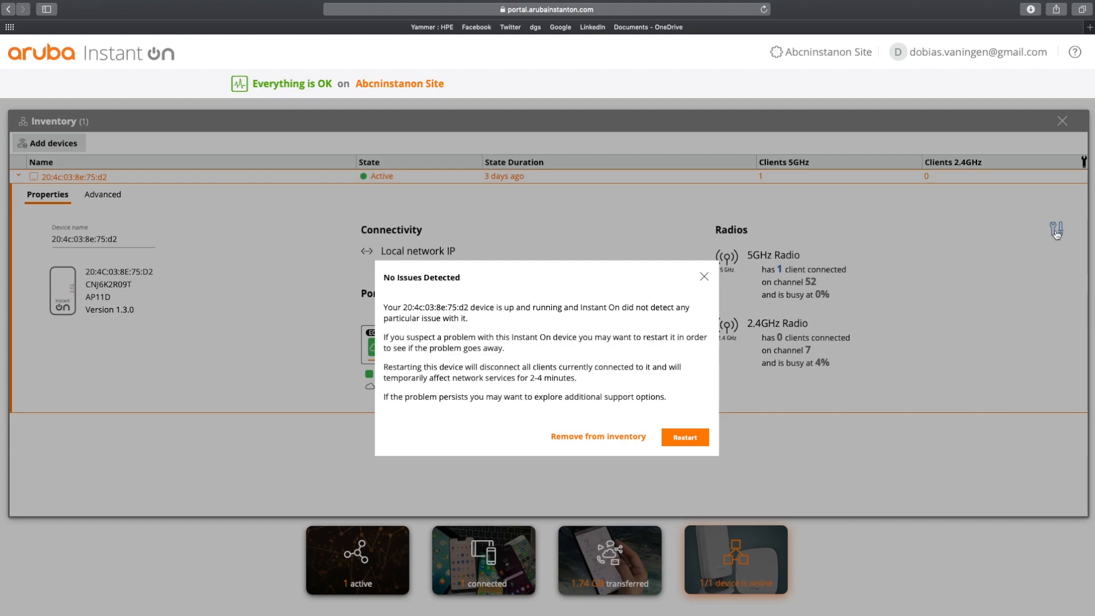
mouse_move(684, 438)
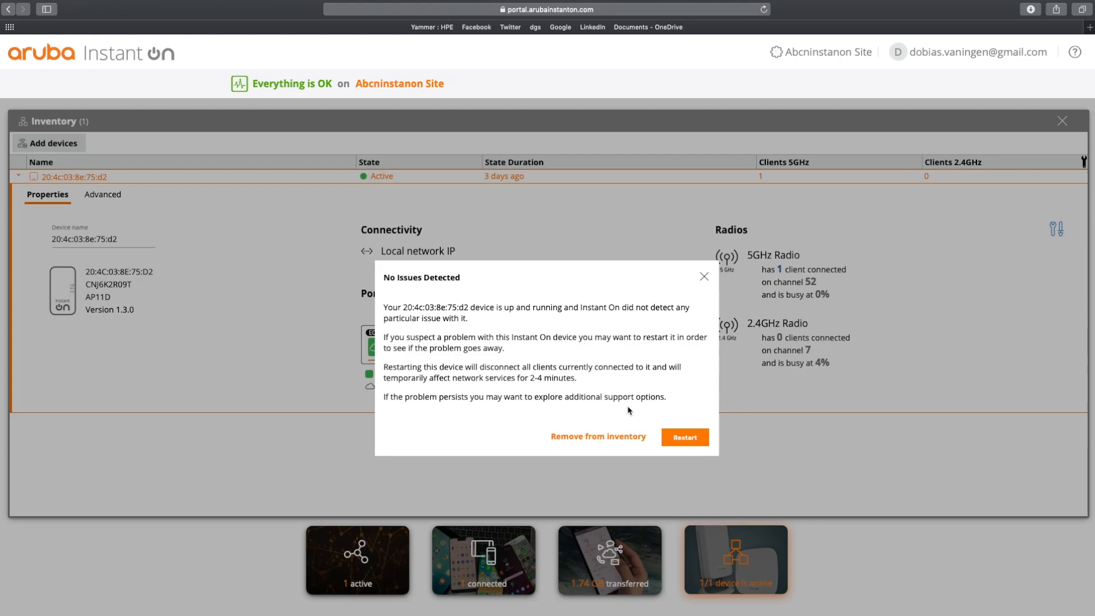
left_click(704, 276)
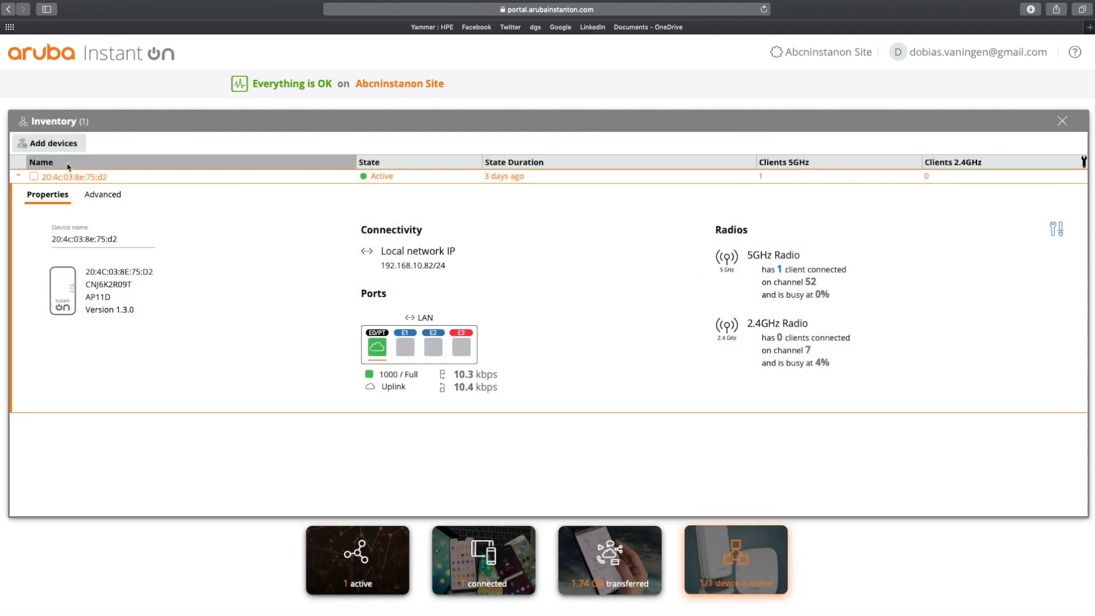
left_click(17, 176)
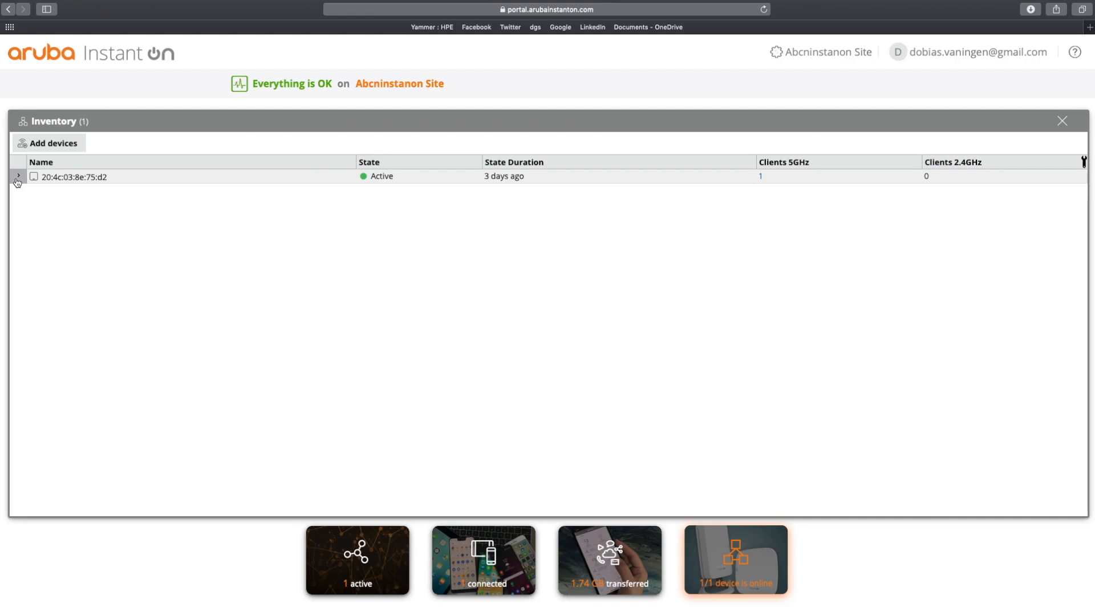
- Open and cancel the add-device screen, then close the inventory panel
left_click(48, 142)
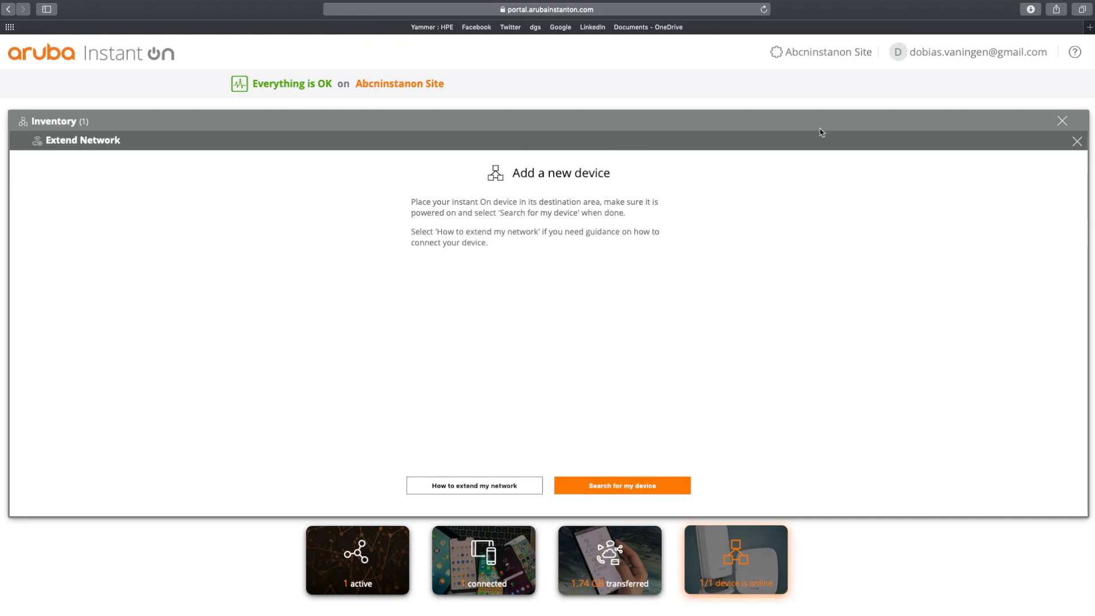
left_click(1076, 141)
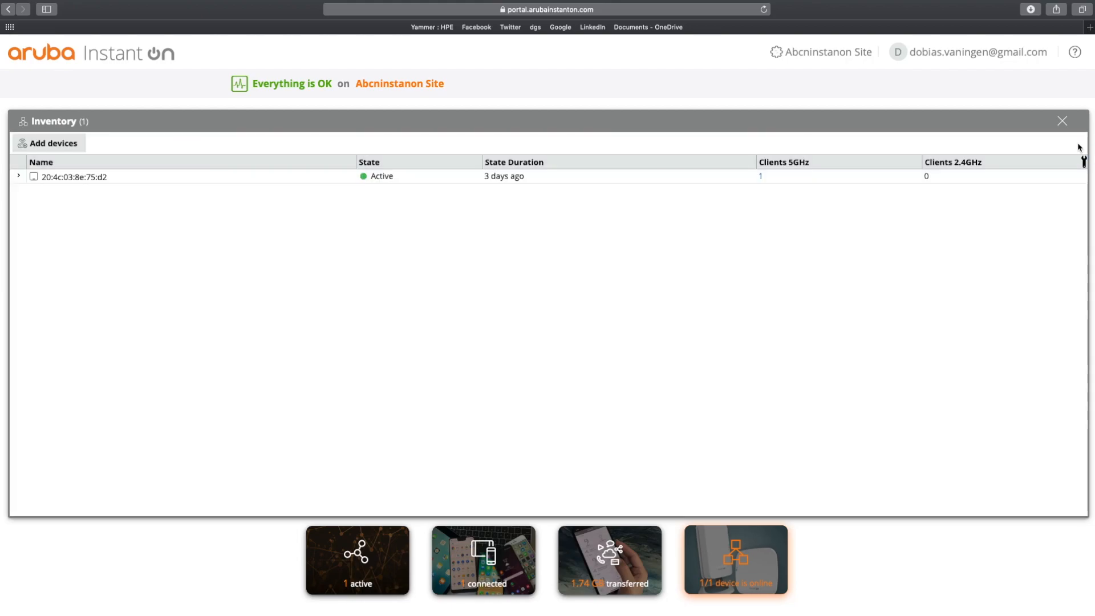
mouse_move(1061, 126)
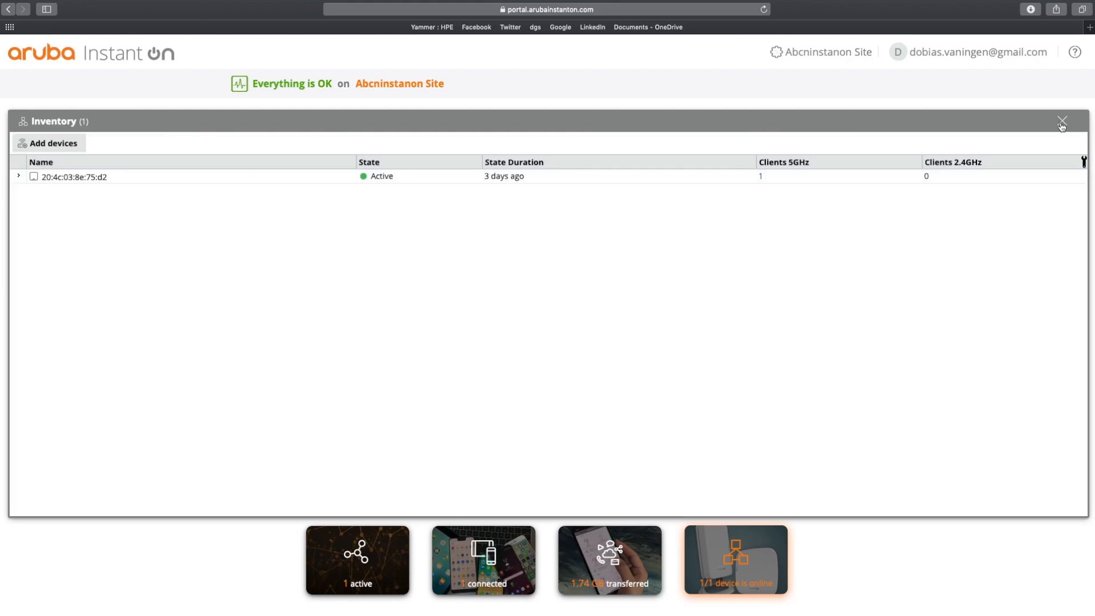
left_click(1062, 121)
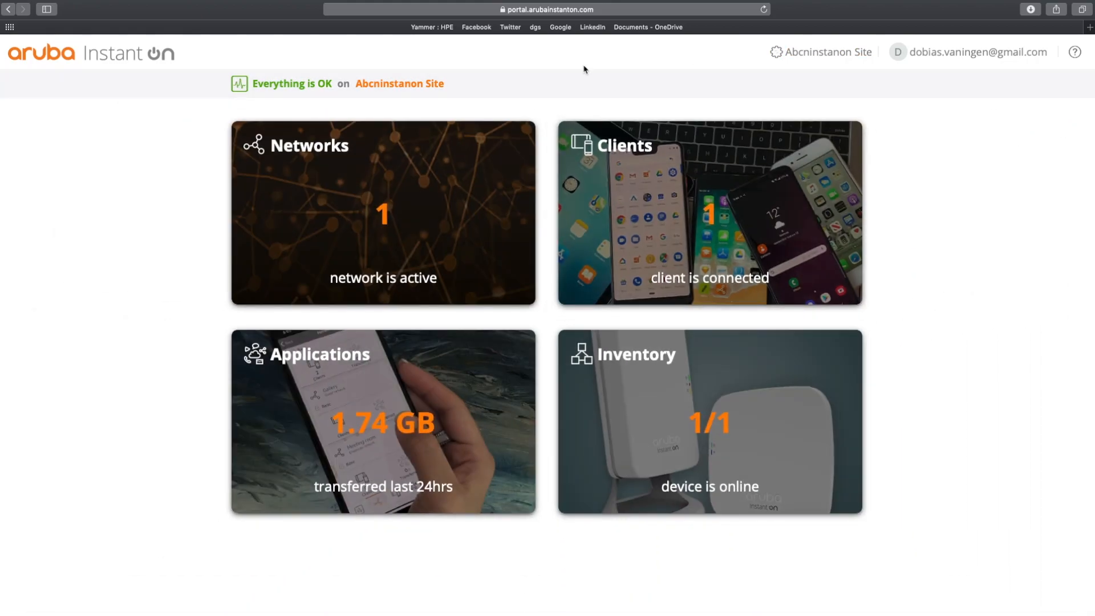
mouse_move(180, 195)
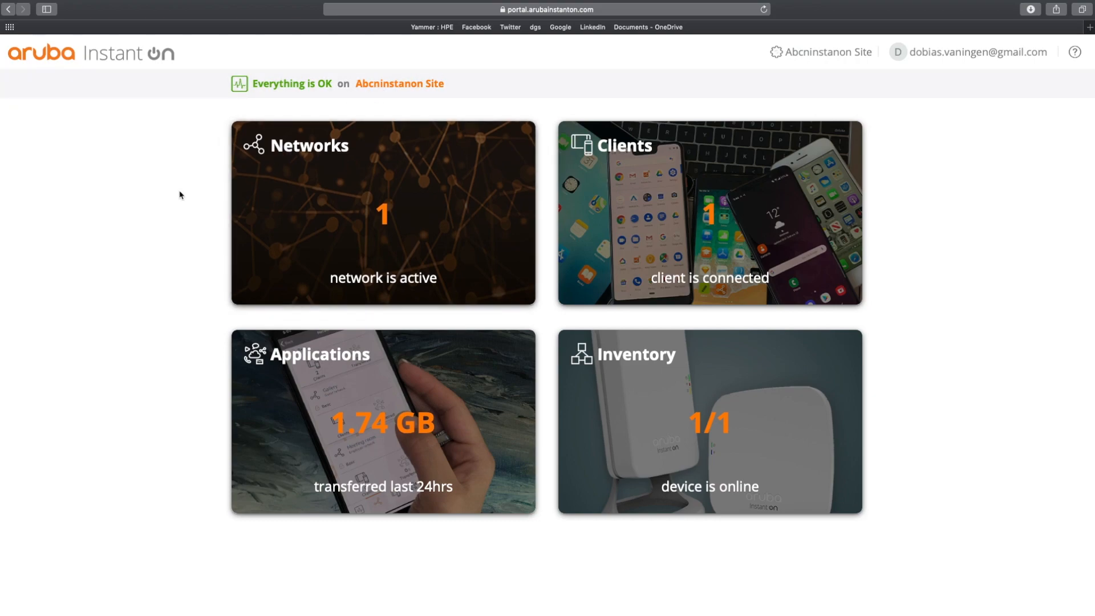
- Open the Networks tile to list the Abcninstanon employee network
left_click(382, 212)
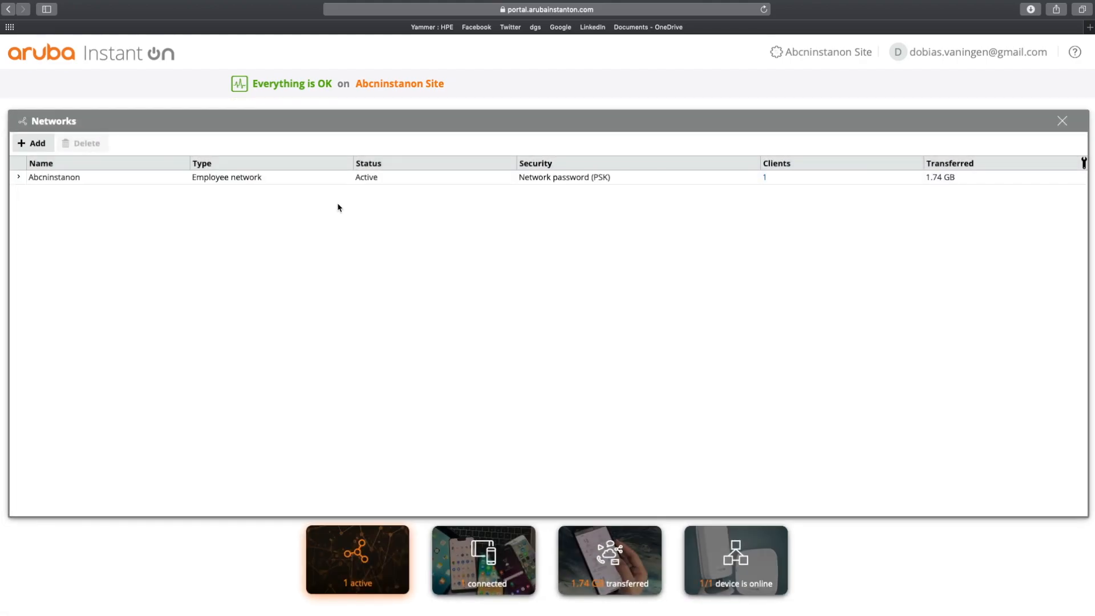
mouse_move(166, 220)
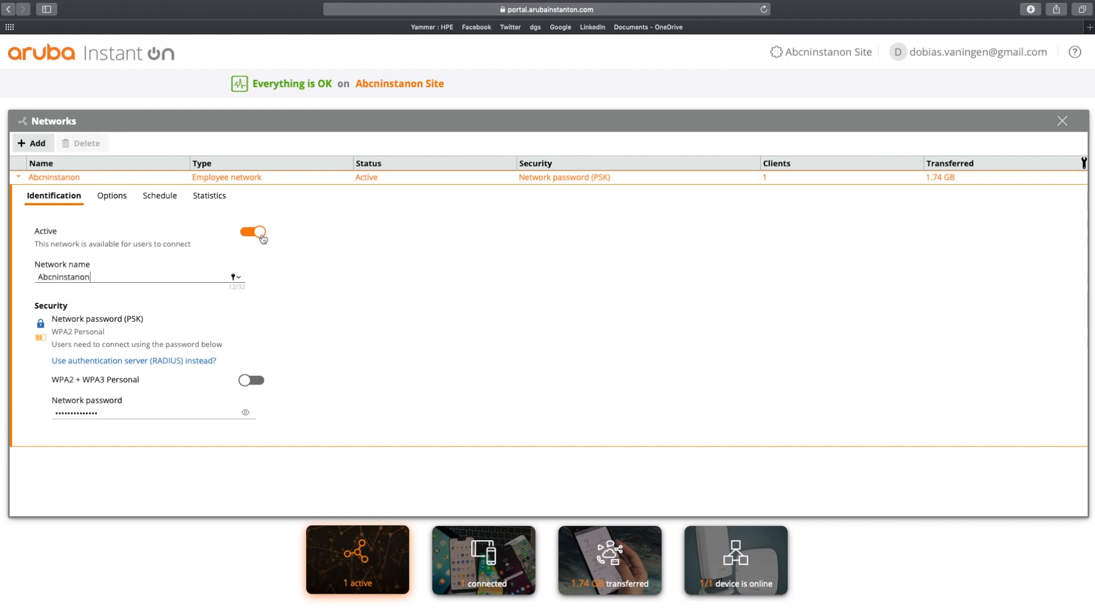
mouse_move(196, 270)
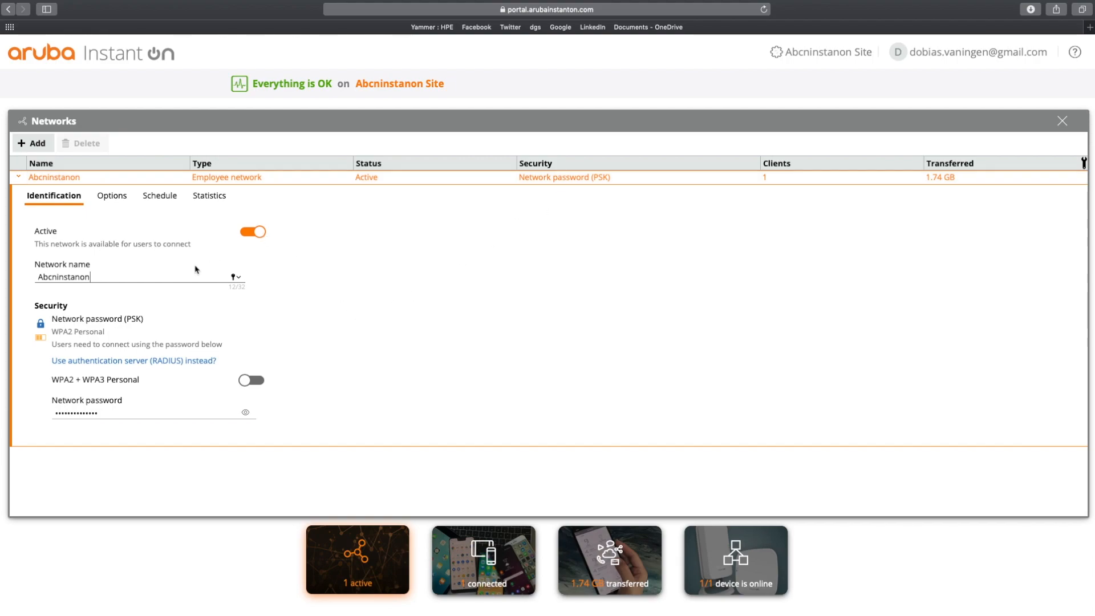
mouse_move(161, 361)
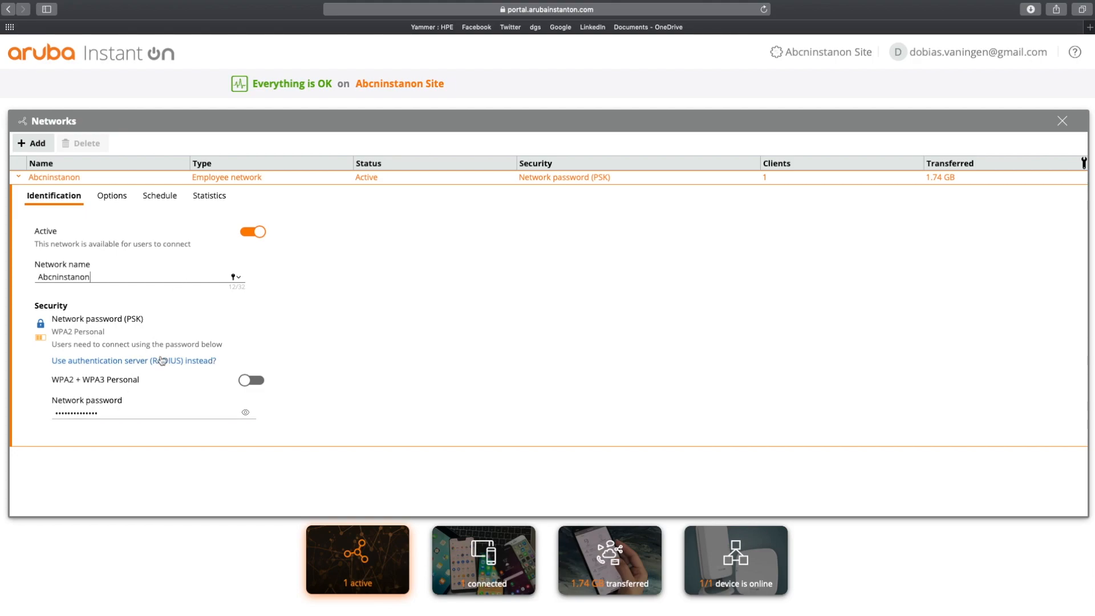
mouse_move(159, 368)
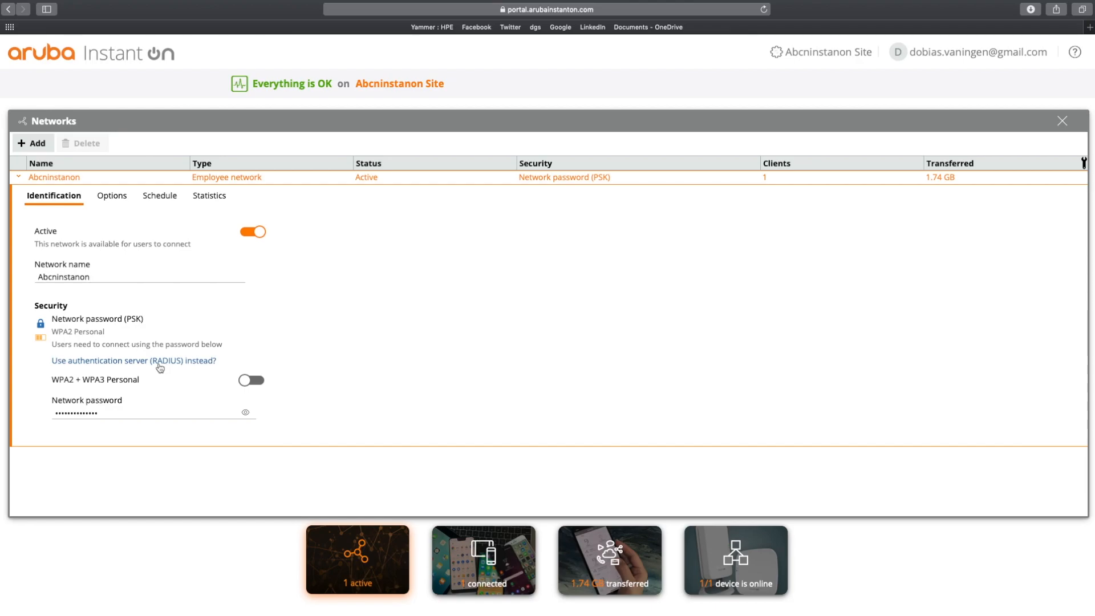
- Switch the Abcninstanon network's security to a RADIUS authentication server
left_click(133, 360)
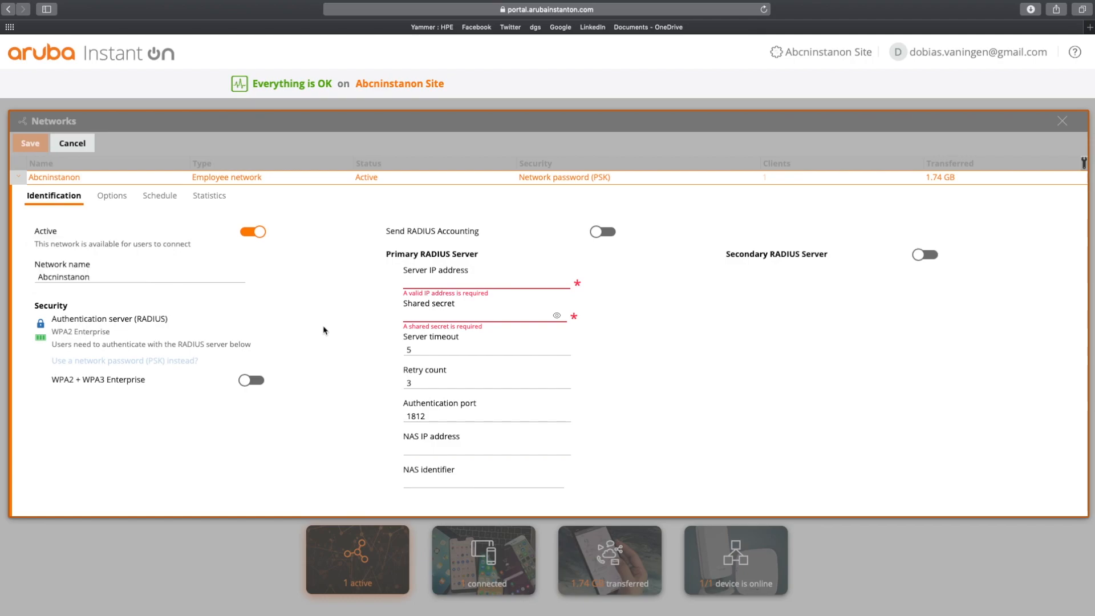
mouse_move(113, 200)
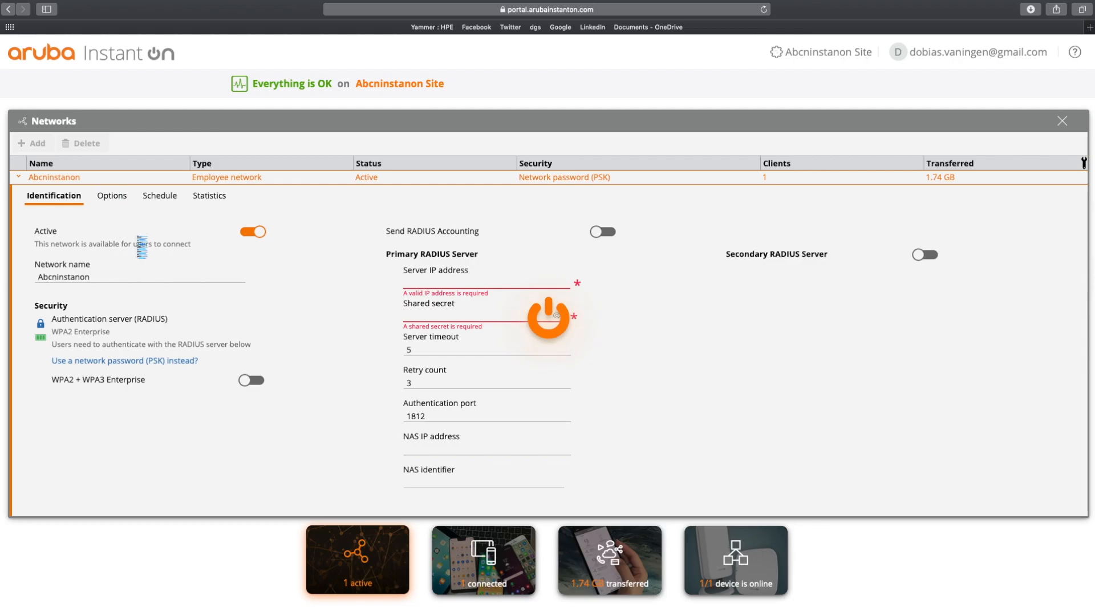
- Show the Abcninstanon network's Options: visible, unlimited bandwidth, same-as-local-network IP assignment
left_click(111, 196)
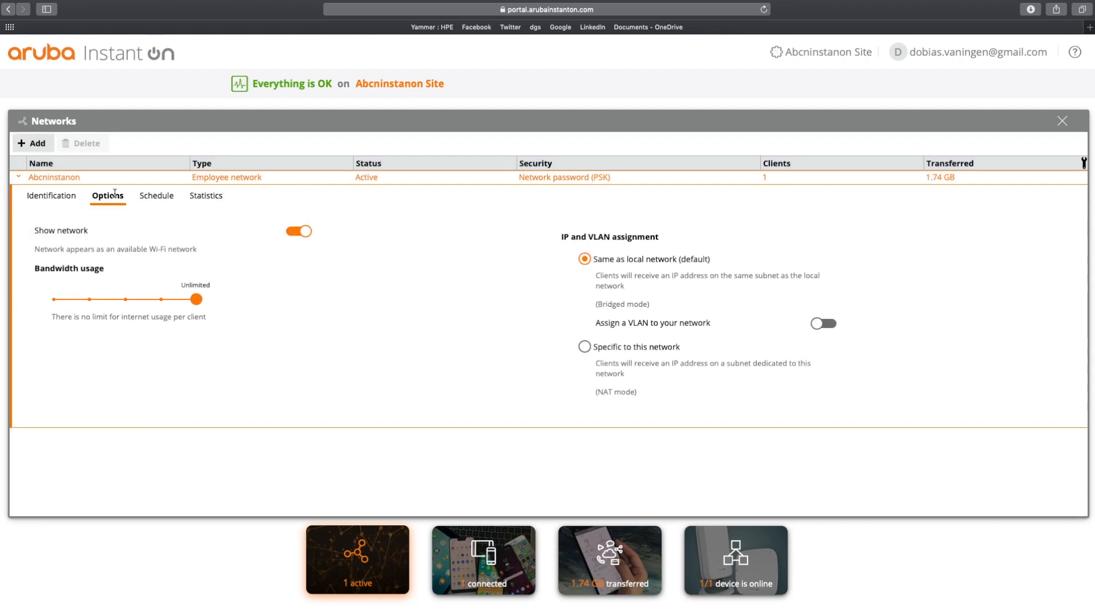
mouse_move(313, 256)
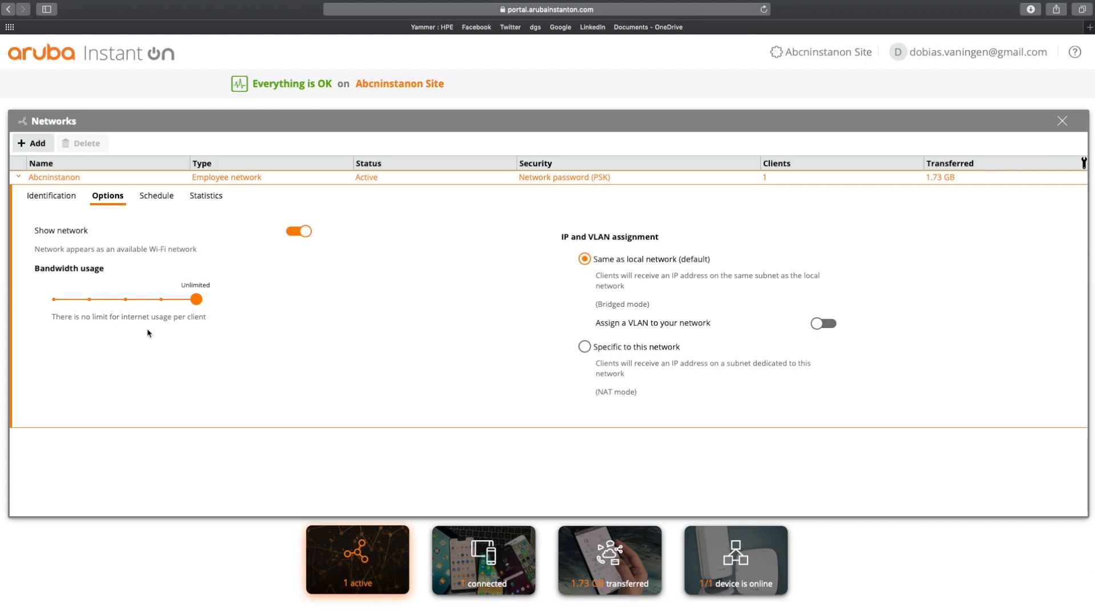
mouse_move(524, 342)
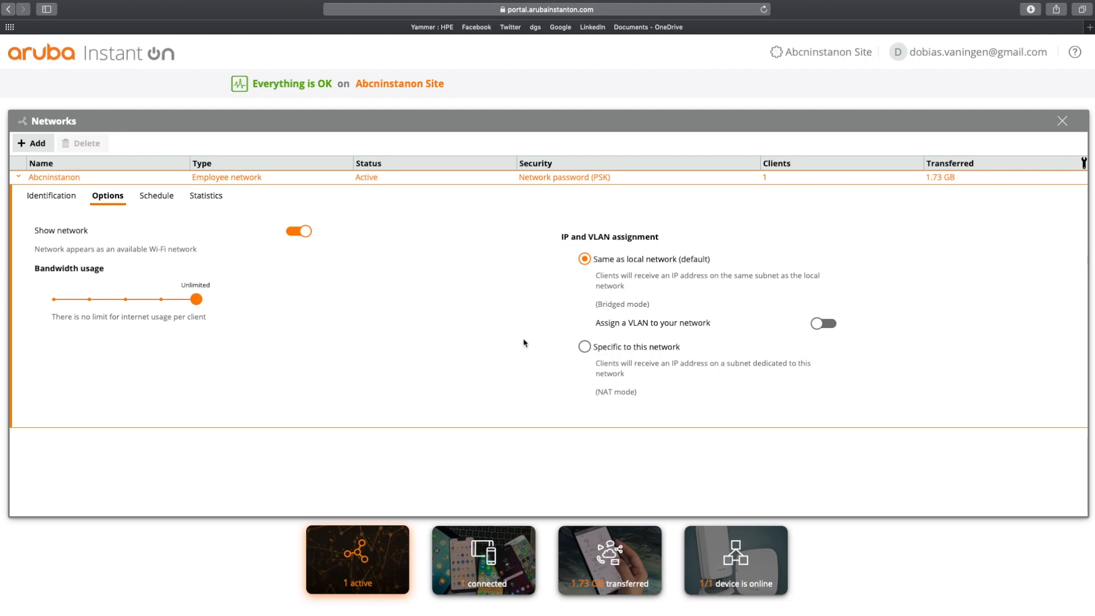
mouse_move(675, 290)
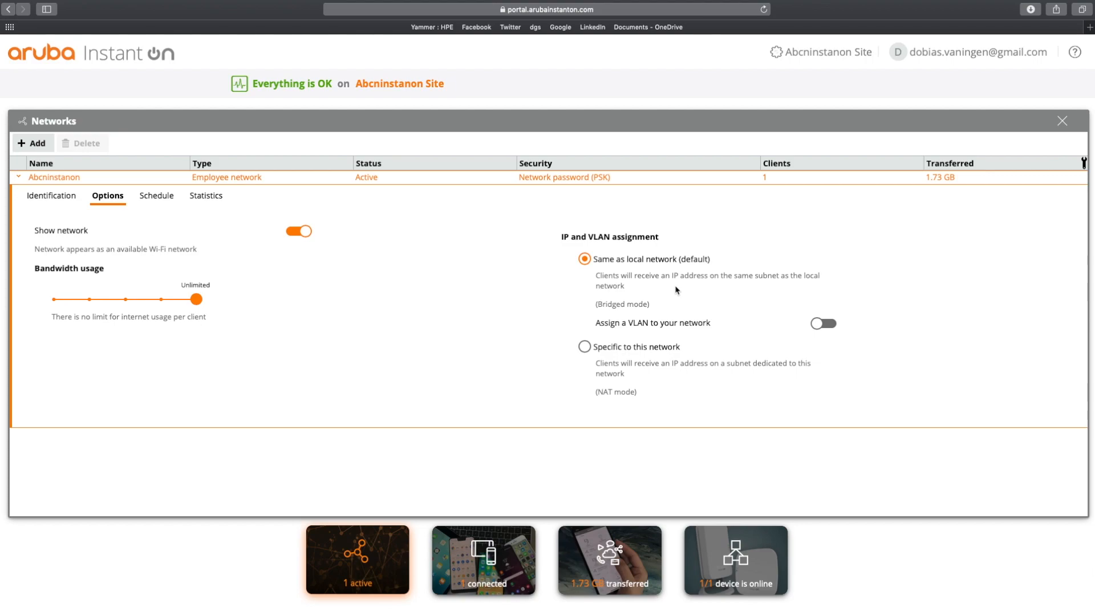
mouse_move(666, 349)
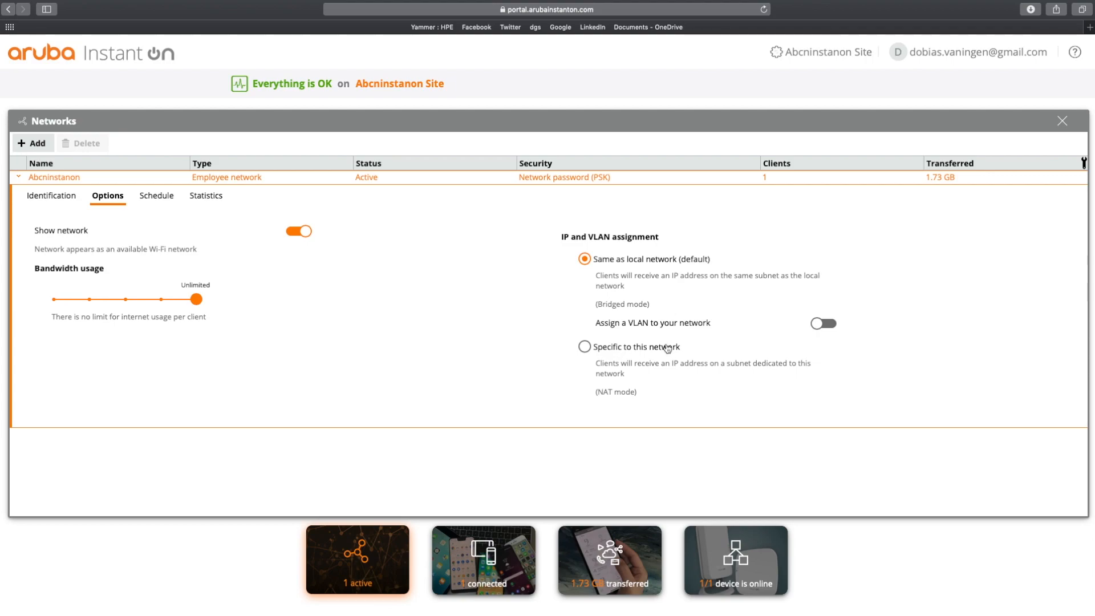
mouse_move(703, 380)
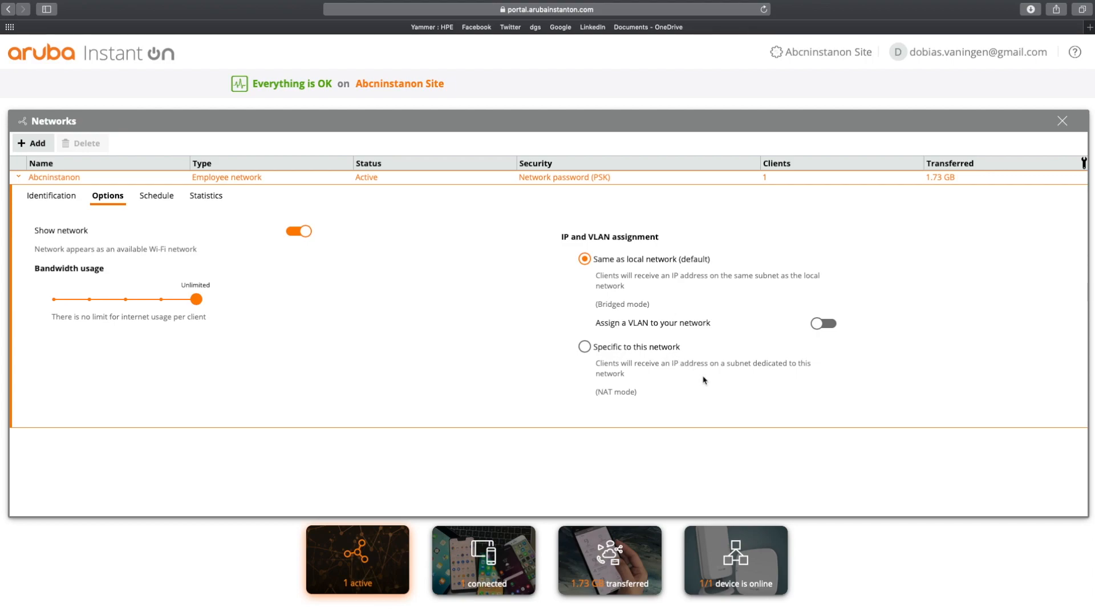
mouse_move(698, 372)
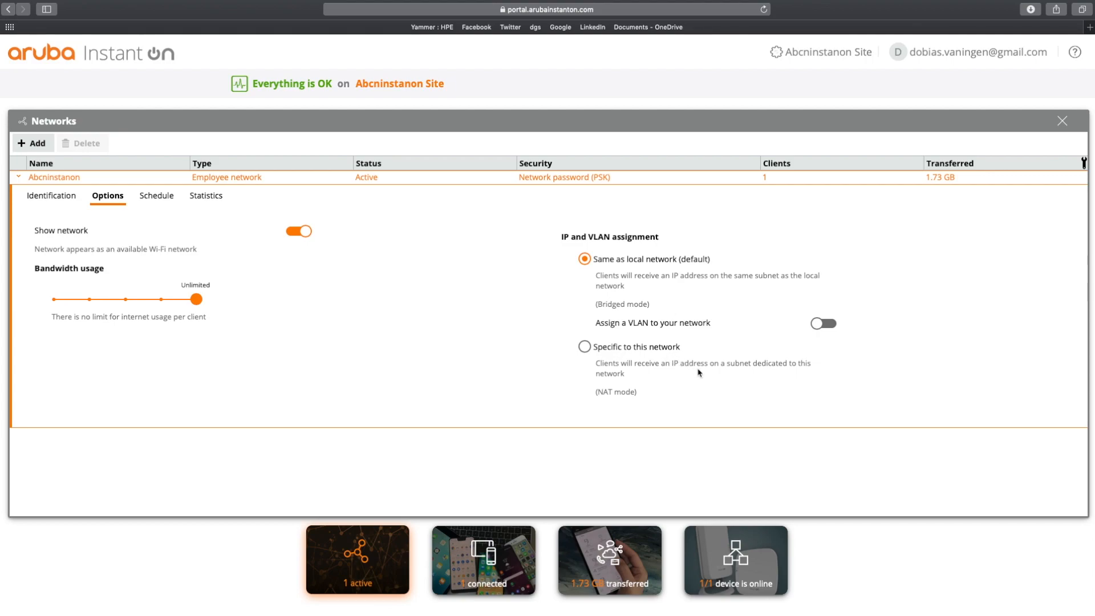
mouse_move(282, 324)
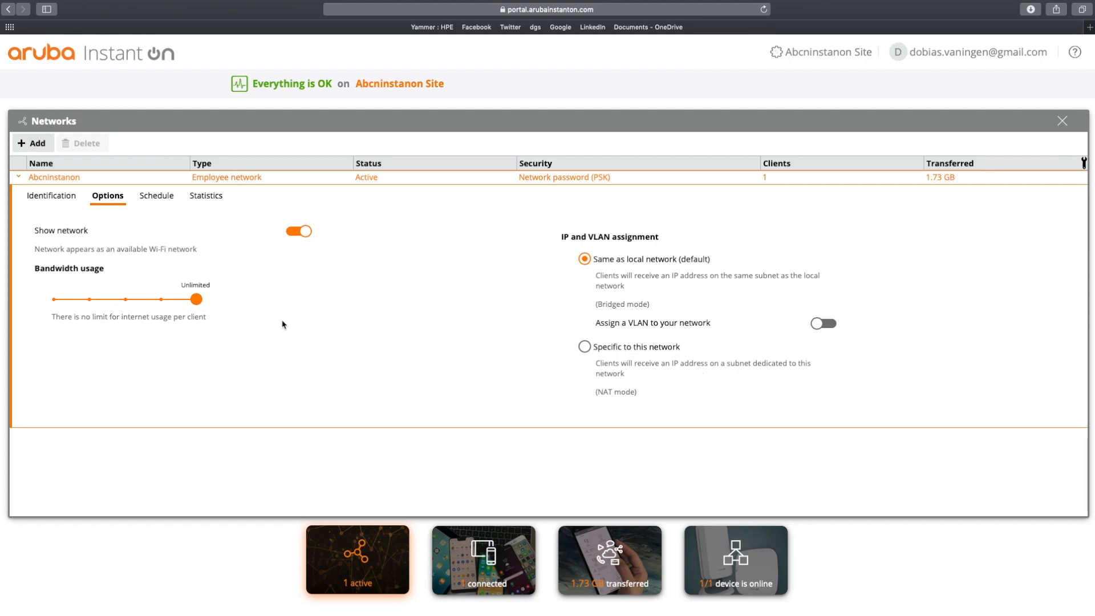
- Turn the Abcninstanon network's access schedule on to preview weekday access, then off again
left_click(155, 195)
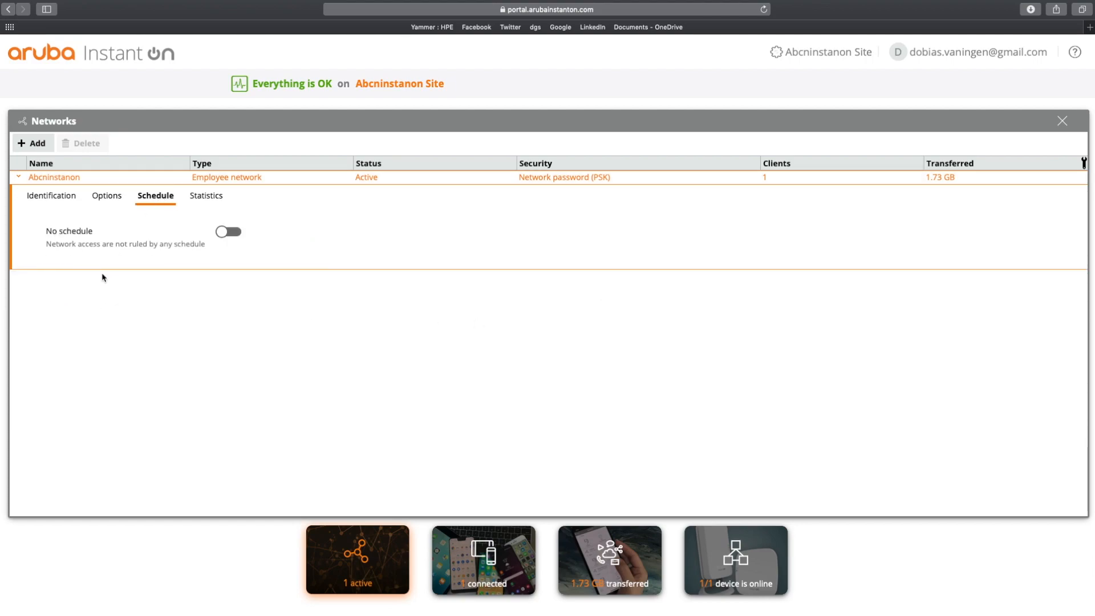
mouse_move(116, 217)
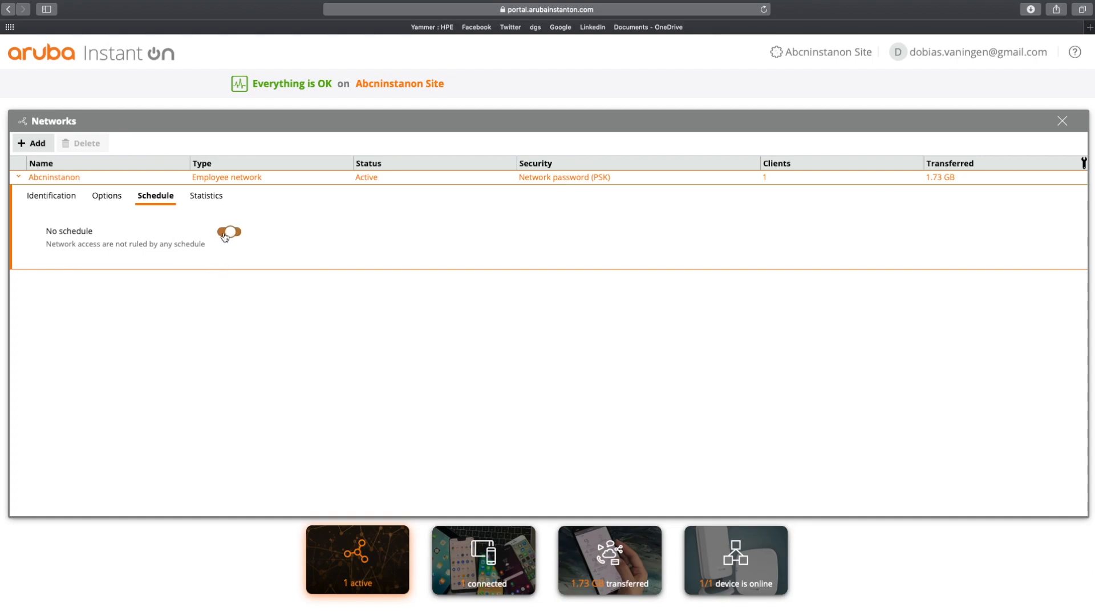
left_click(229, 233)
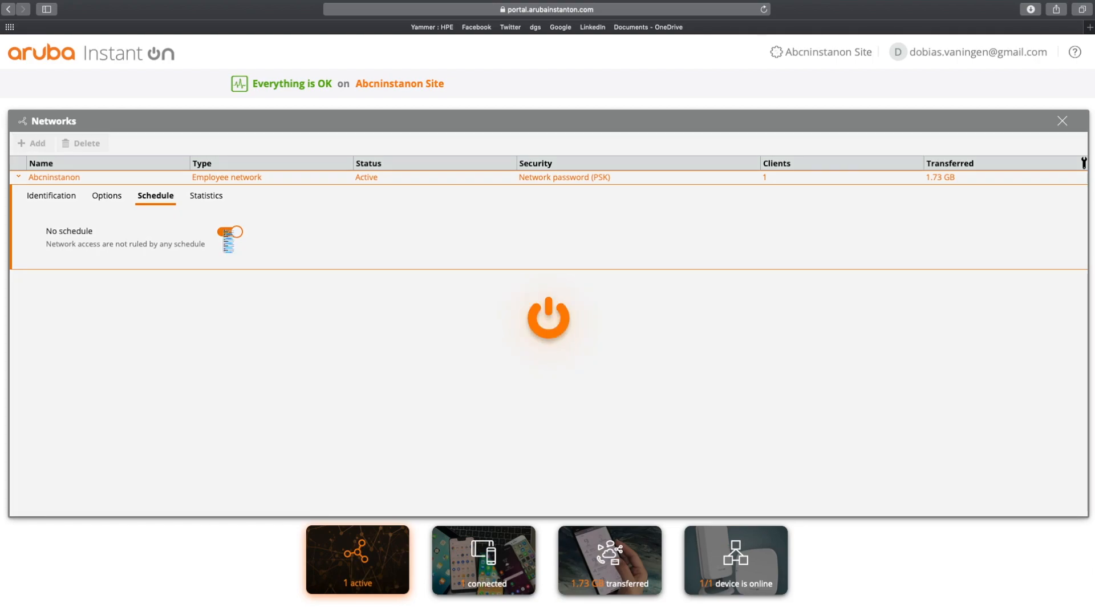
left_click(229, 233)
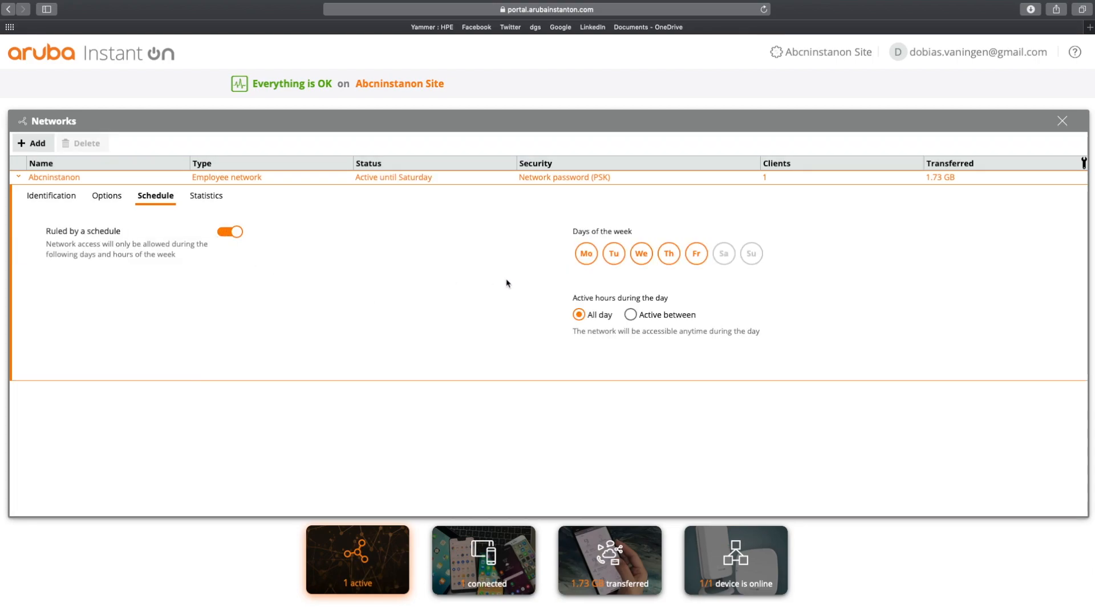
mouse_move(497, 283)
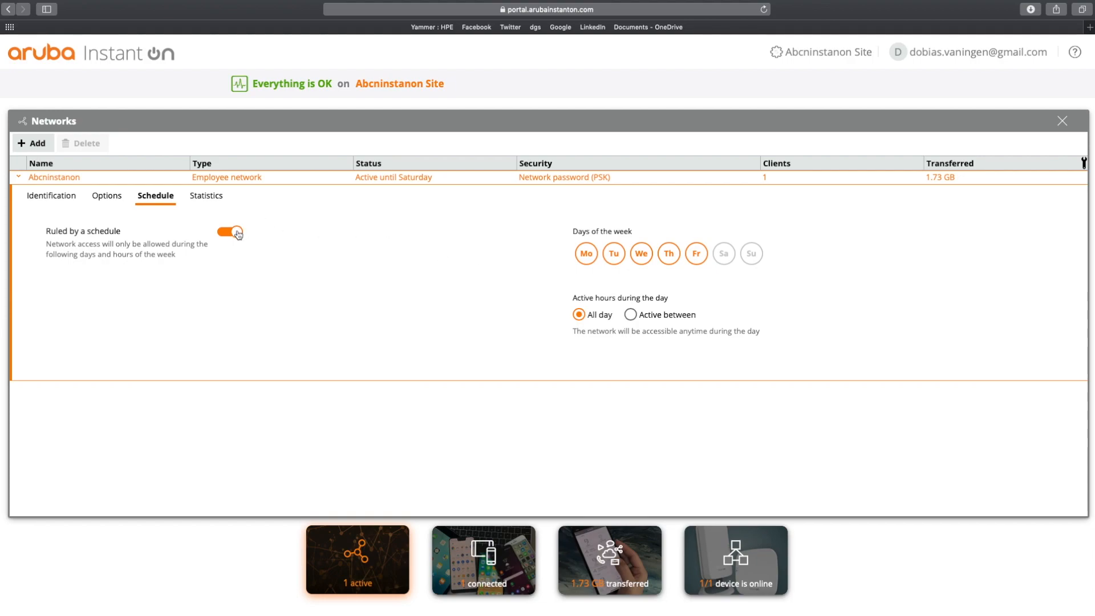
left_click(228, 232)
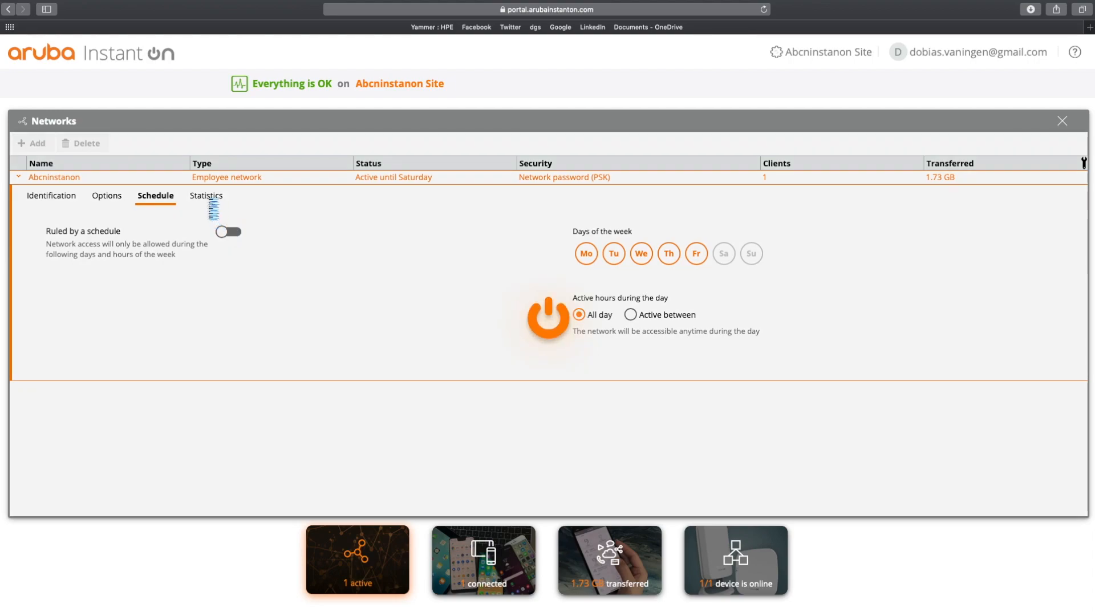
left_click(205, 195)
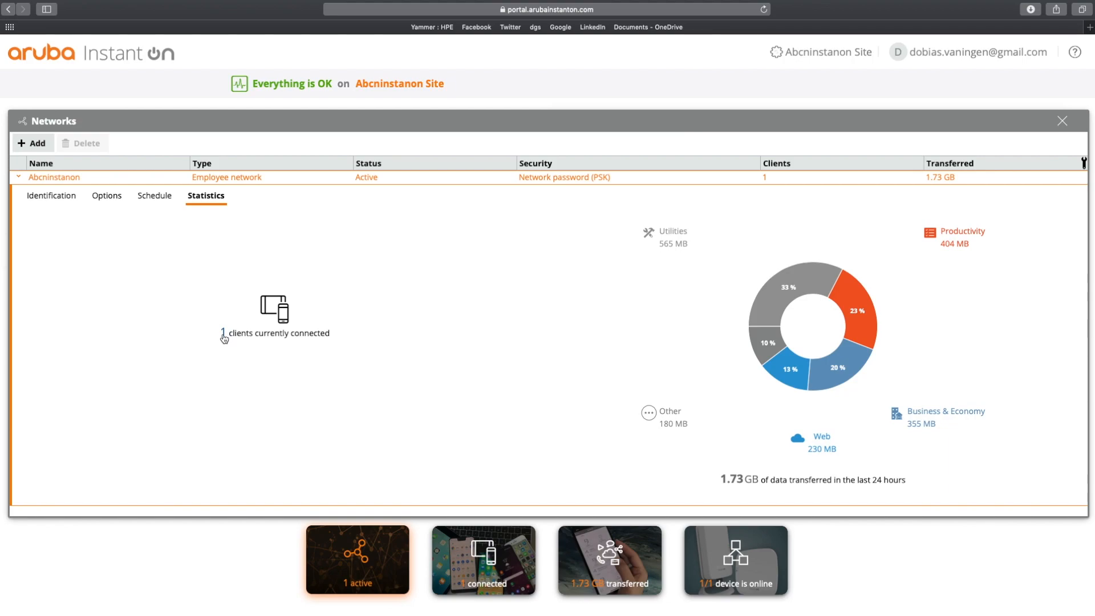
mouse_move(744, 363)
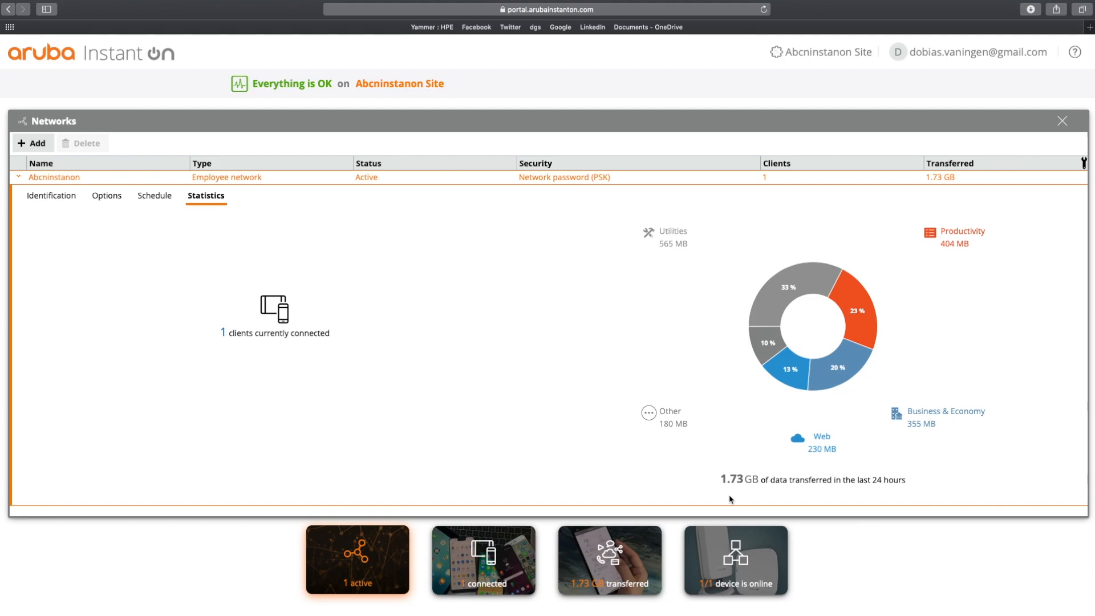
mouse_move(968, 284)
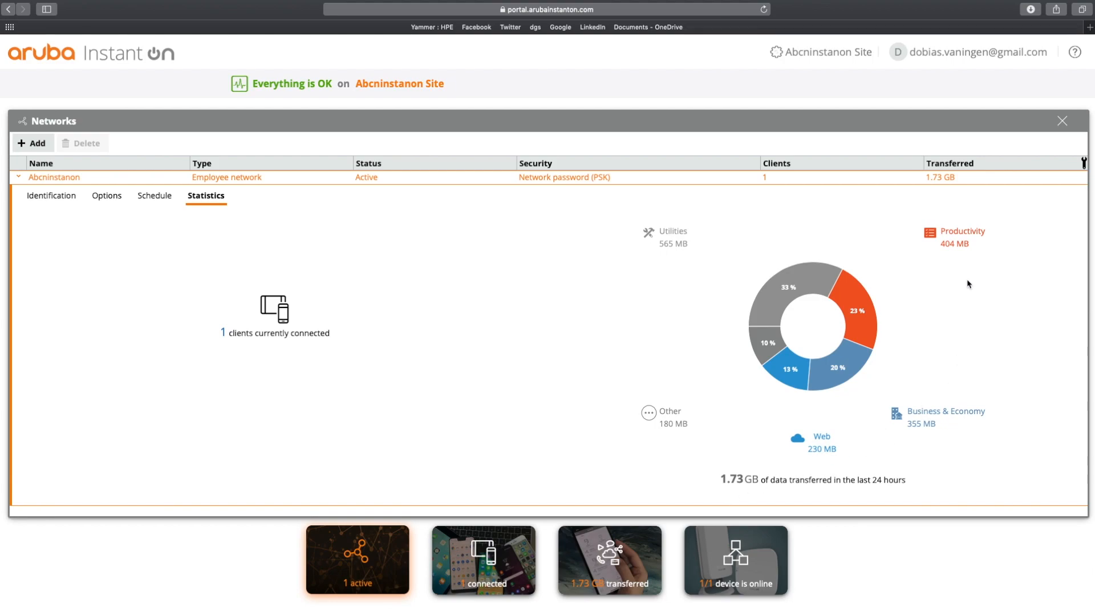
mouse_move(742, 286)
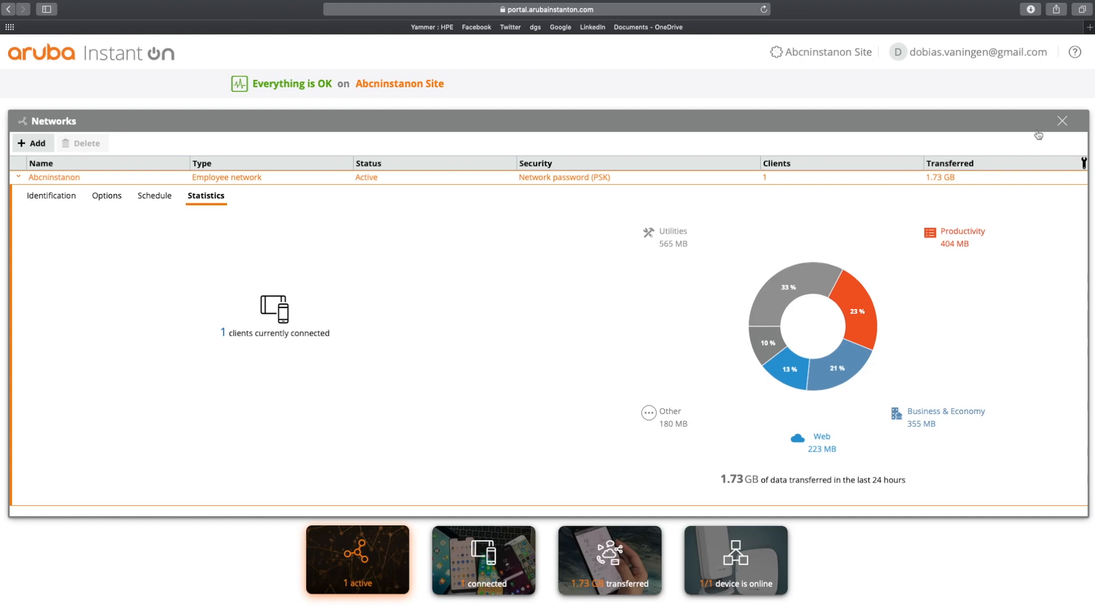
- Close the Networks panel, returning to the dashboard with 1 network, 1 client, 1.73 GB
left_click(1061, 121)
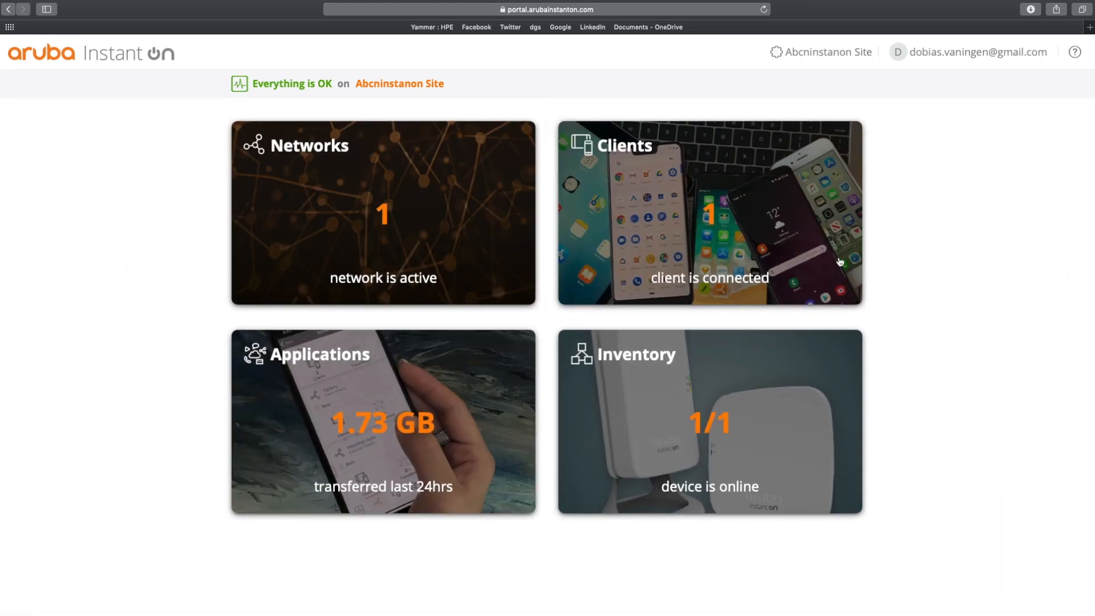
- Open the Connected Clients list showing Dobiass-MBP, then its client list selector
left_click(709, 213)
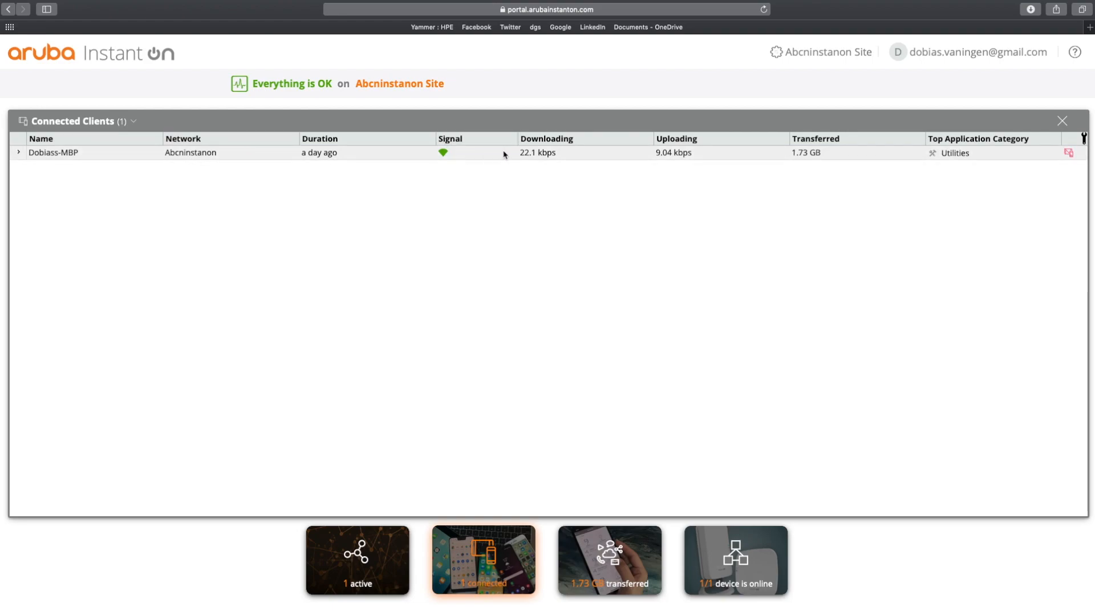
mouse_move(904, 152)
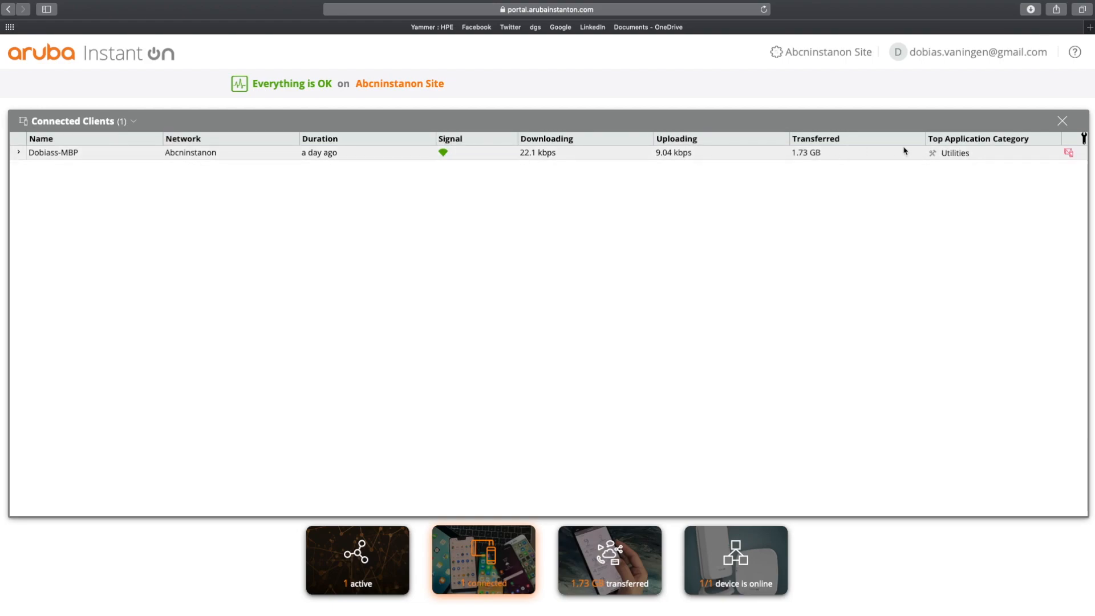
mouse_move(954, 162)
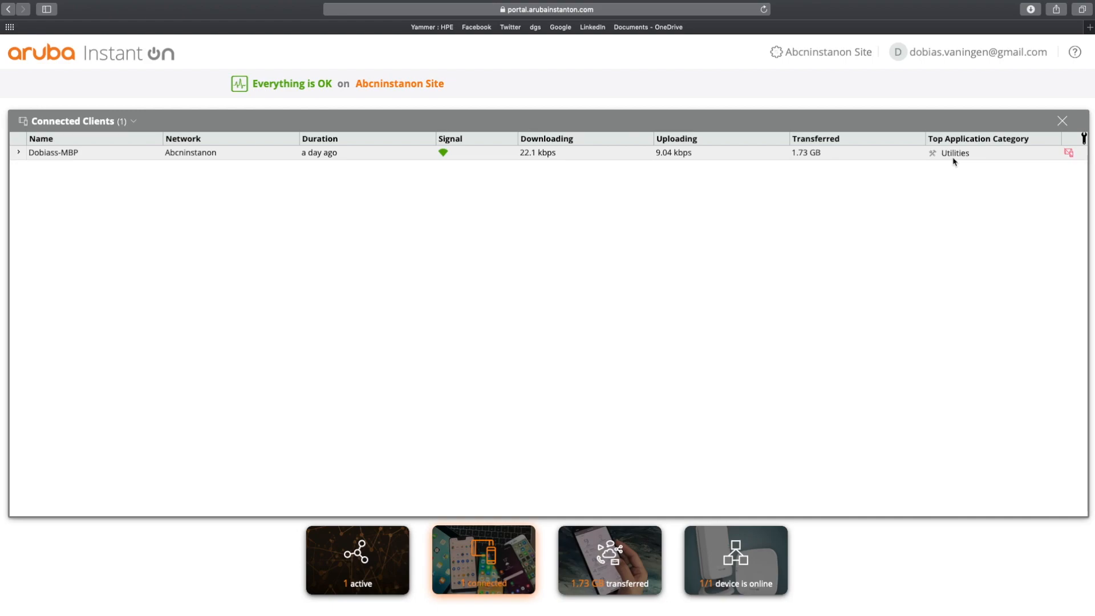
mouse_move(1068, 153)
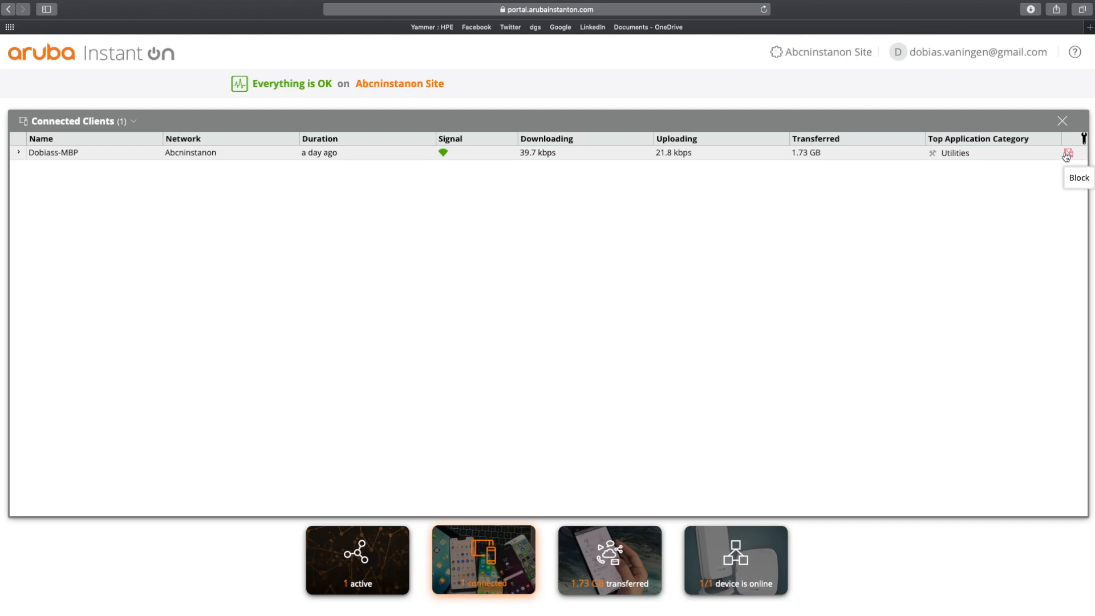
left_click(133, 121)
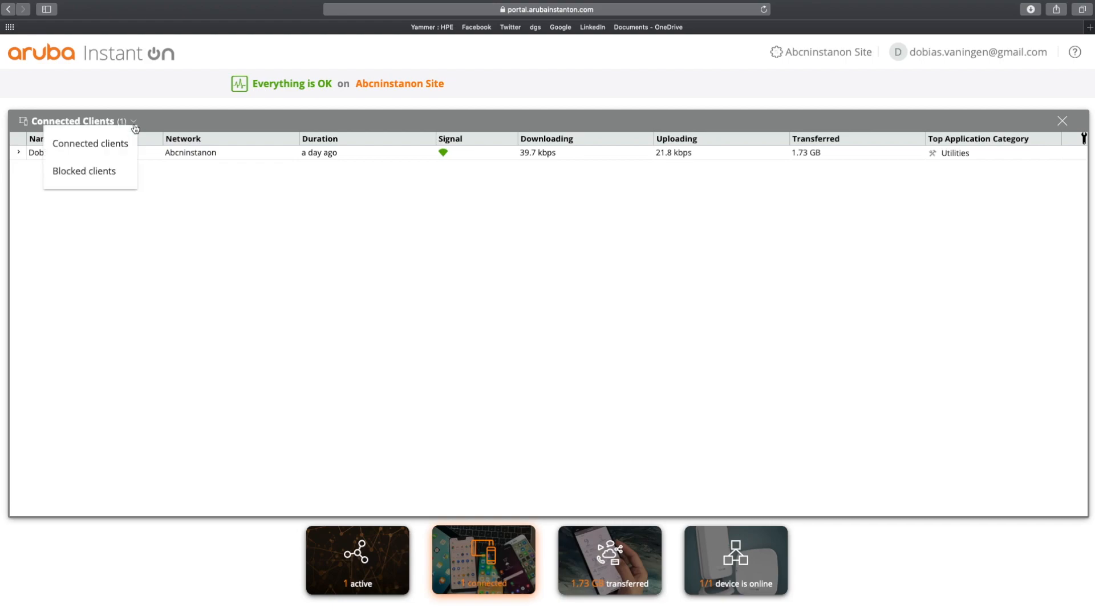
- View the empty Blocked clients list, return to Connected clients, and open column options
left_click(83, 171)
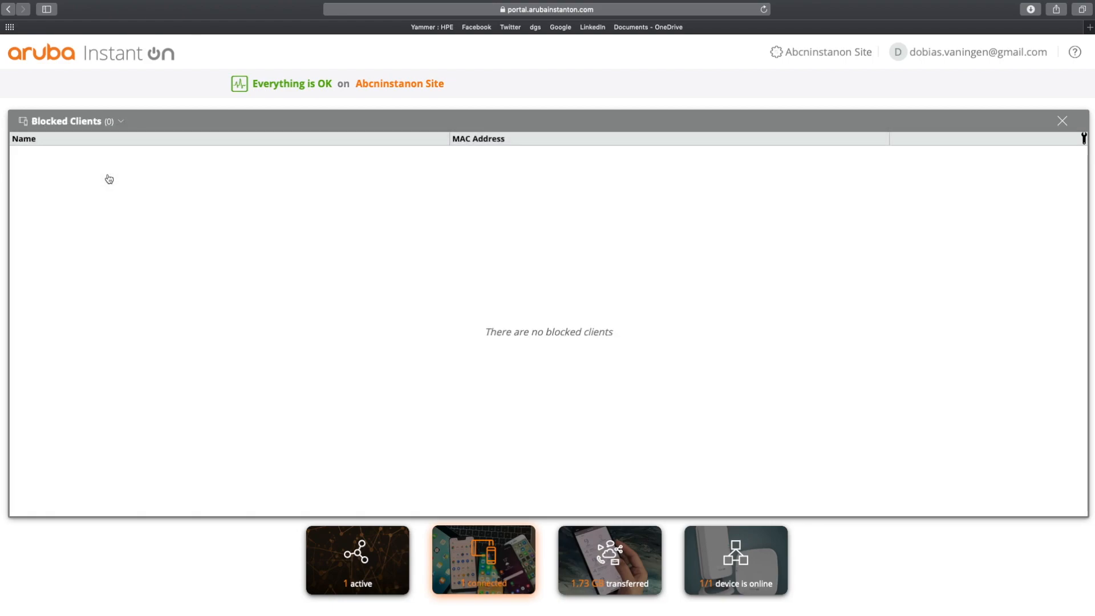
left_click(119, 123)
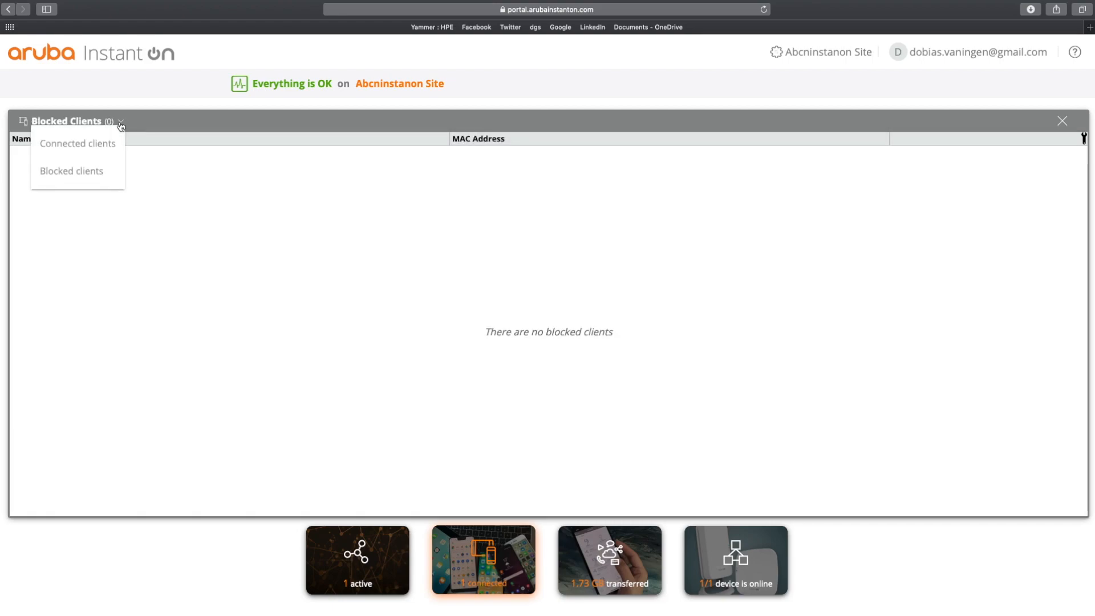
left_click(77, 143)
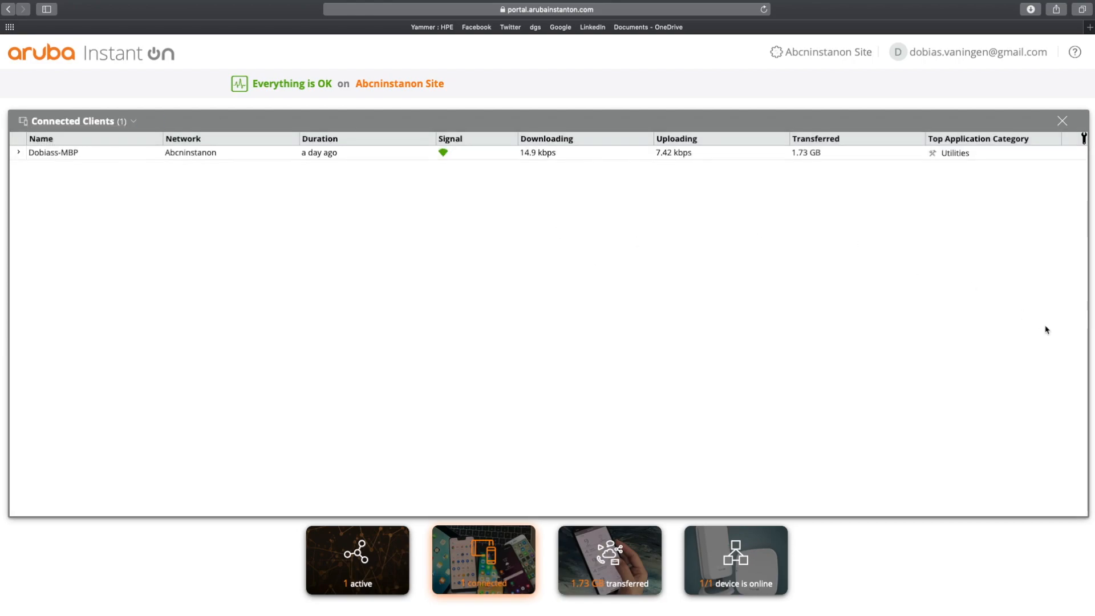
left_click(1084, 138)
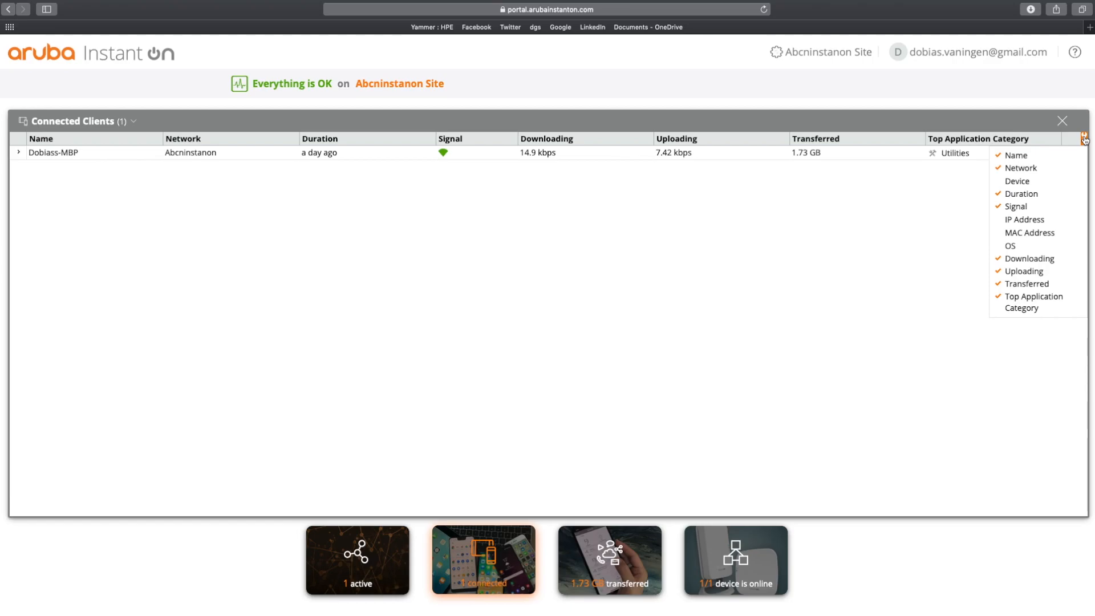
- Expand and collapse Dobiass-MBP's details and usage chart, then close the clients panel
left_click(1083, 136)
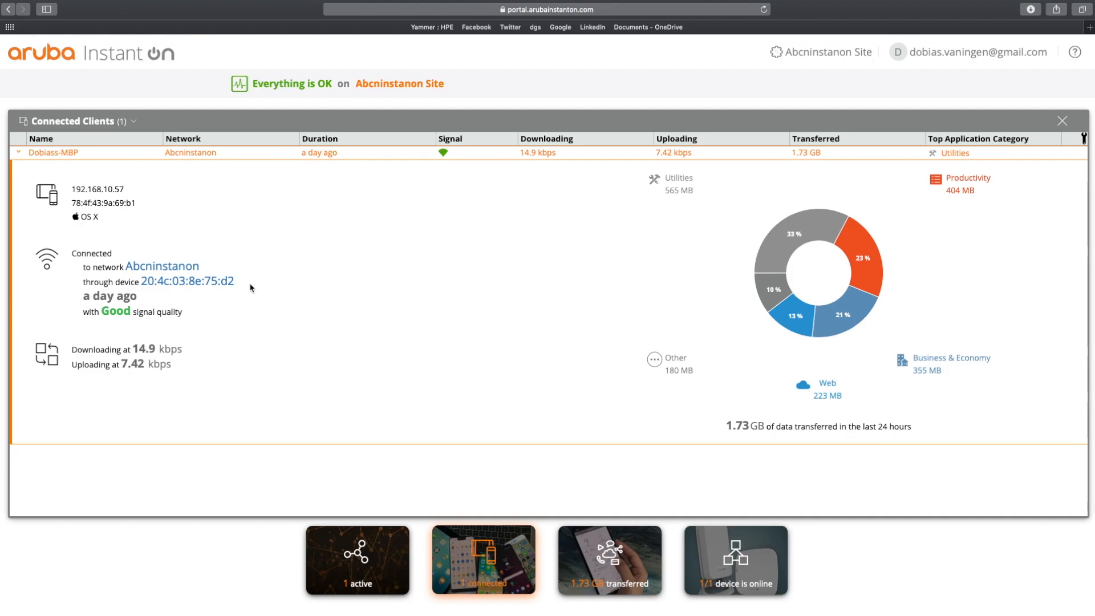
mouse_move(965, 279)
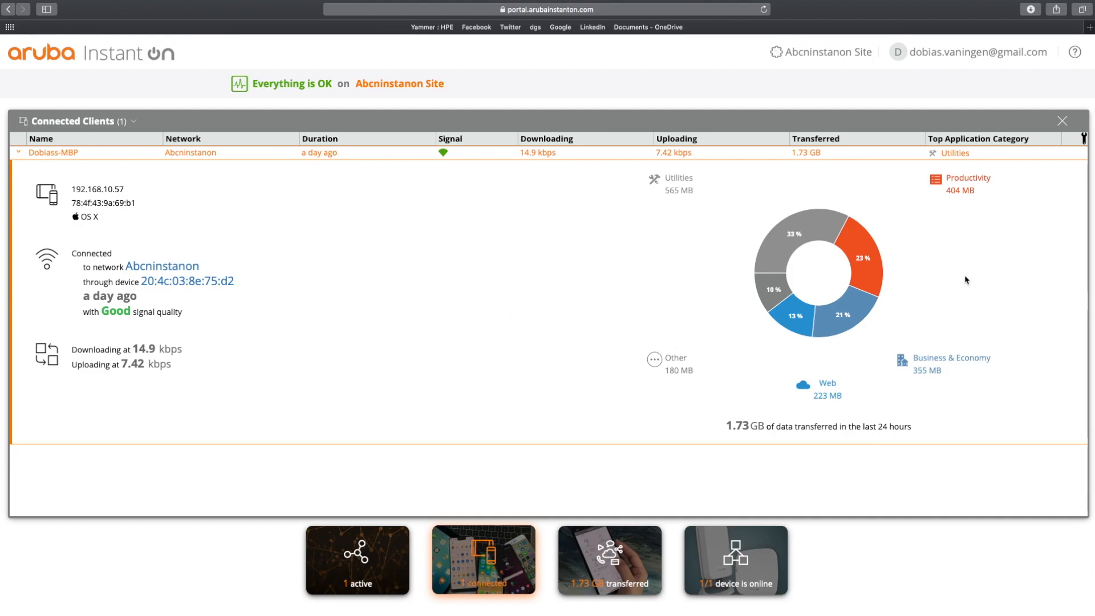
mouse_move(900, 280)
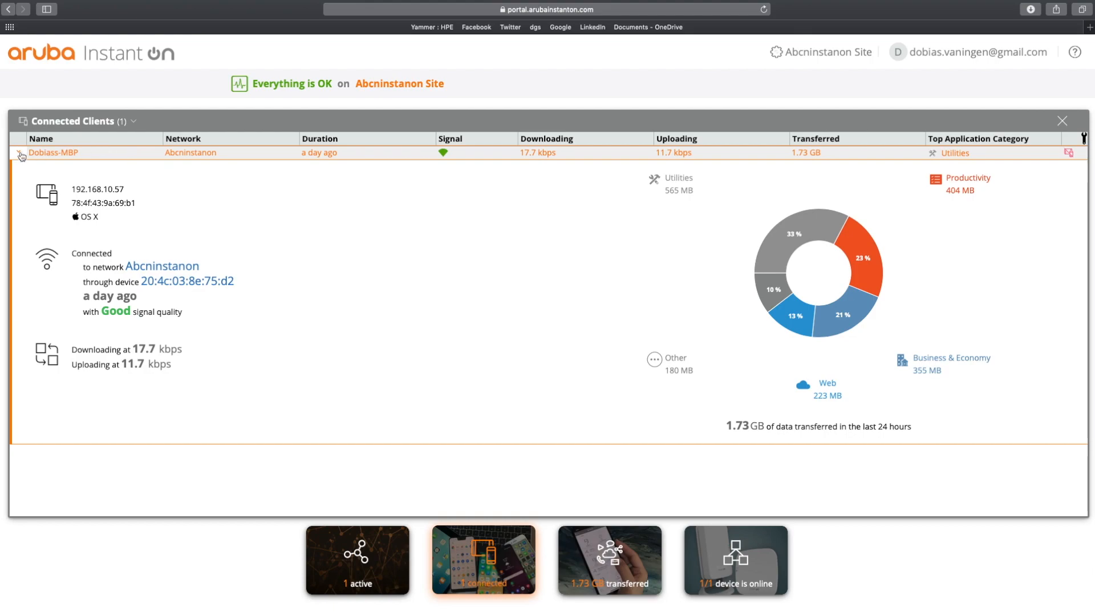
left_click(19, 152)
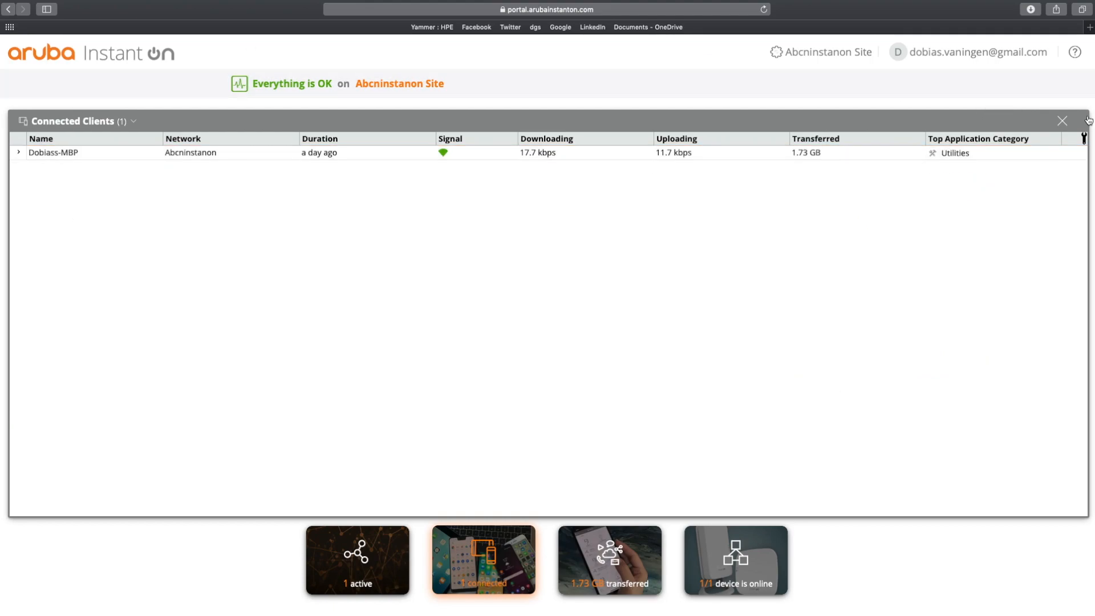
left_click(1061, 121)
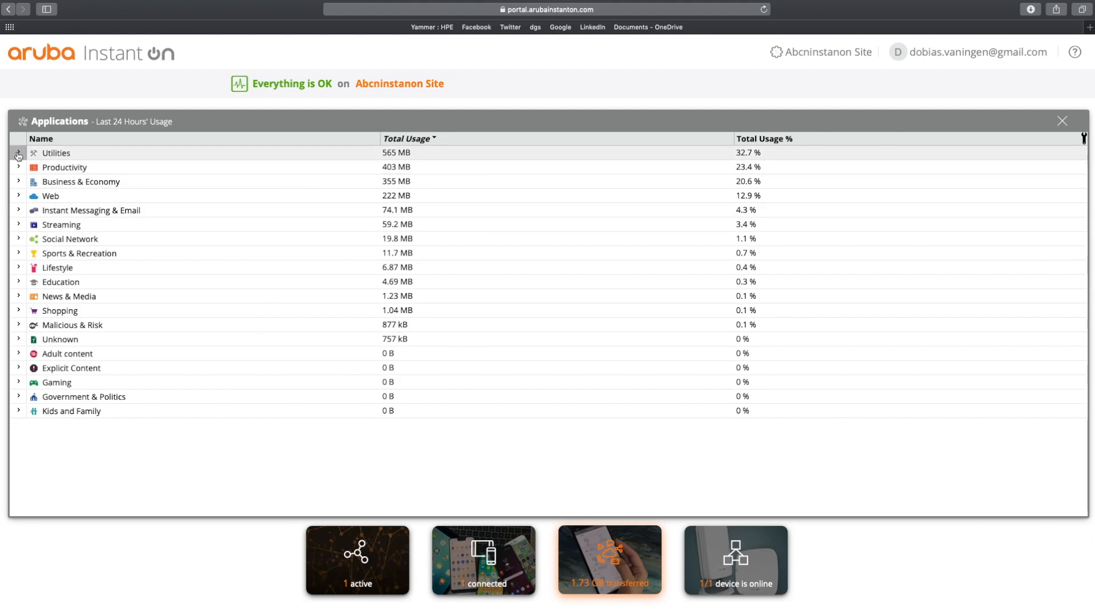
left_click(18, 152)
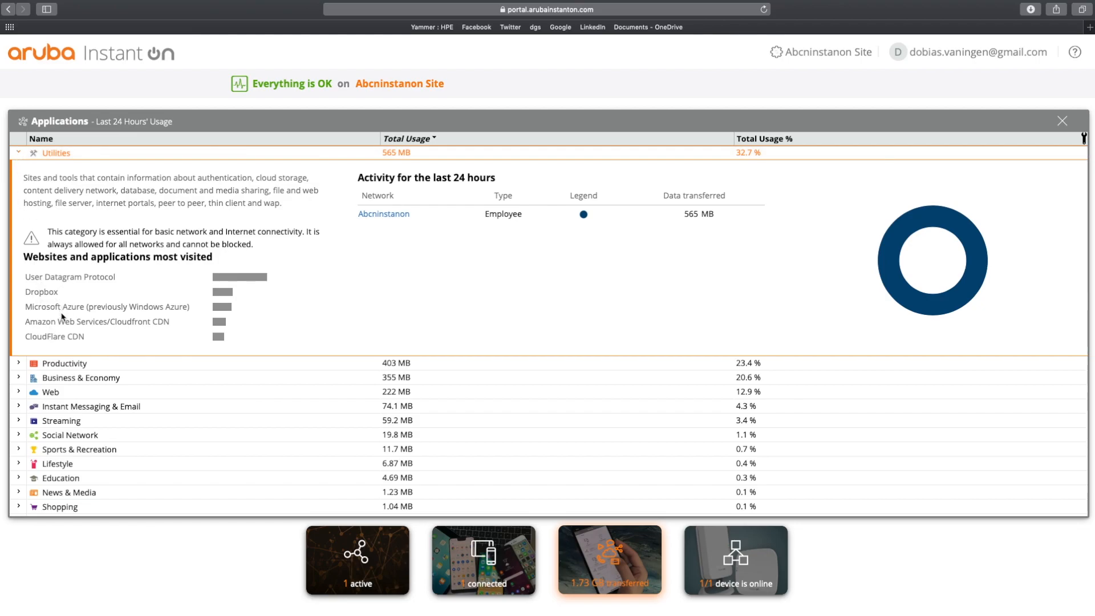
mouse_move(420, 211)
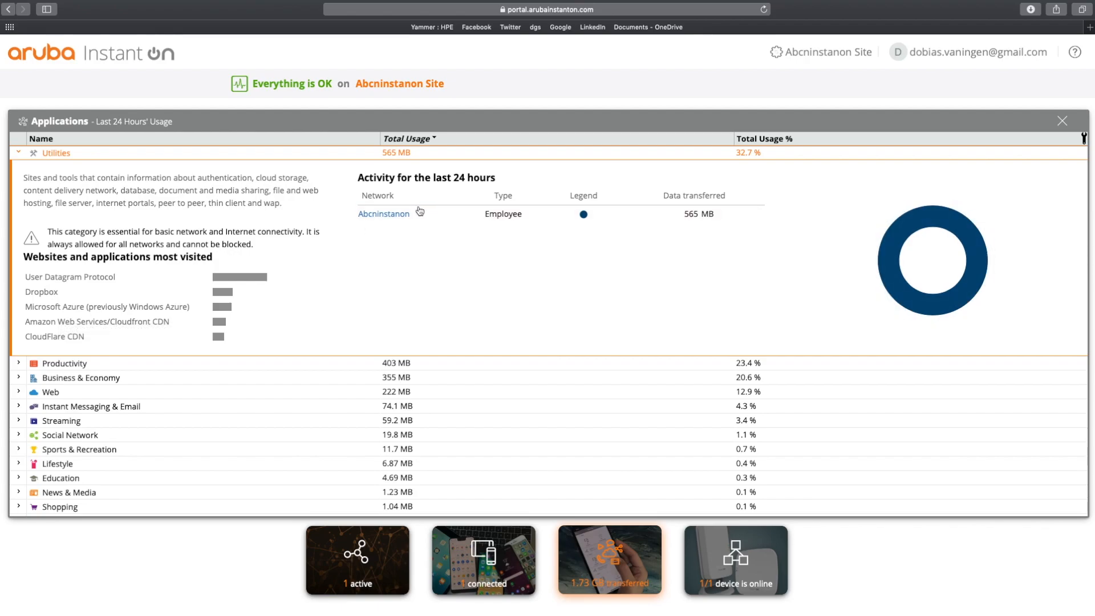
mouse_move(419, 213)
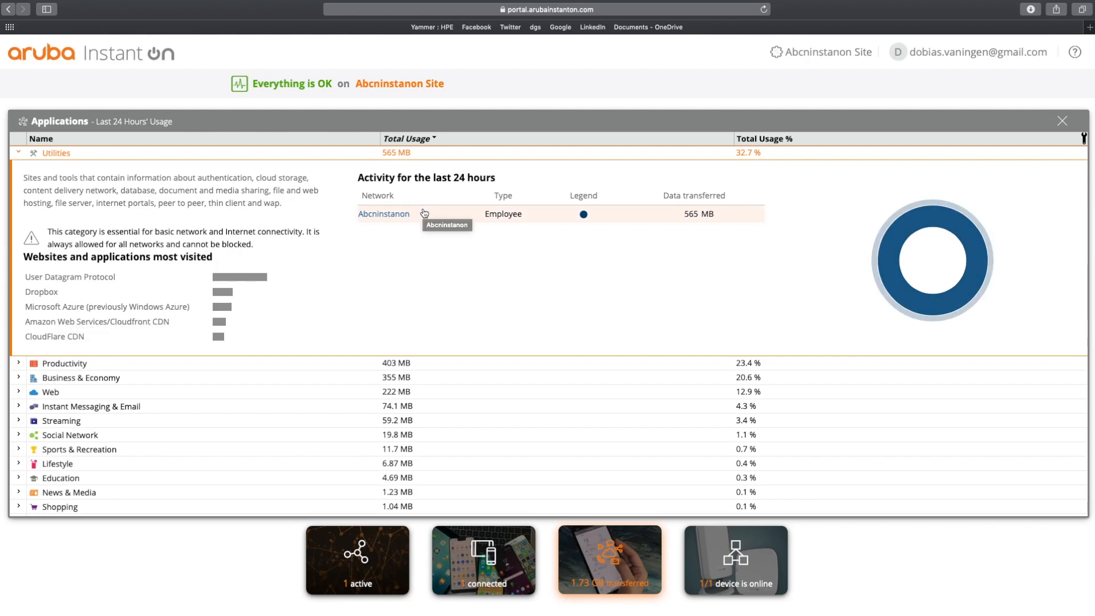
mouse_move(20, 401)
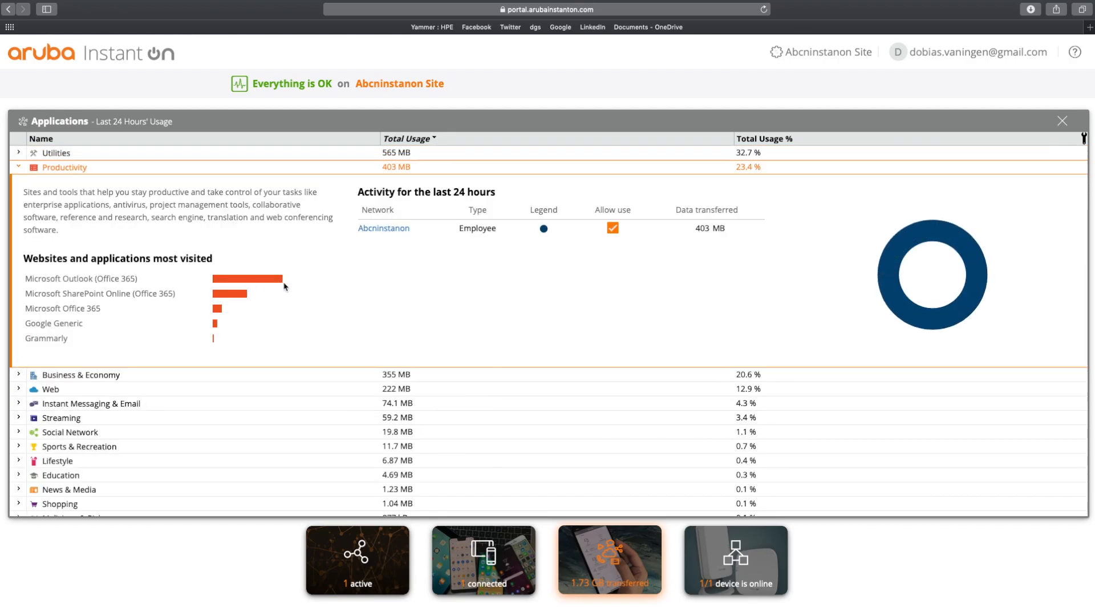
mouse_move(256, 241)
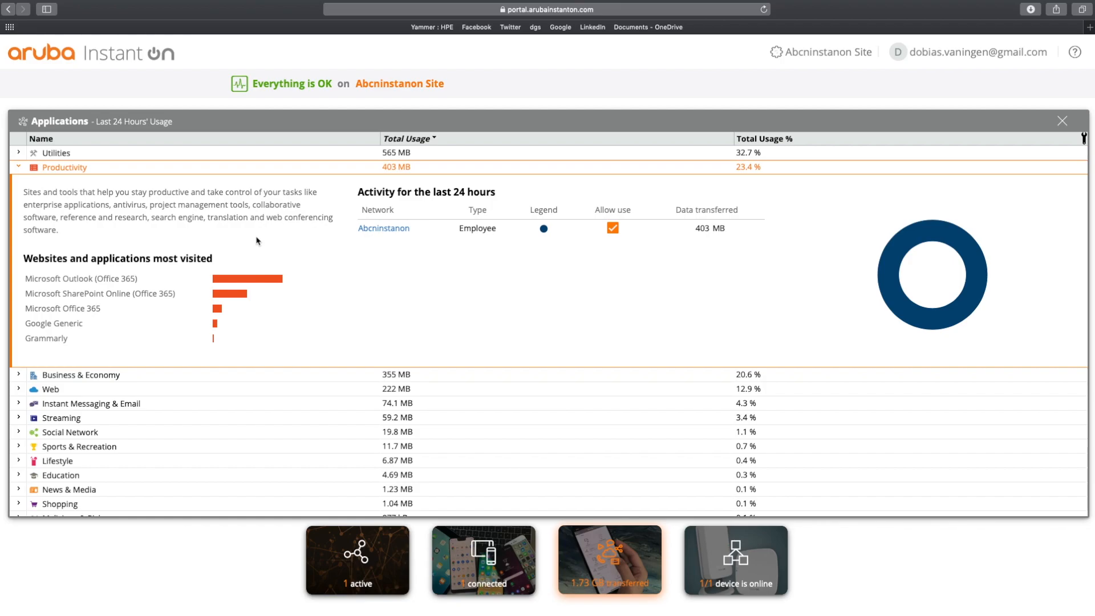
mouse_move(397, 251)
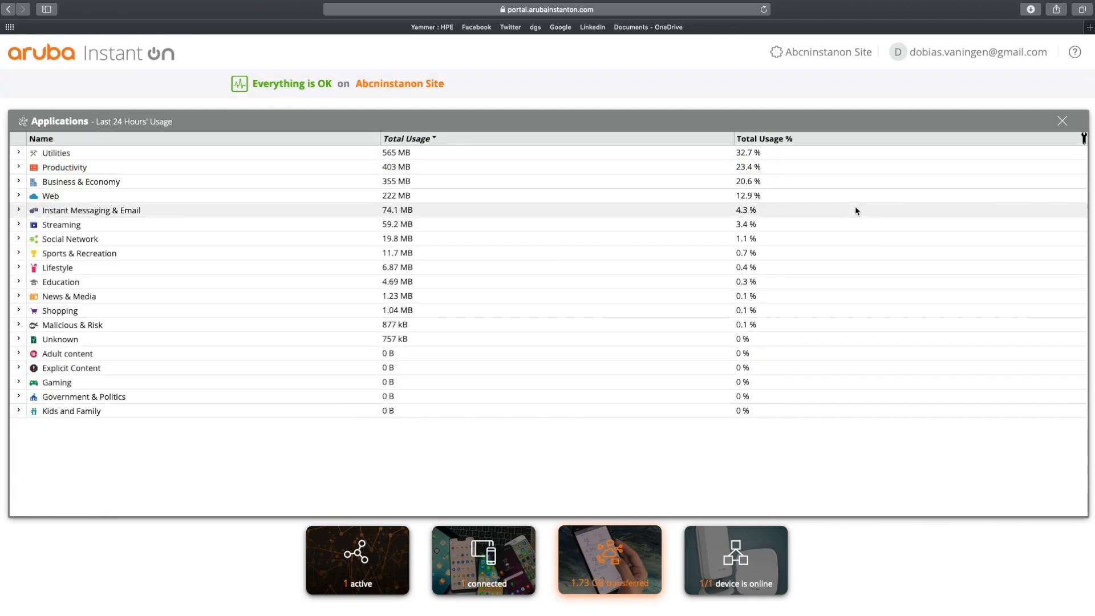
left_click(1082, 138)
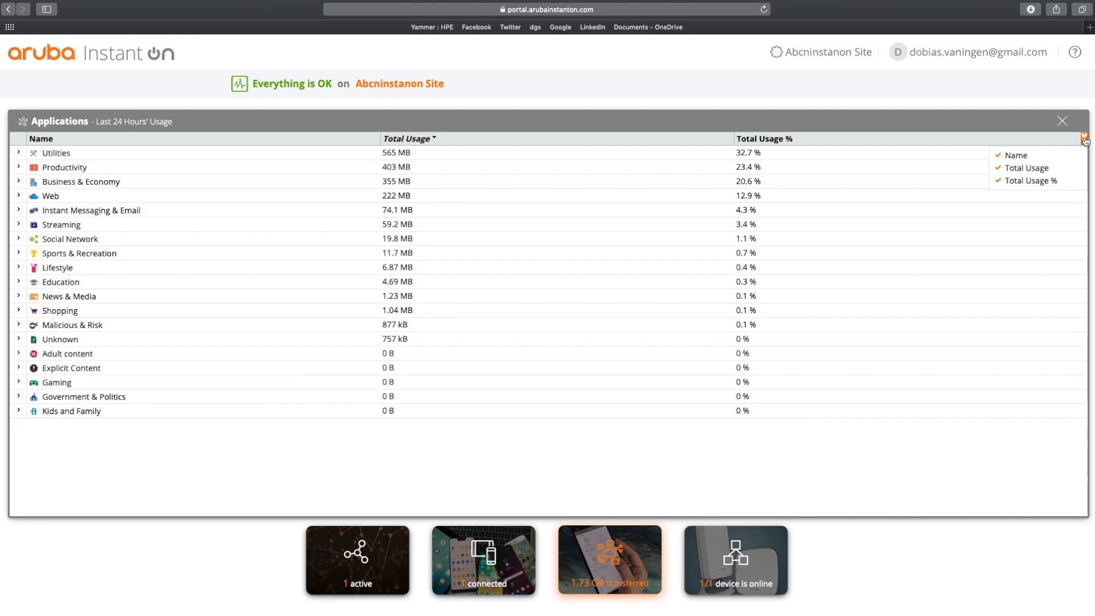
left_click(1061, 120)
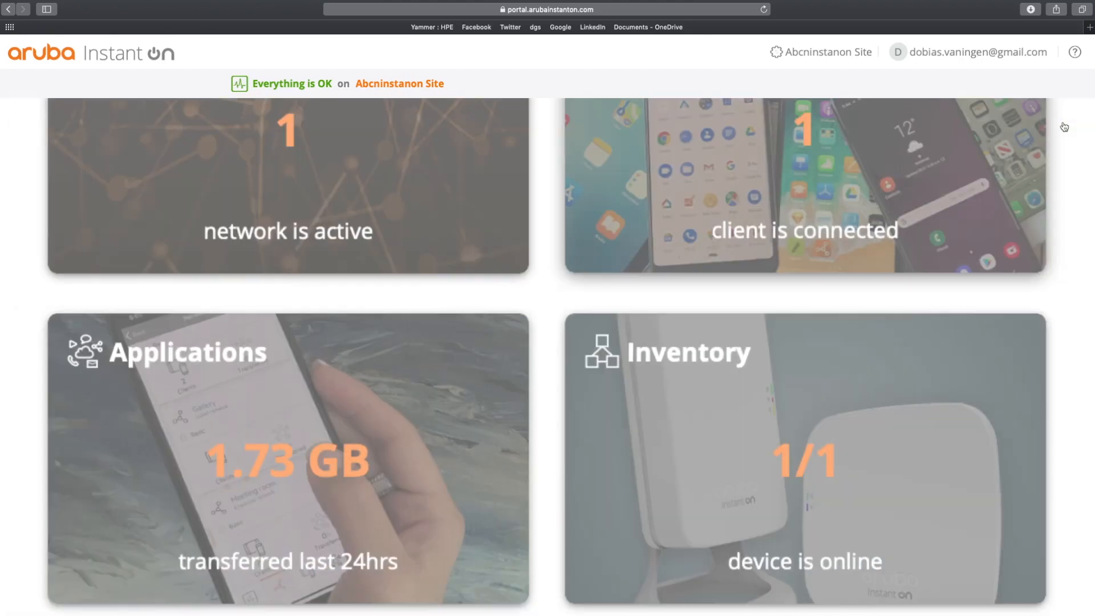
left_click(803, 457)
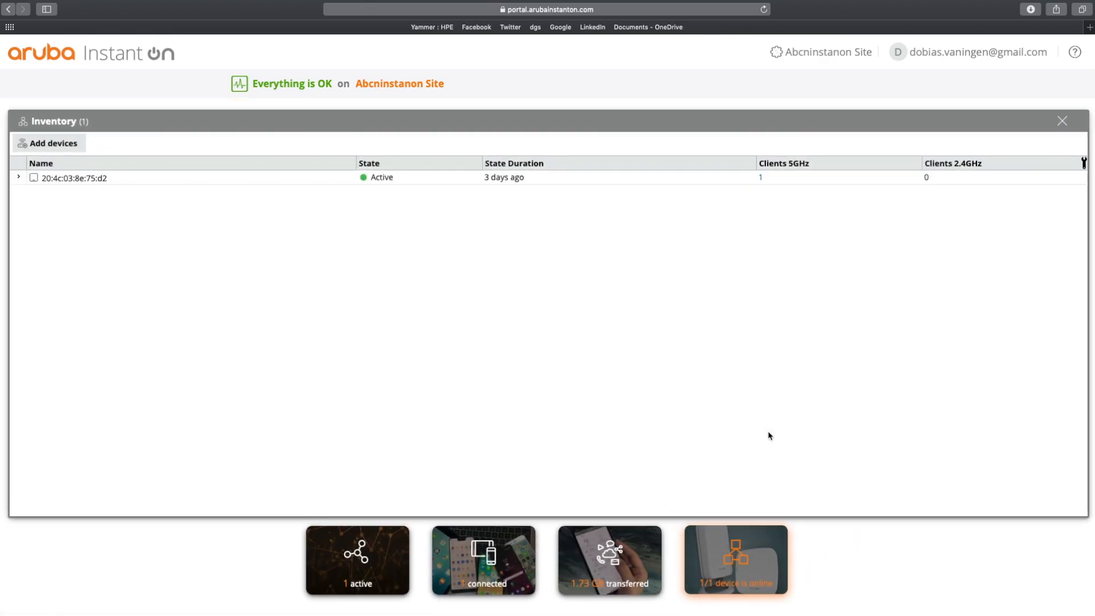
mouse_move(28, 193)
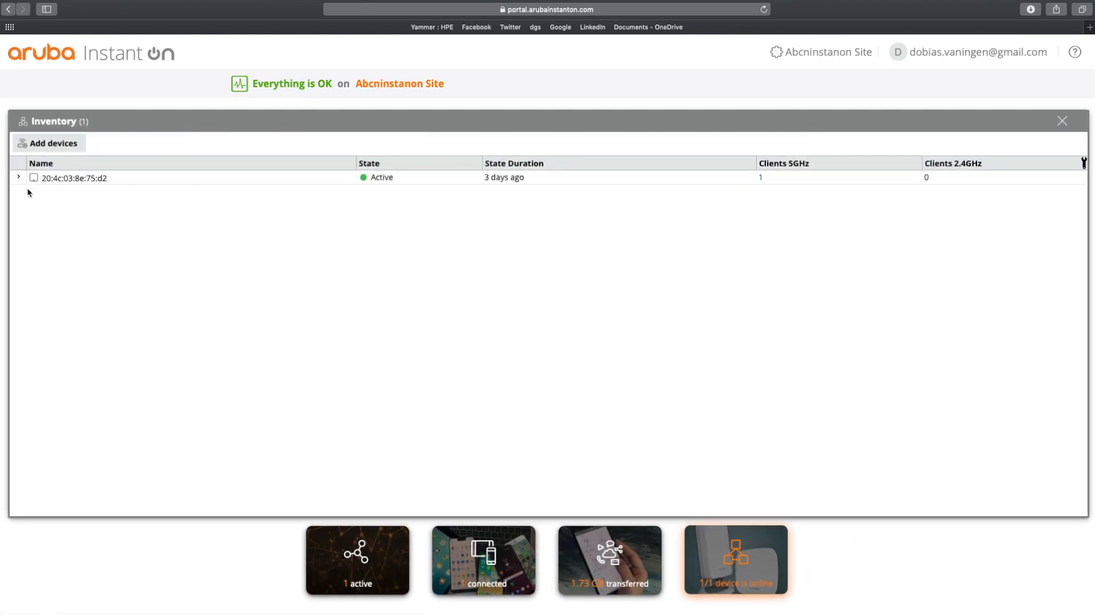
left_click(18, 177)
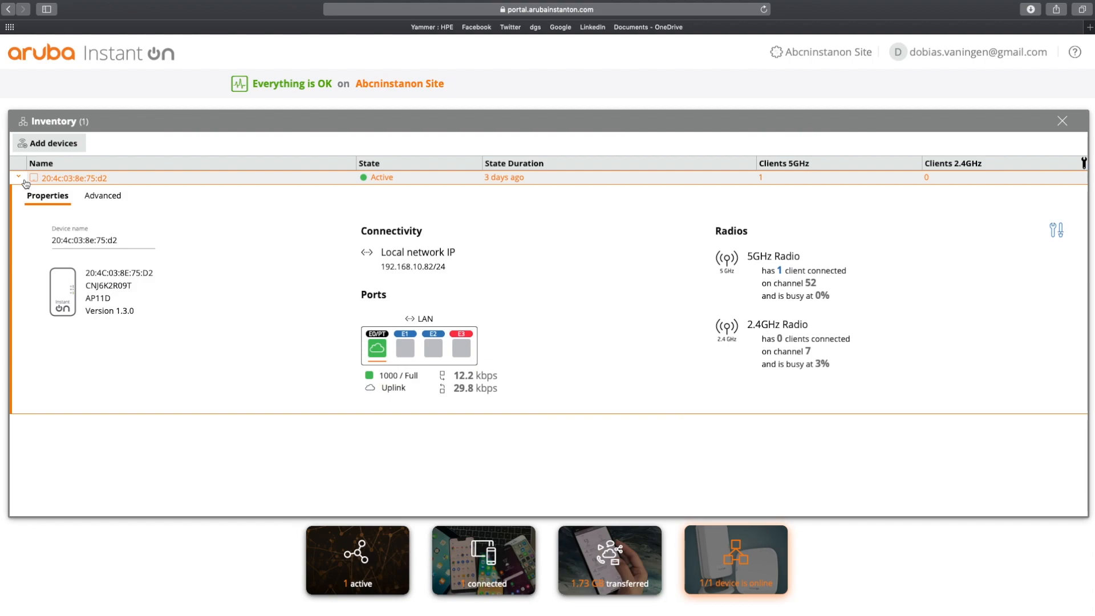
left_click(19, 178)
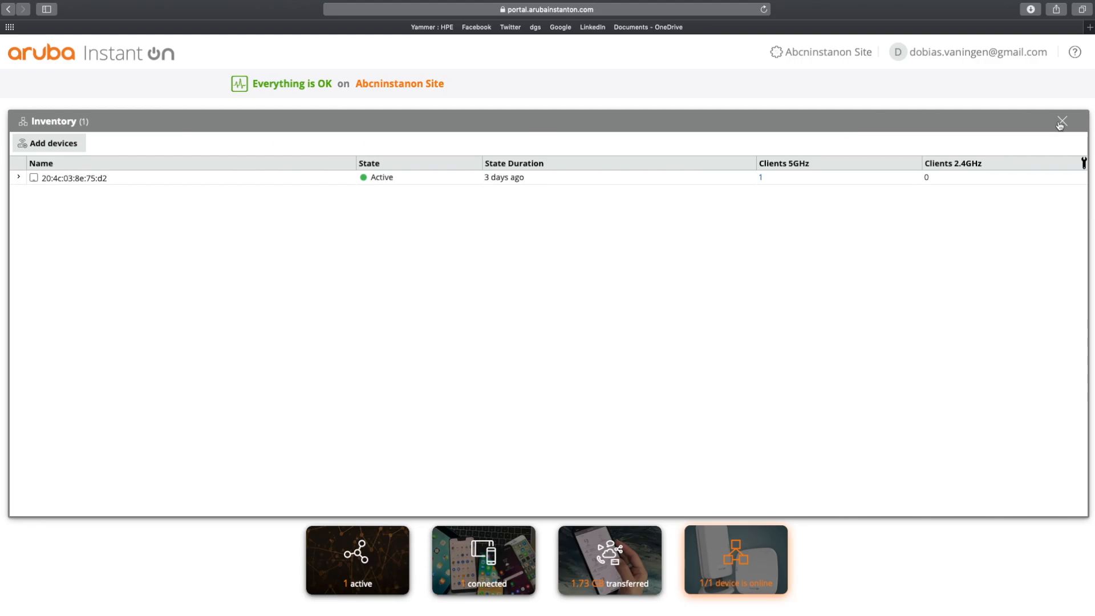
left_click(1061, 121)
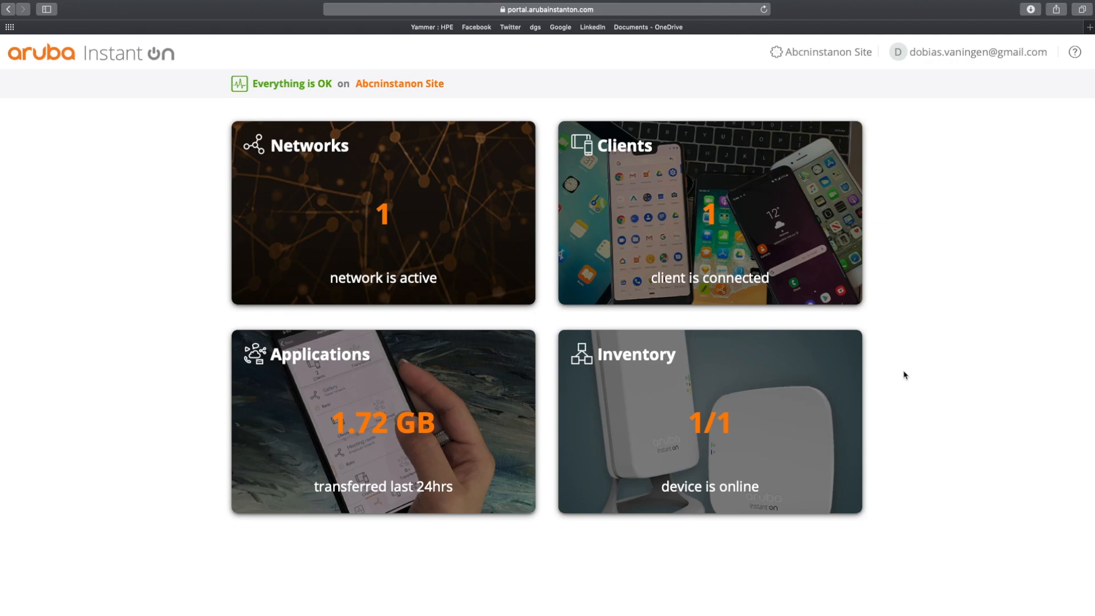
left_click(292, 83)
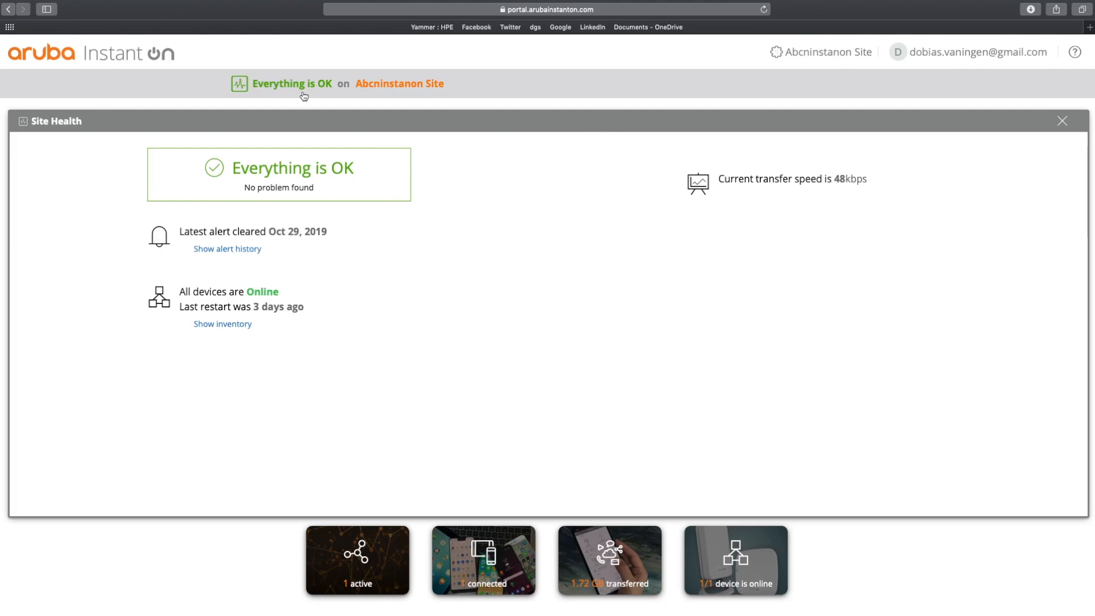
left_click(1060, 121)
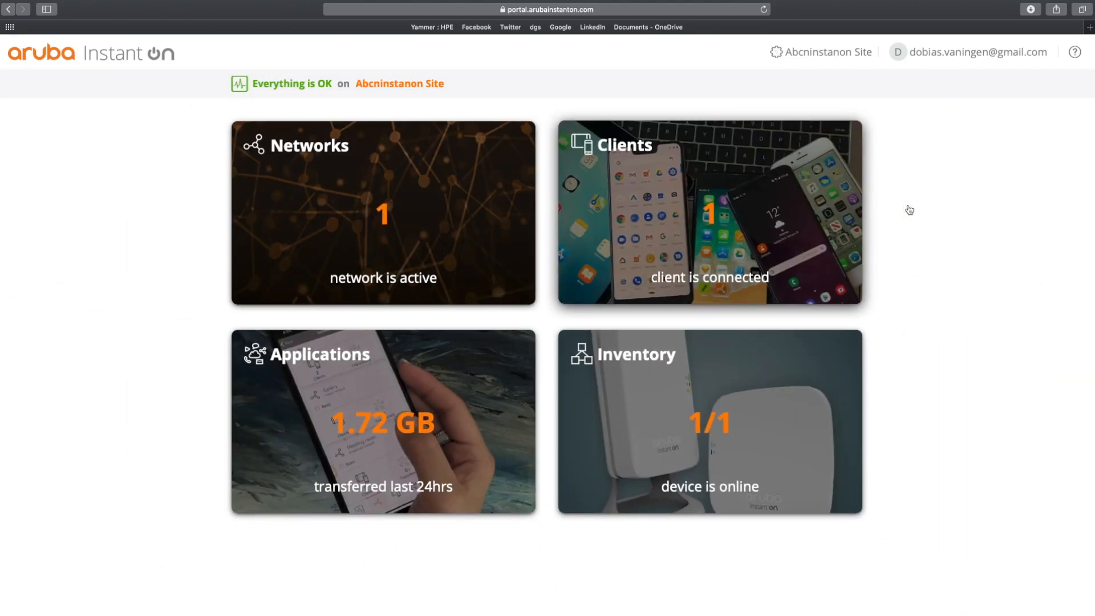